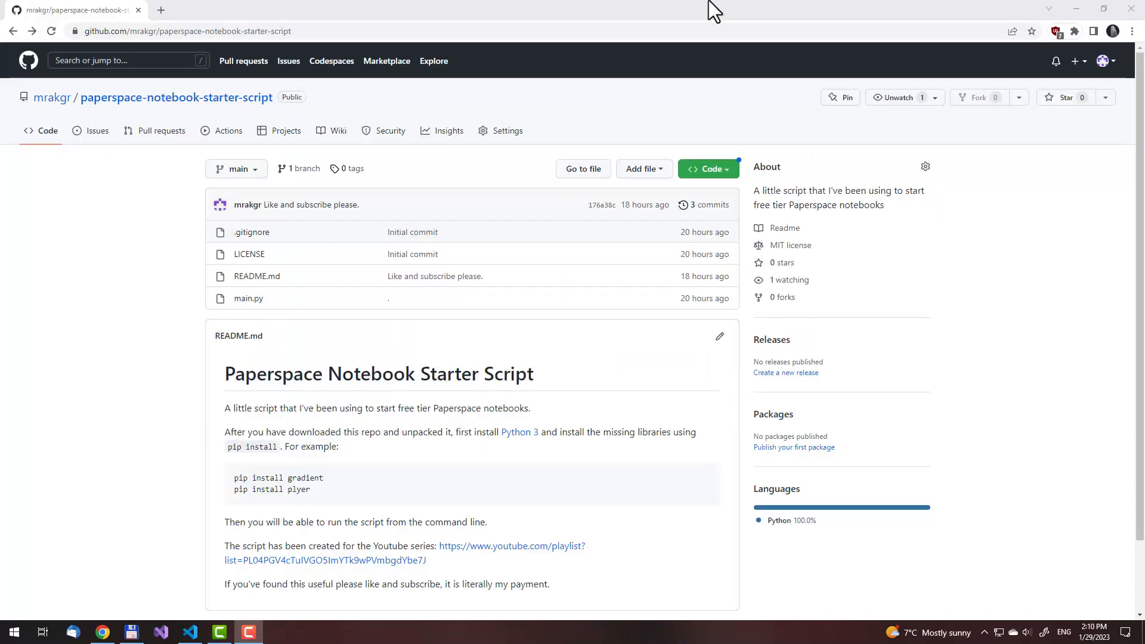
{"action": "mouse_move", "coordinate": [741, 137]}
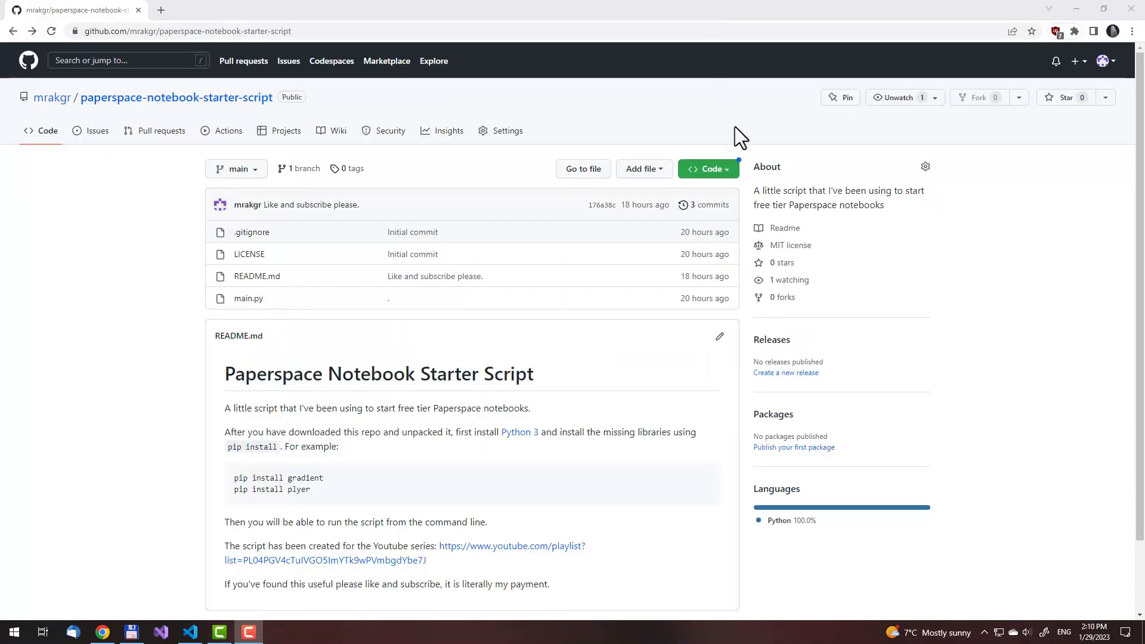
- Download the paperspace-notebook-starter-script repository as a ZIP from the Code menu
{"action": "left_click", "coordinate": [705, 168]}
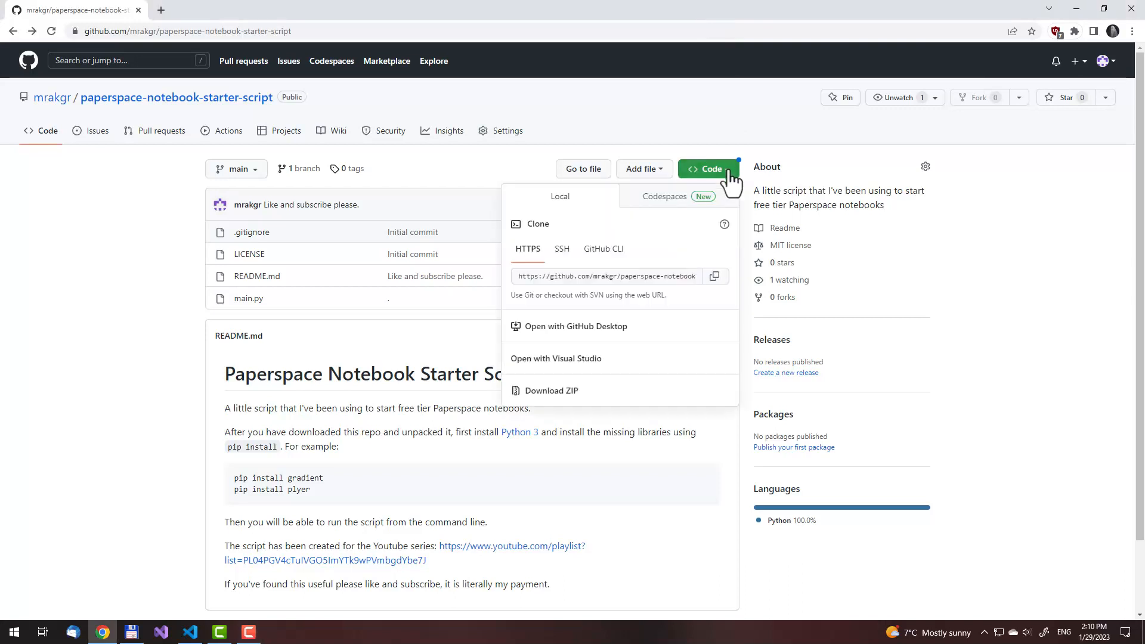
{"action": "mouse_move", "coordinate": [565, 395]}
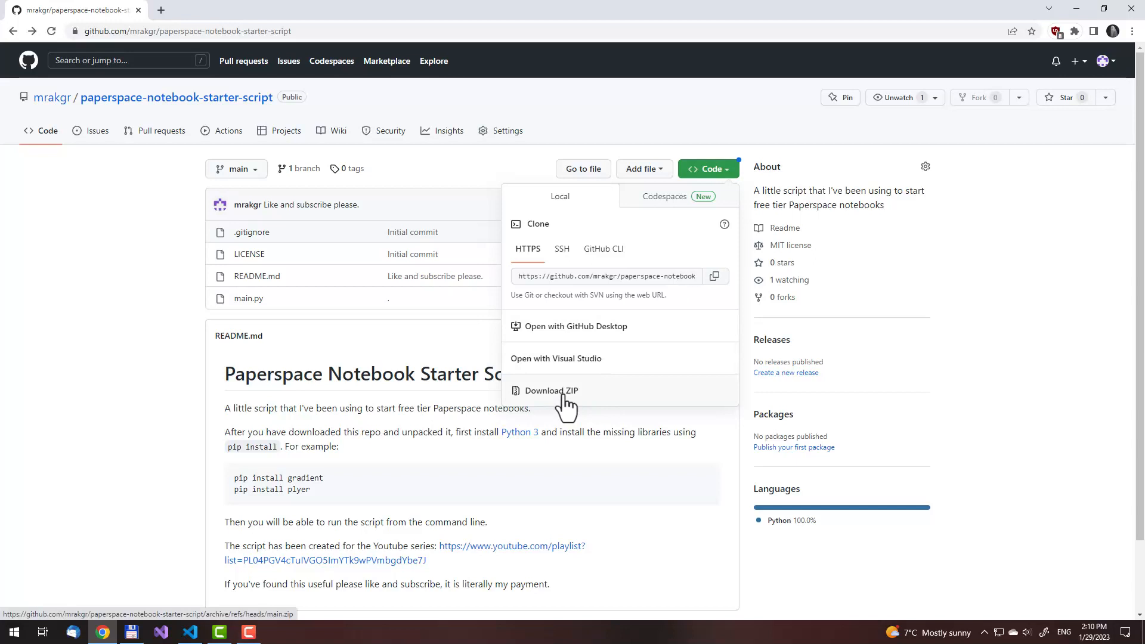
{"action": "mouse_move", "coordinate": [565, 50]}
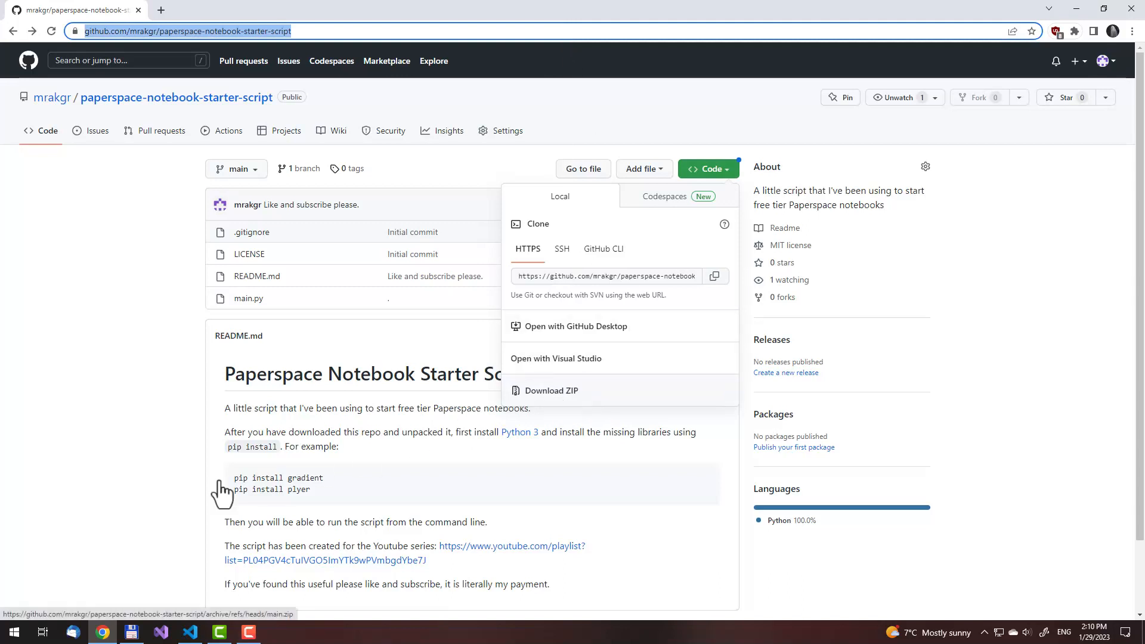
{"action": "left_click", "coordinate": [551, 390]}
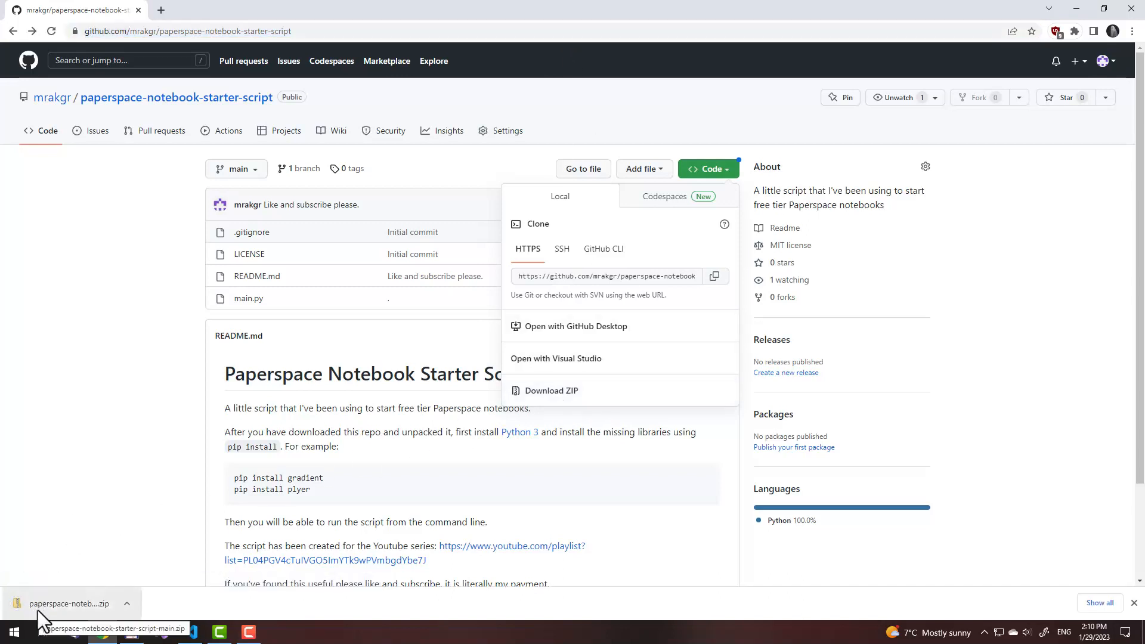
- Move the downloaded starter script zip from Downloads onto the Storage (E:) drive
{"action": "left_click", "coordinate": [69, 604]}
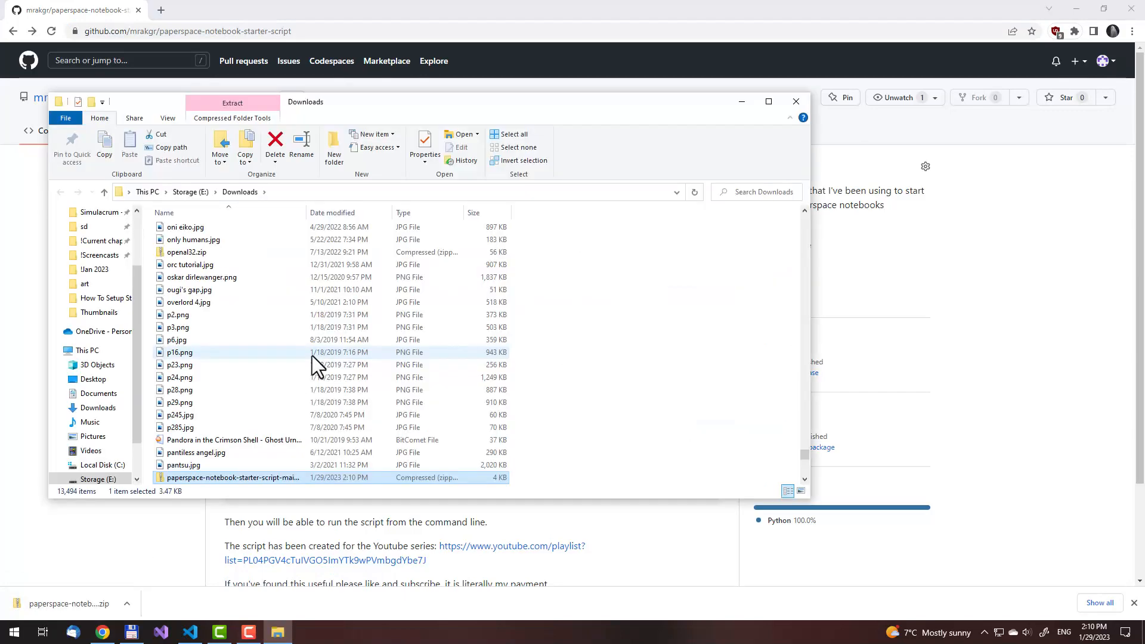
{"action": "mouse_move", "coordinate": [299, 363]}
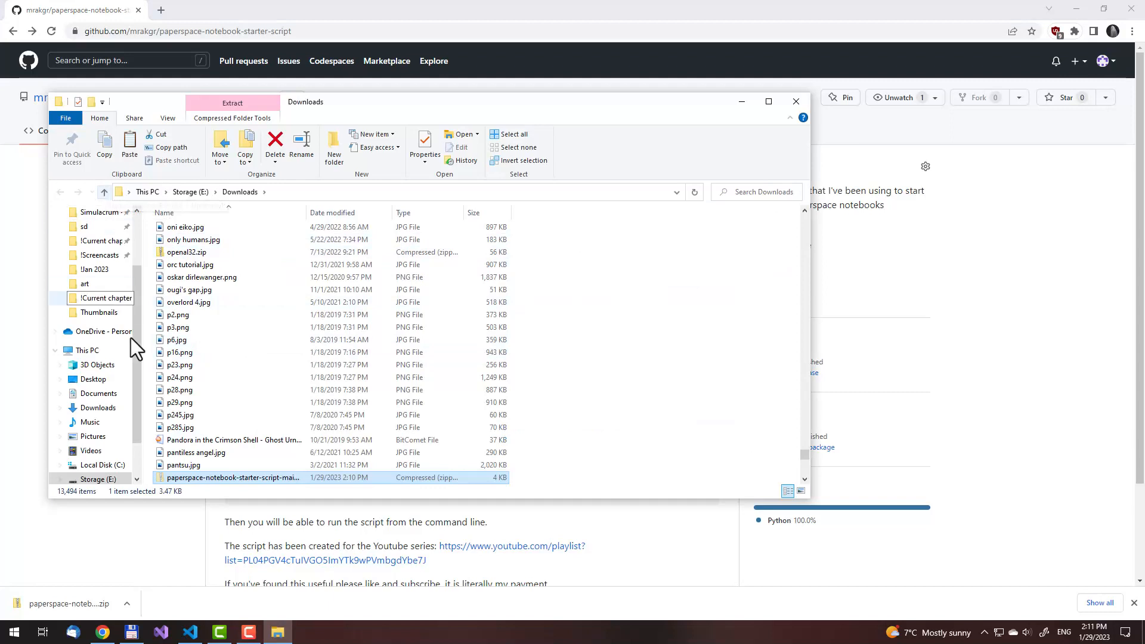
{"action": "left_click", "coordinate": [190, 191]}
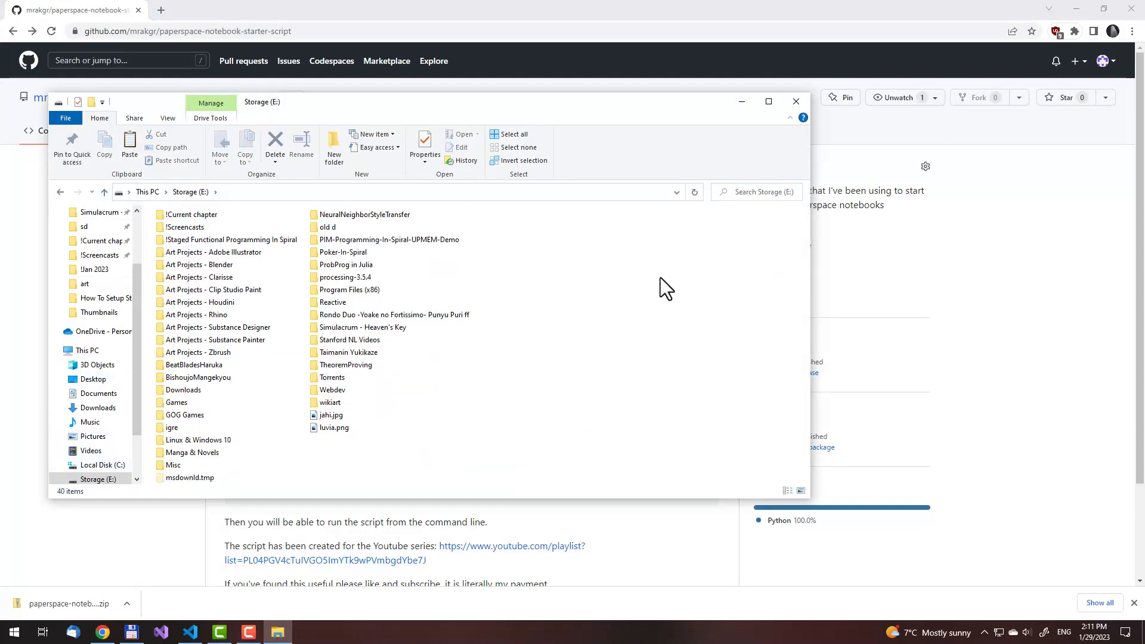
{"action": "left_click", "coordinate": [393, 440]}
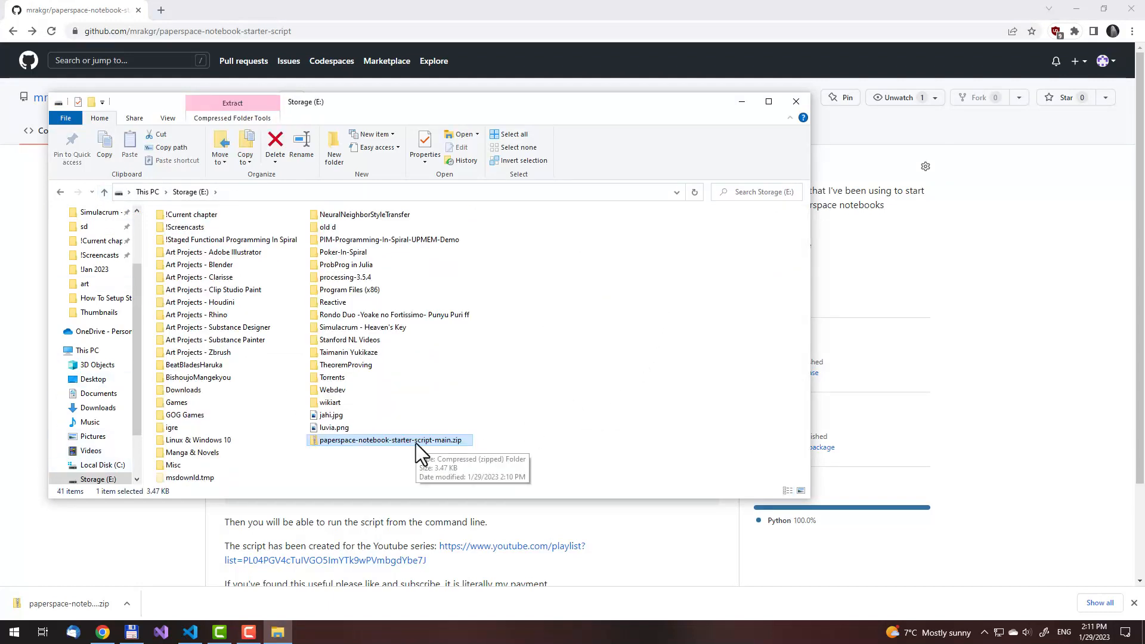
{"action": "mouse_move", "coordinate": [461, 445]}
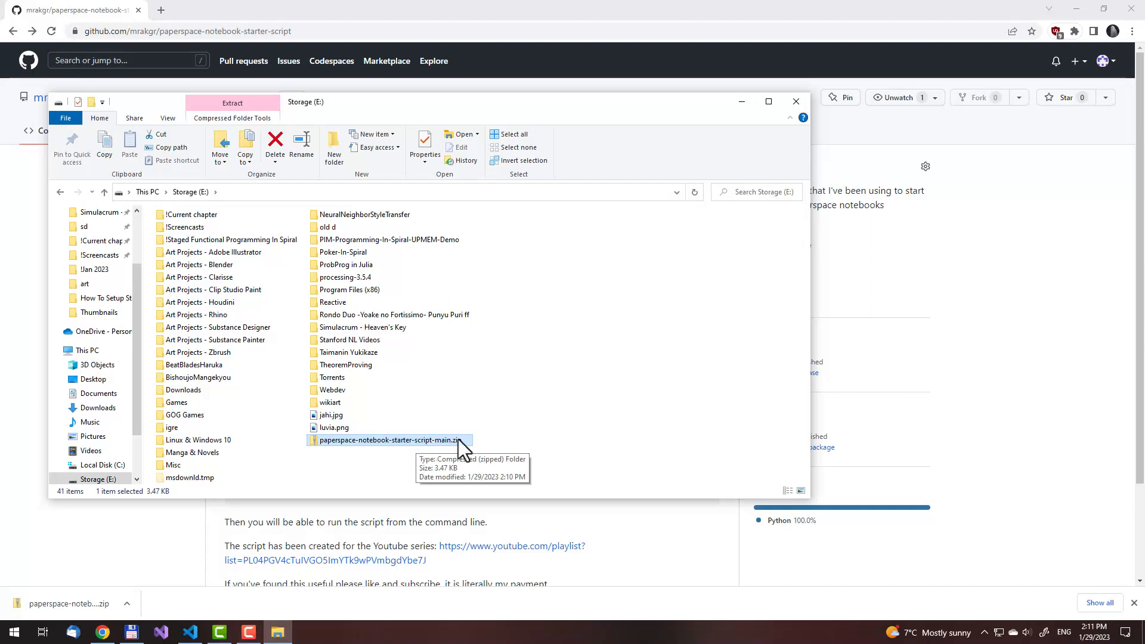
{"action": "left_click", "coordinate": [232, 103]}
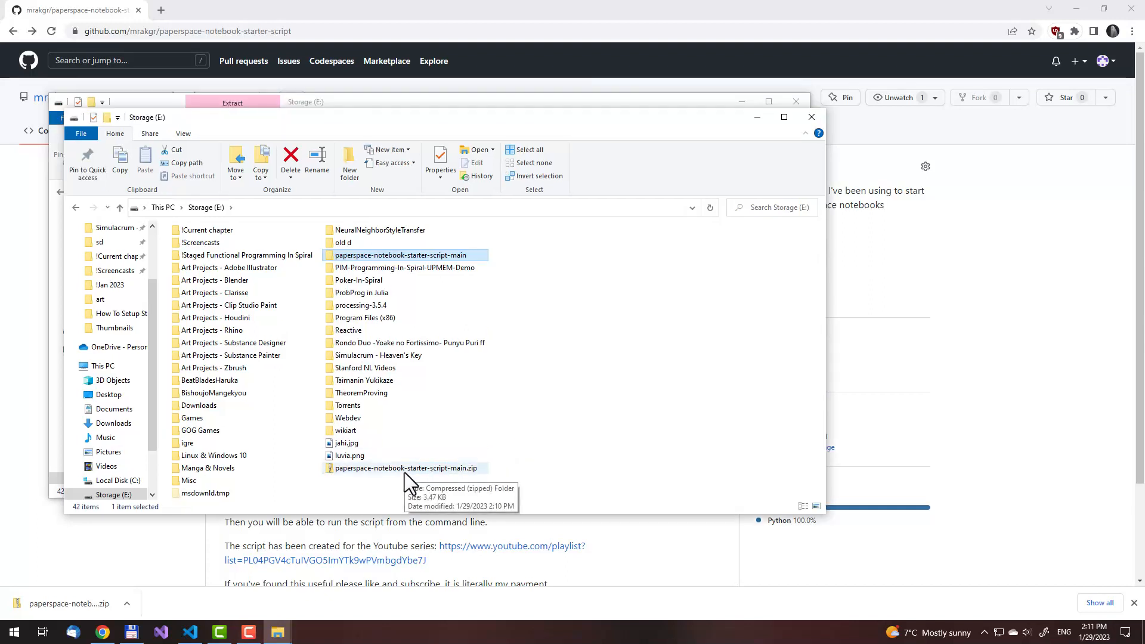
- Copy the paperspace-notebook-starter-script-main folder out of the zip onto Storage (E:) beside it
{"action": "double_click", "coordinate": [405, 468]}
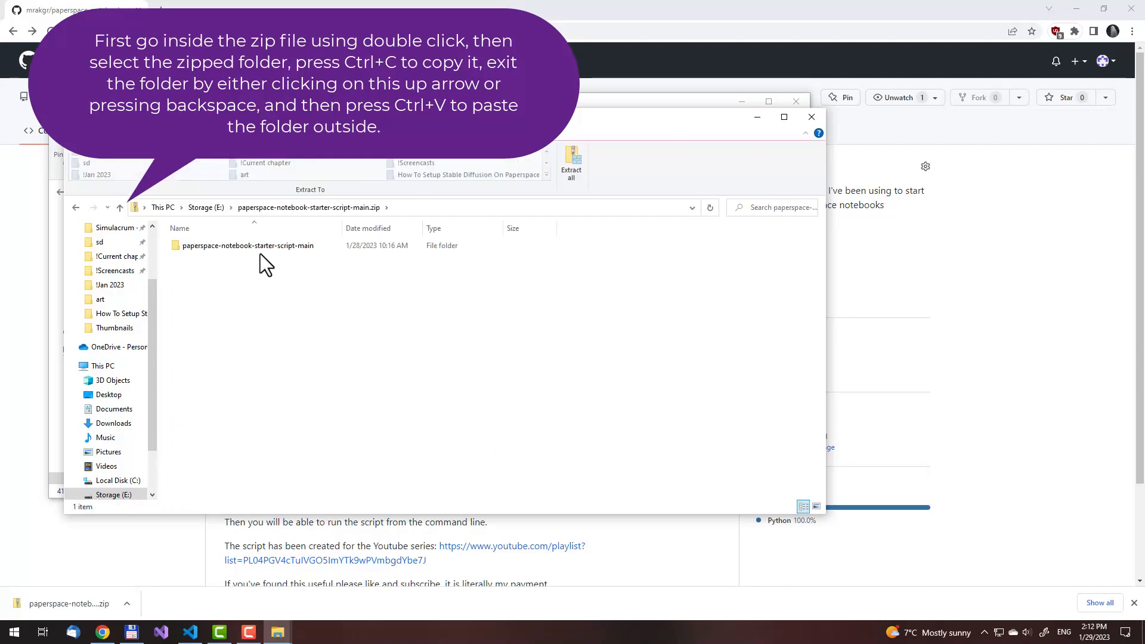
{"action": "left_click", "coordinate": [120, 208]}
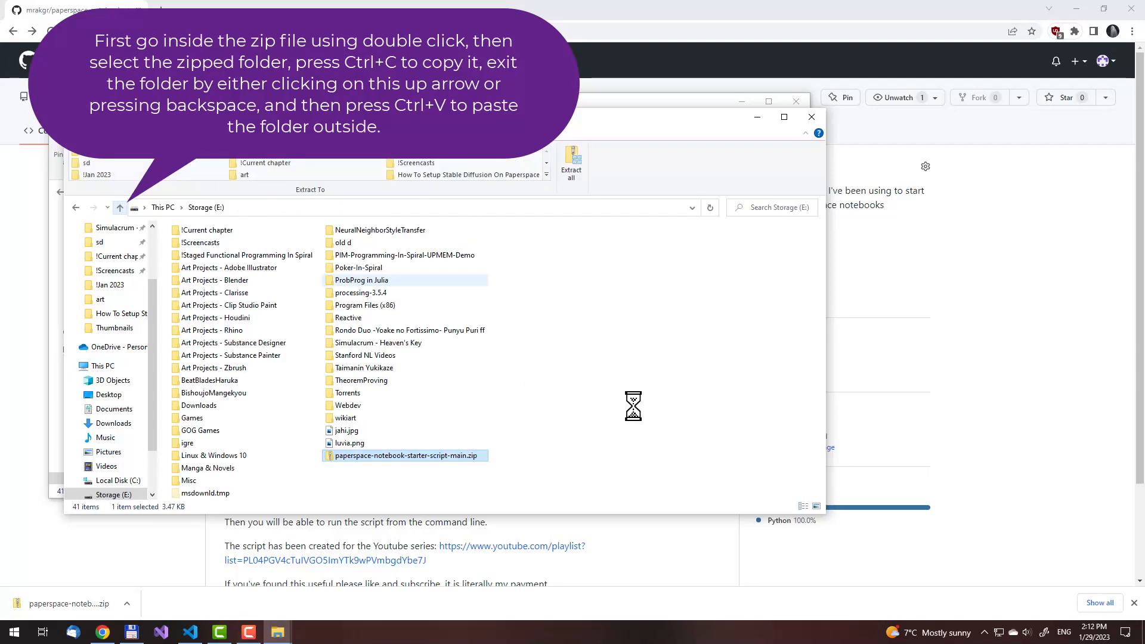
{"action": "key", "text": "ctrl+v"}
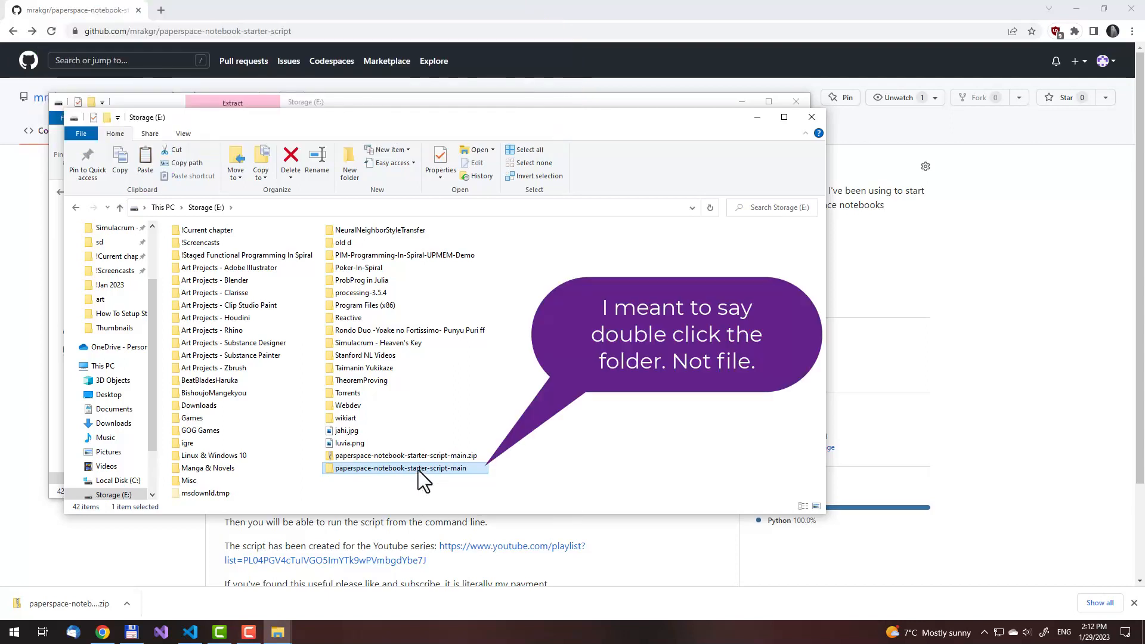
{"action": "double_click", "coordinate": [406, 468]}
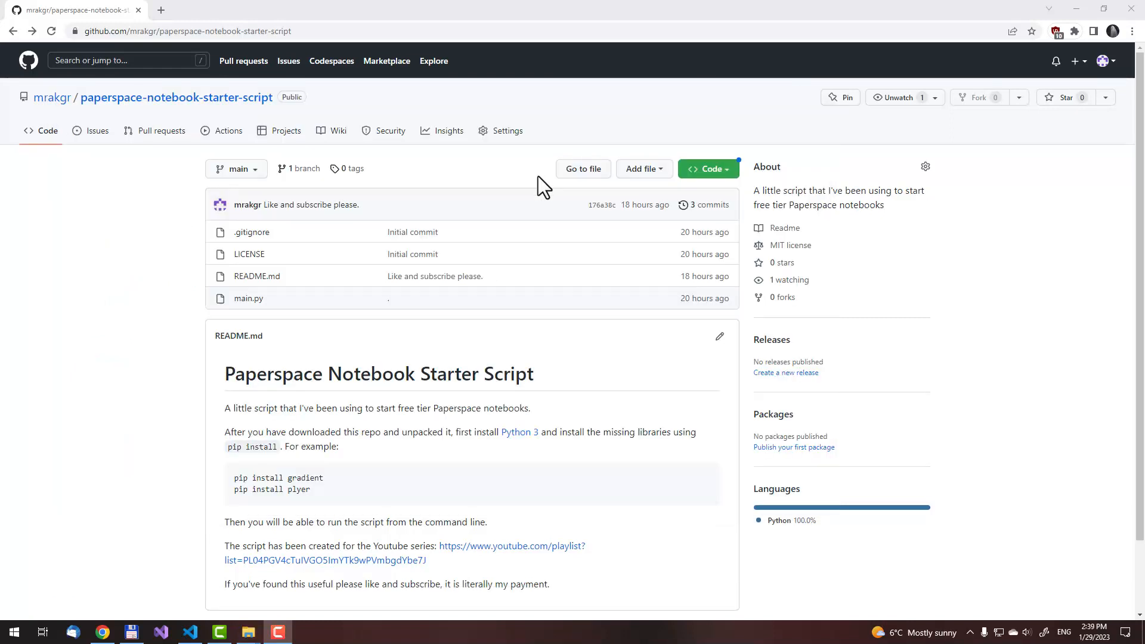
{"action": "mouse_move", "coordinate": [161, 10]}
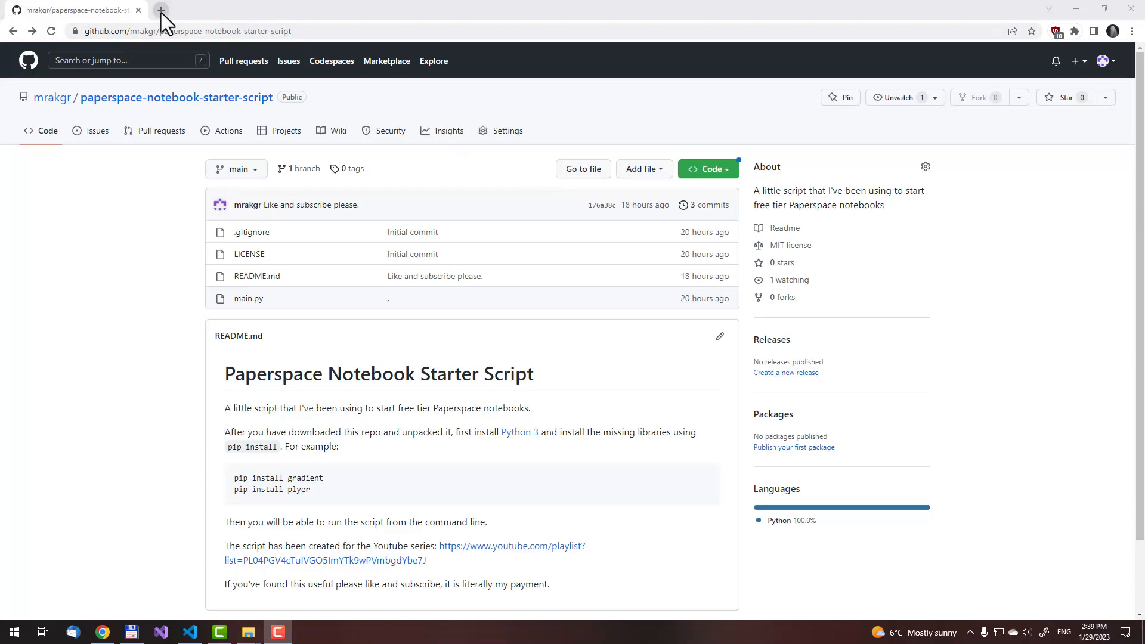
- Search python 3 in a new tab and download the Python 3.11.1 Windows installer from python.org
{"action": "left_click", "coordinate": [161, 9]}
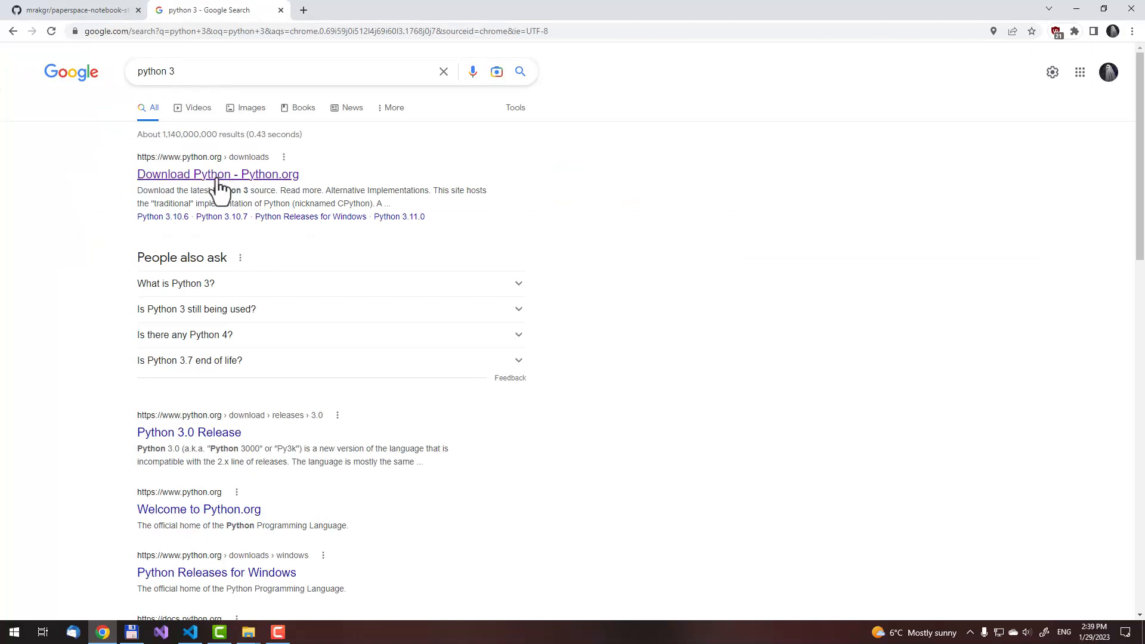
{"action": "left_click", "coordinate": [217, 174]}
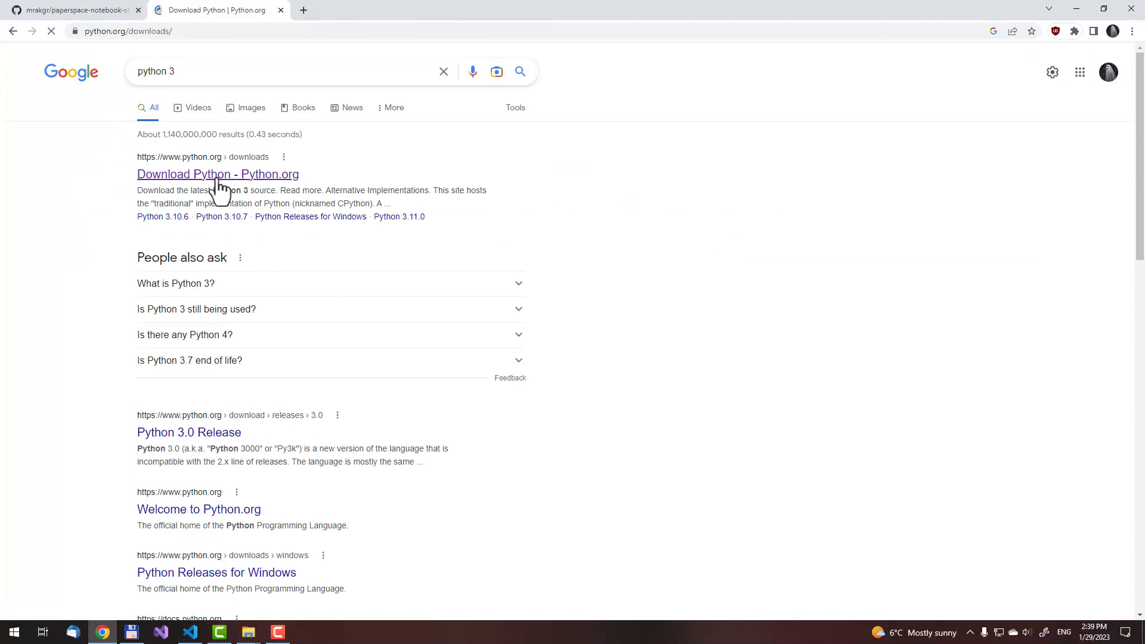
{"action": "left_click", "coordinate": [217, 174]}
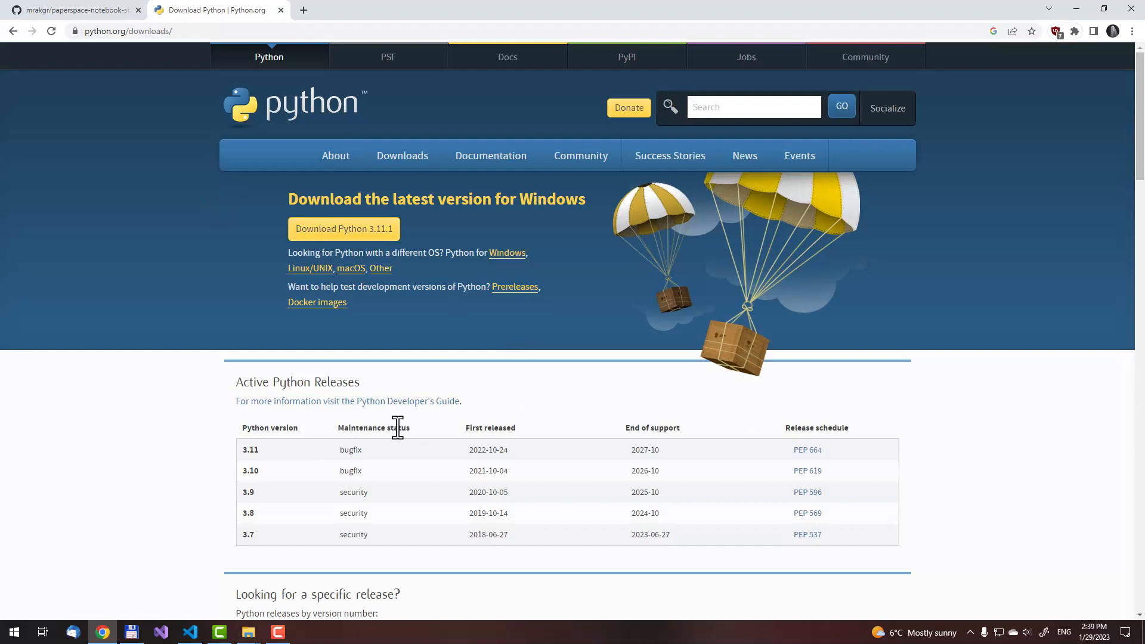
{"action": "mouse_move", "coordinate": [343, 229]}
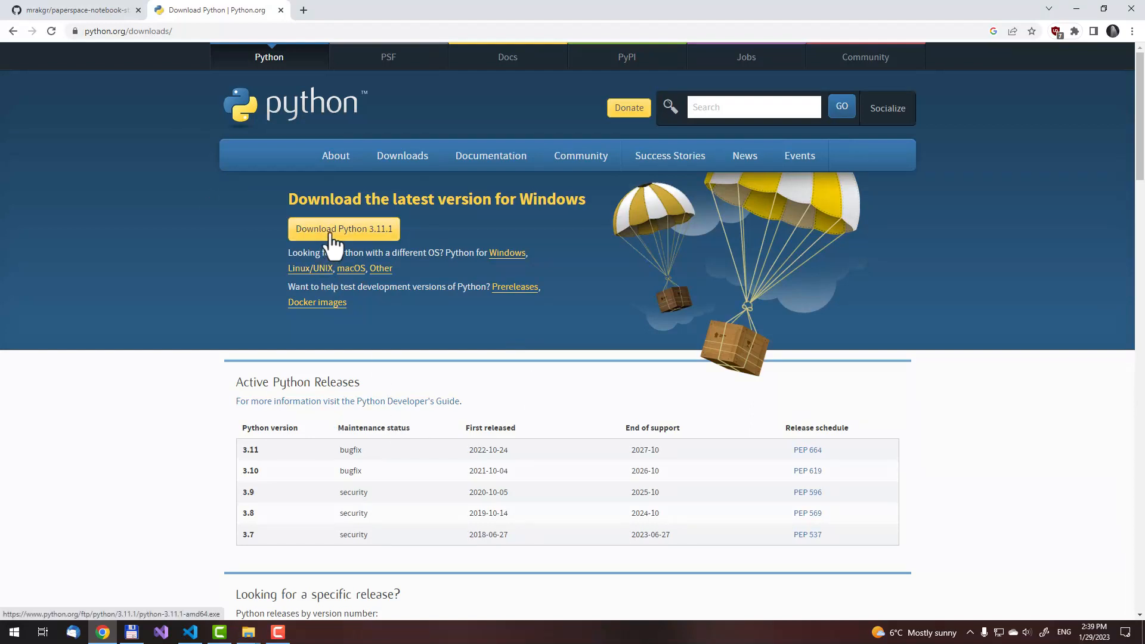
{"action": "left_click", "coordinate": [344, 229]}
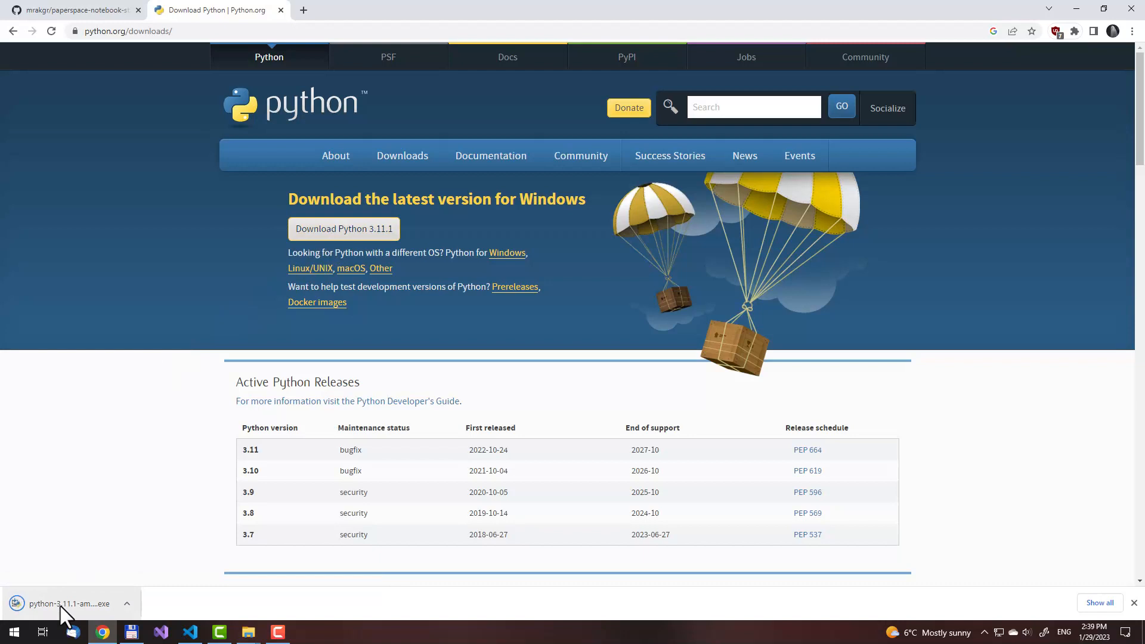
- Install Python 3.11.1 with python.exe added to PATH and close the successful setup
{"action": "left_click", "coordinate": [68, 604]}
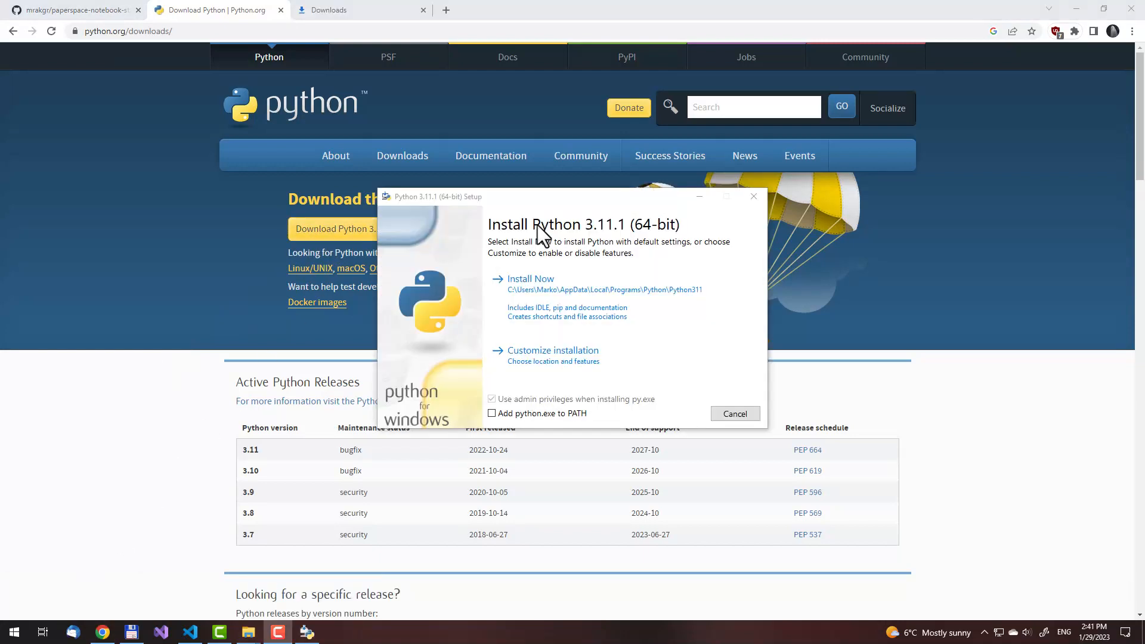
{"action": "mouse_move", "coordinate": [527, 251]}
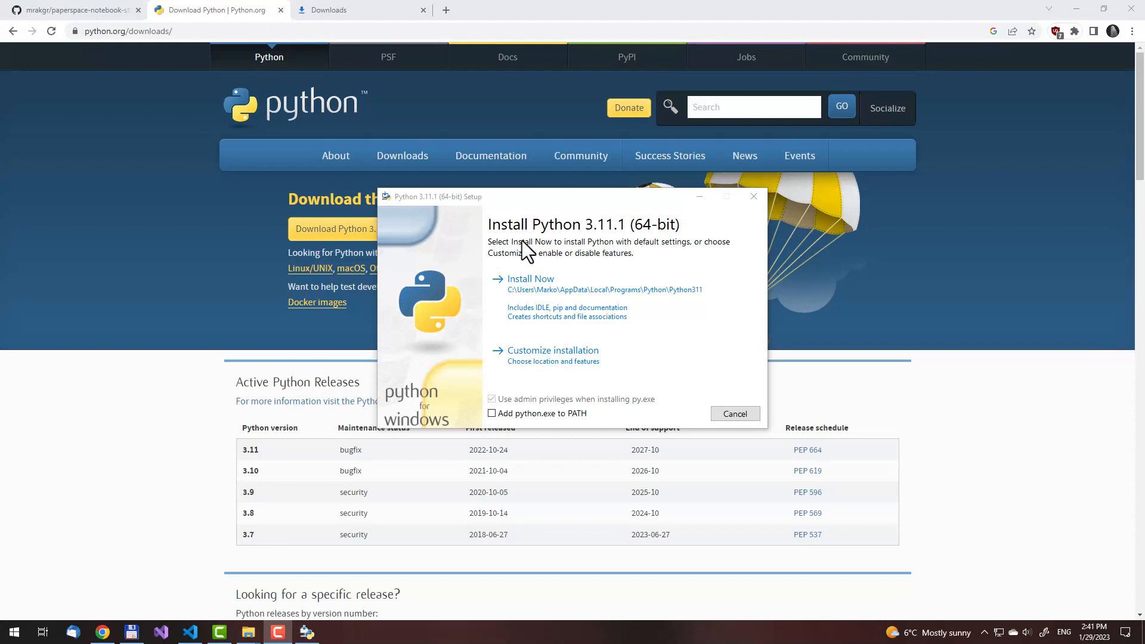
{"action": "mouse_move", "coordinate": [544, 241]}
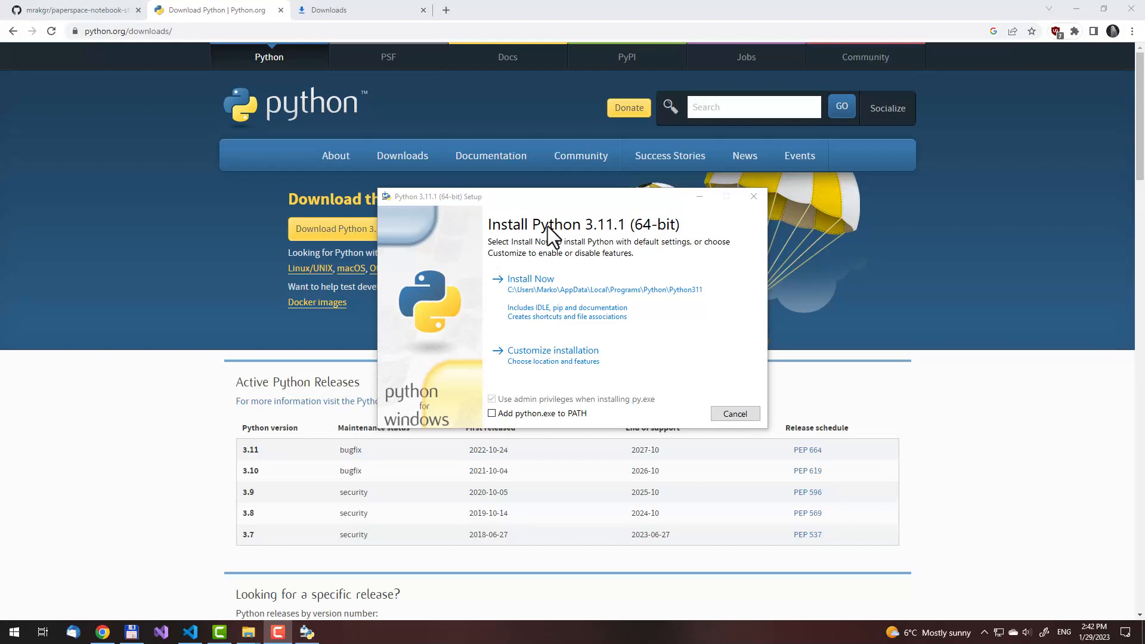
{"action": "mouse_move", "coordinate": [529, 422]}
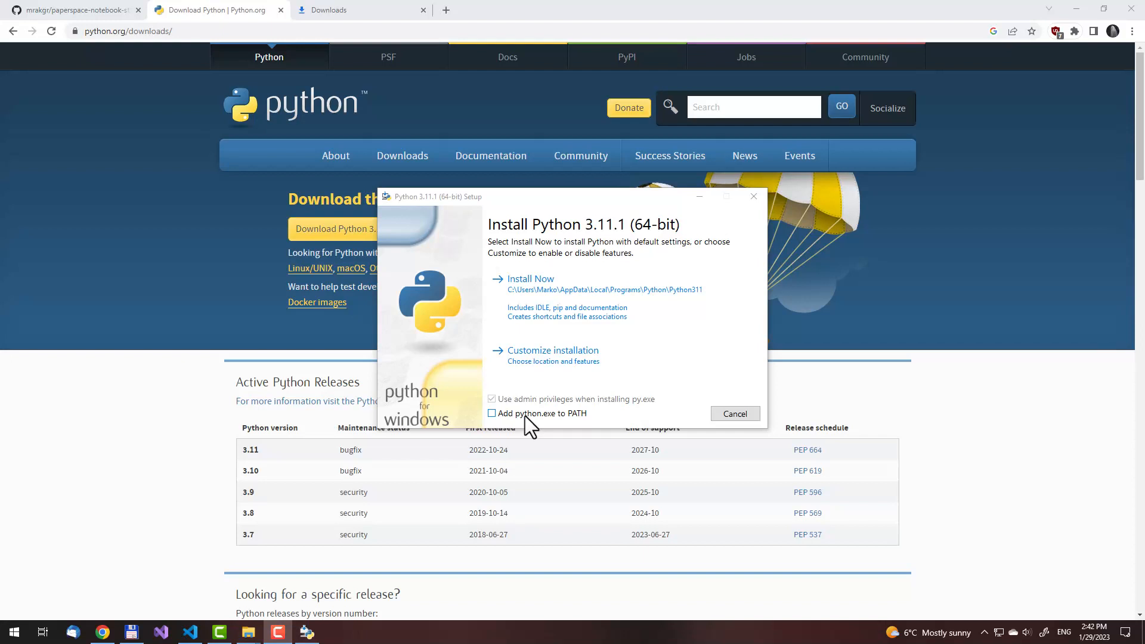
{"action": "left_click", "coordinate": [492, 413]}
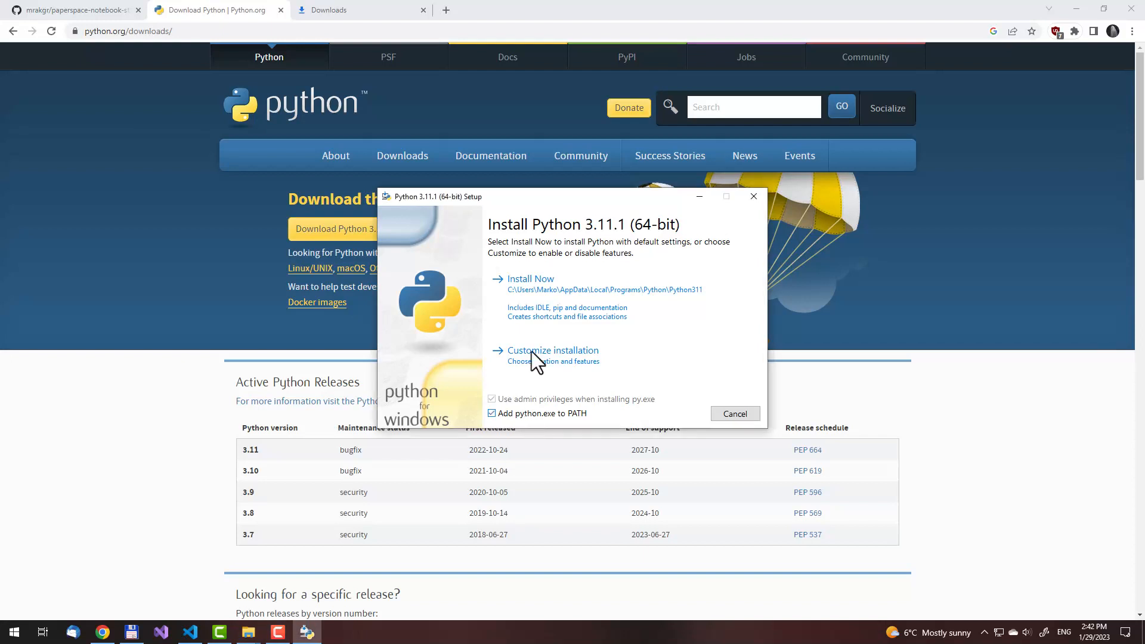
{"action": "left_click", "coordinate": [530, 279]}
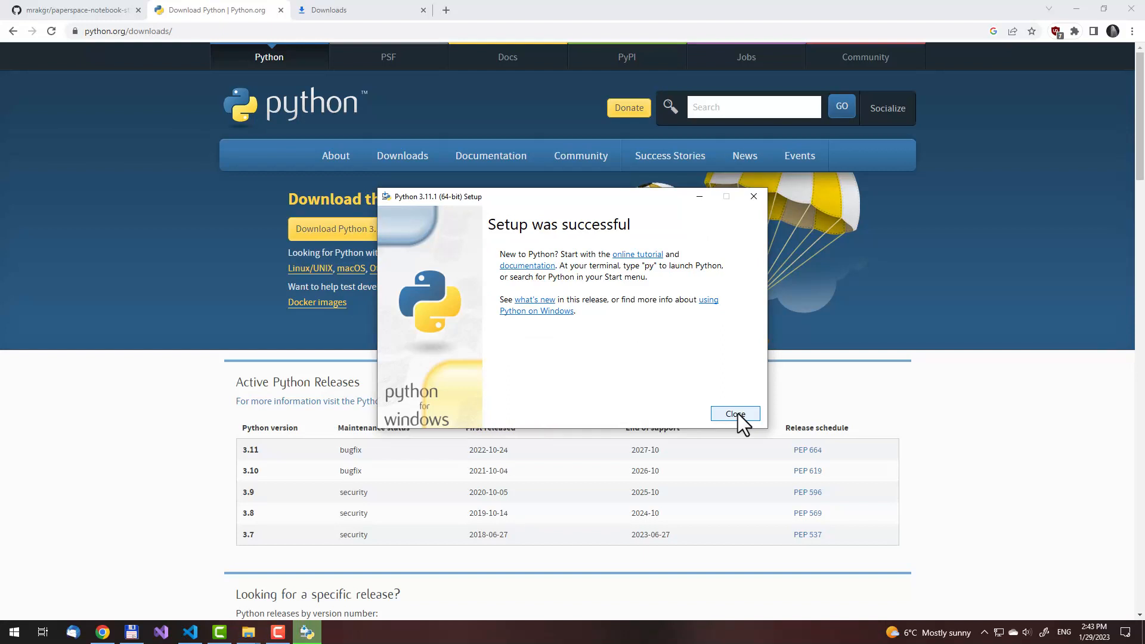
{"action": "left_click", "coordinate": [734, 414]}
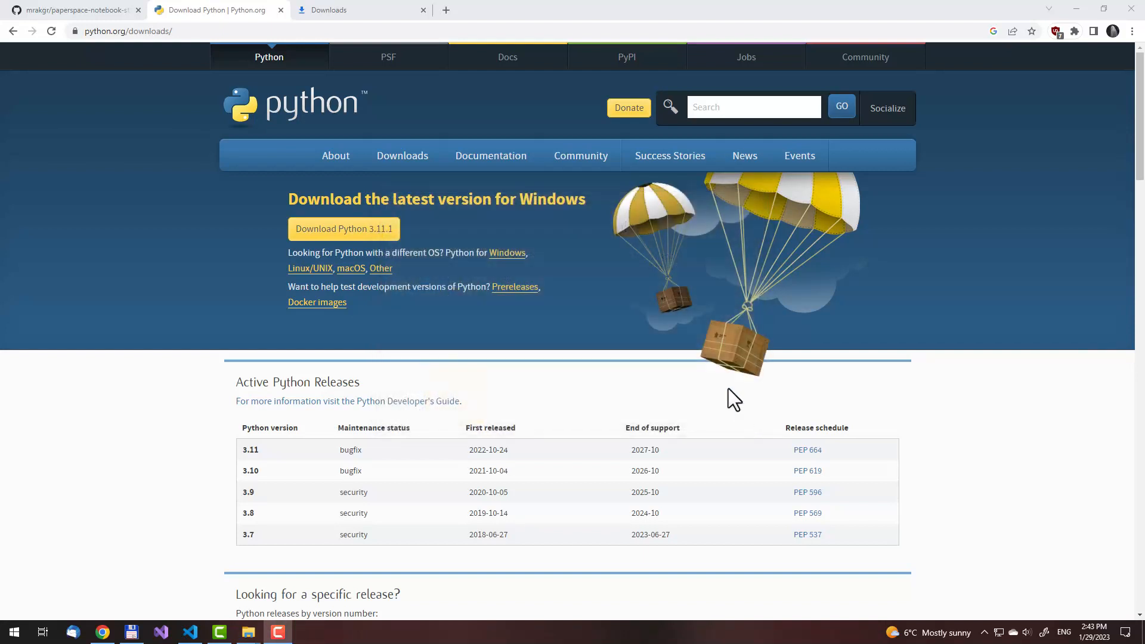
{"action": "mouse_move", "coordinate": [510, 388]}
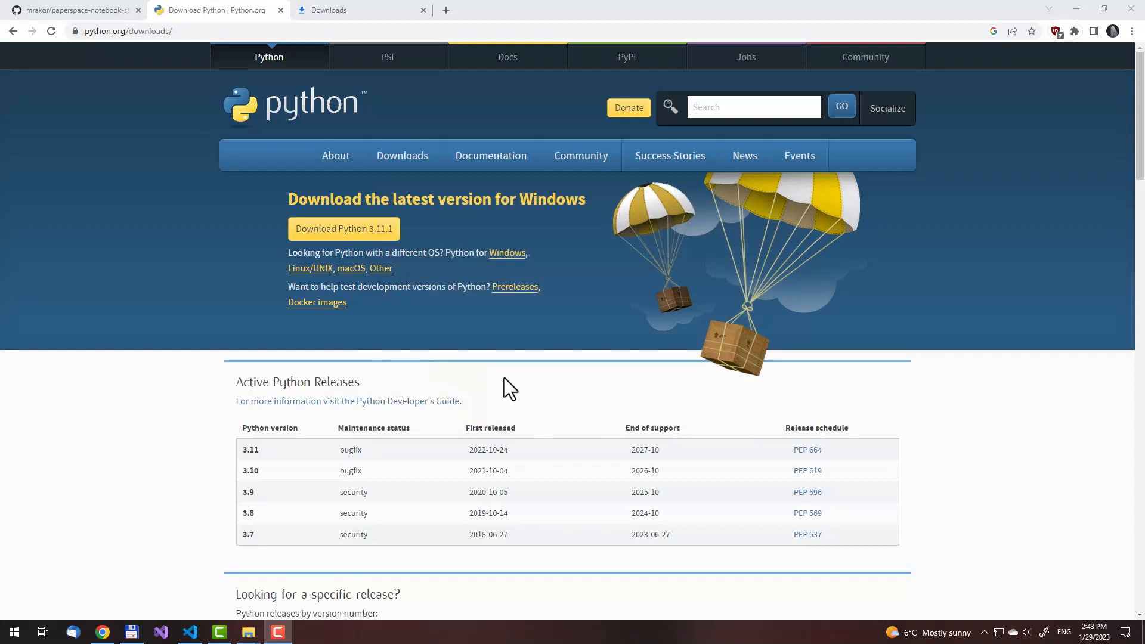
{"action": "mouse_move", "coordinate": [188, 395]}
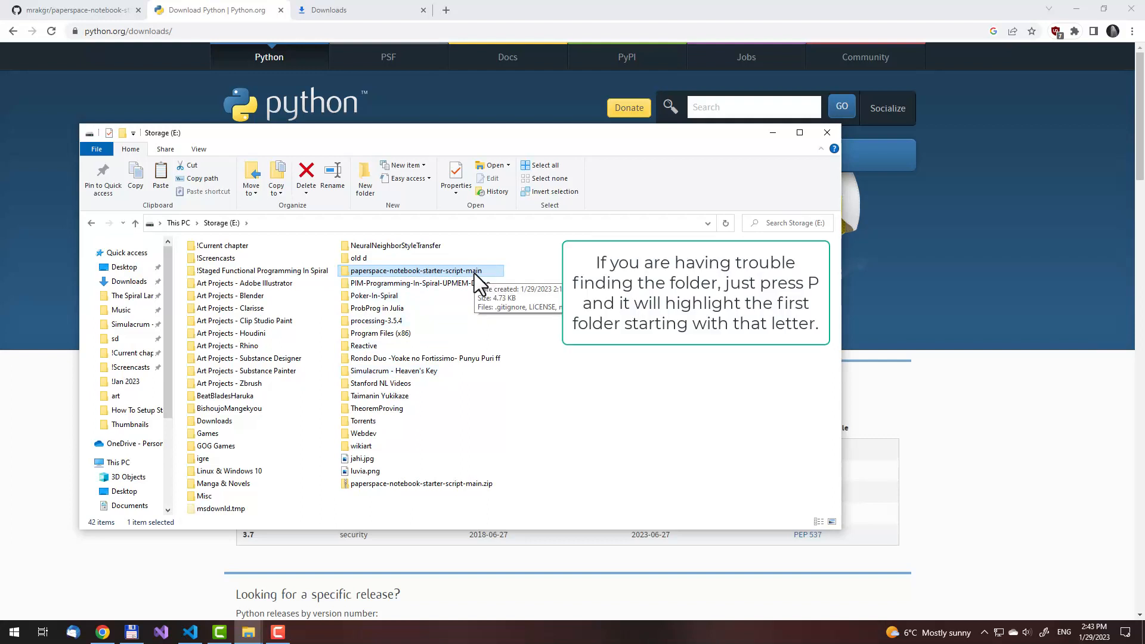
- Launch an administrator PowerShell inside the paperspace-notebook-starter-script-main folder
{"action": "double_click", "coordinate": [416, 271]}
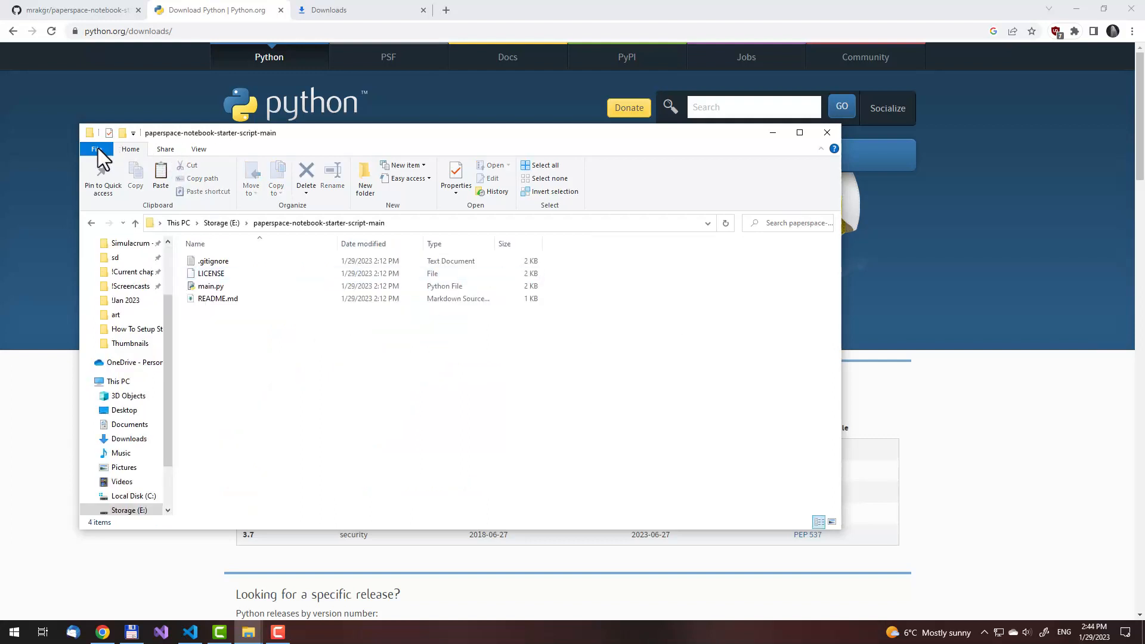
{"action": "left_click", "coordinate": [95, 149]}
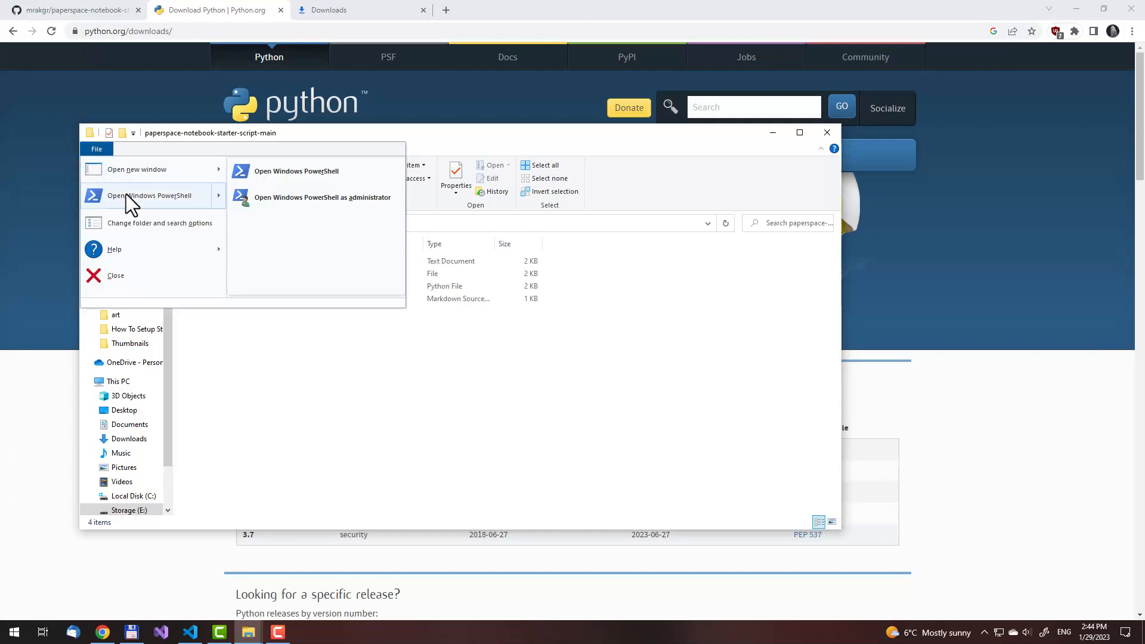
{"action": "mouse_move", "coordinate": [264, 216]}
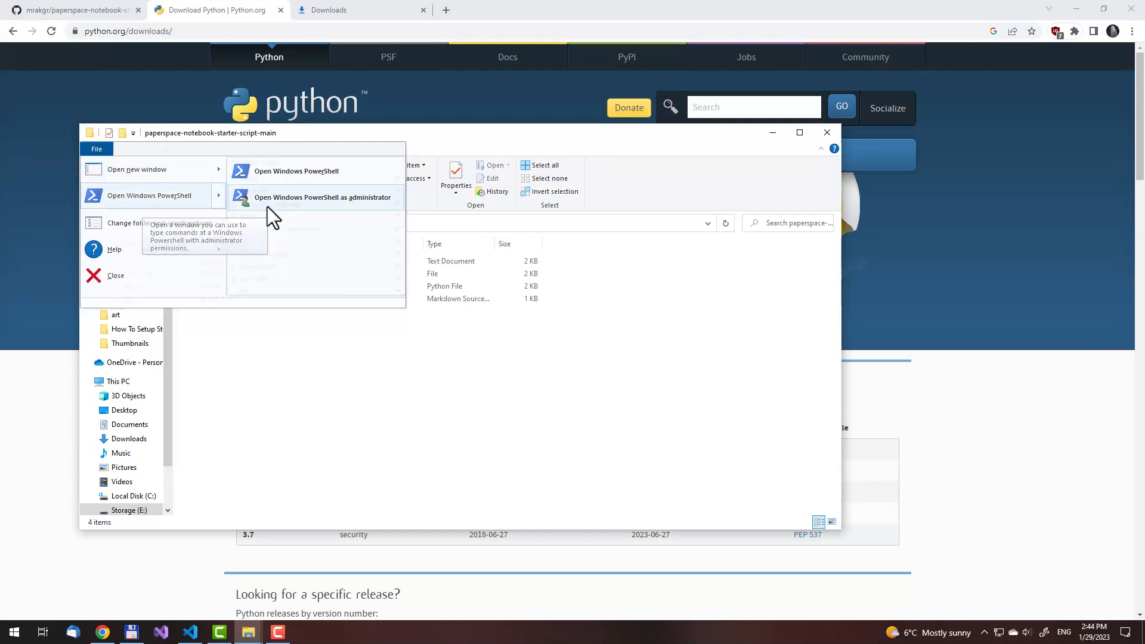
{"action": "left_click", "coordinate": [322, 197]}
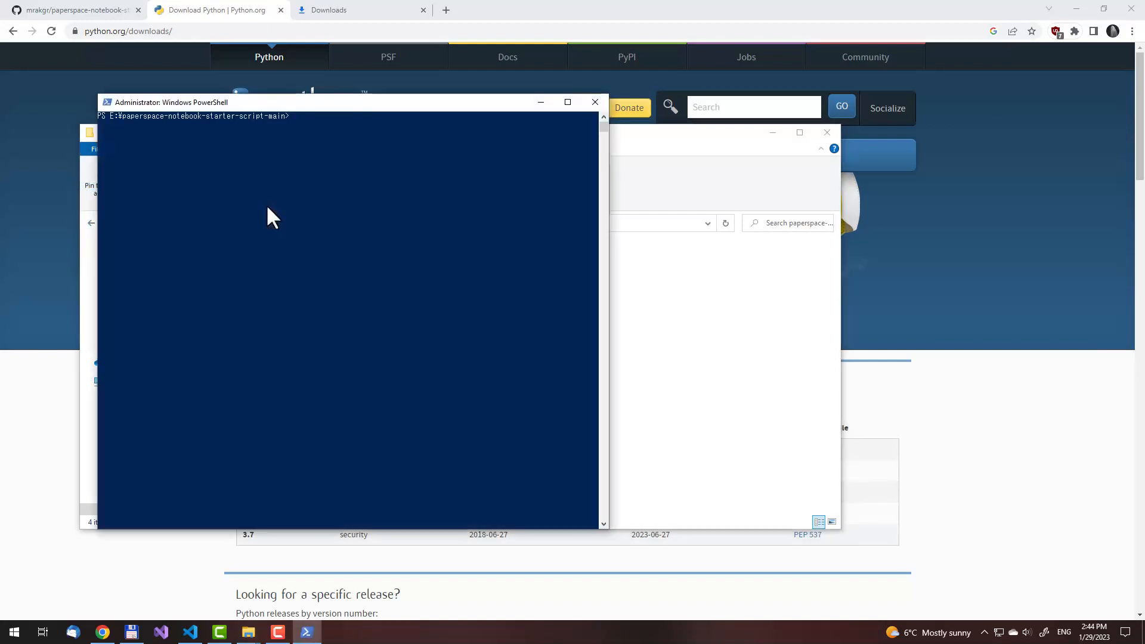
- Start the interactive Python 3.11.1 interpreter to confirm it evaluates 2+2 to 4
{"action": "type", "text": "python"}
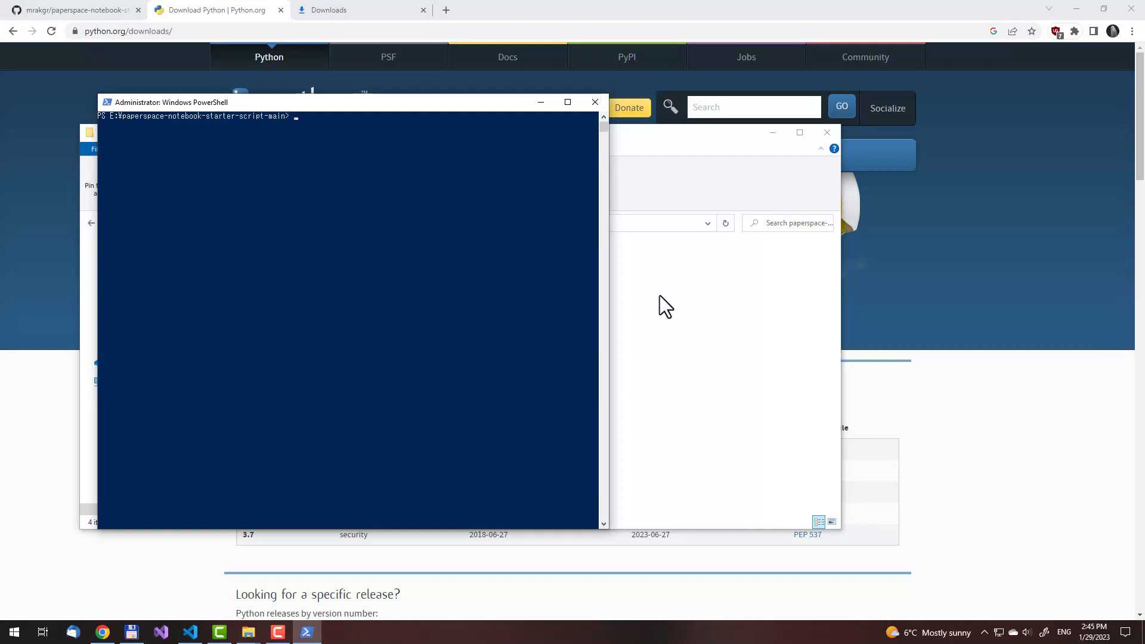
{"action": "type", "text": "p"}
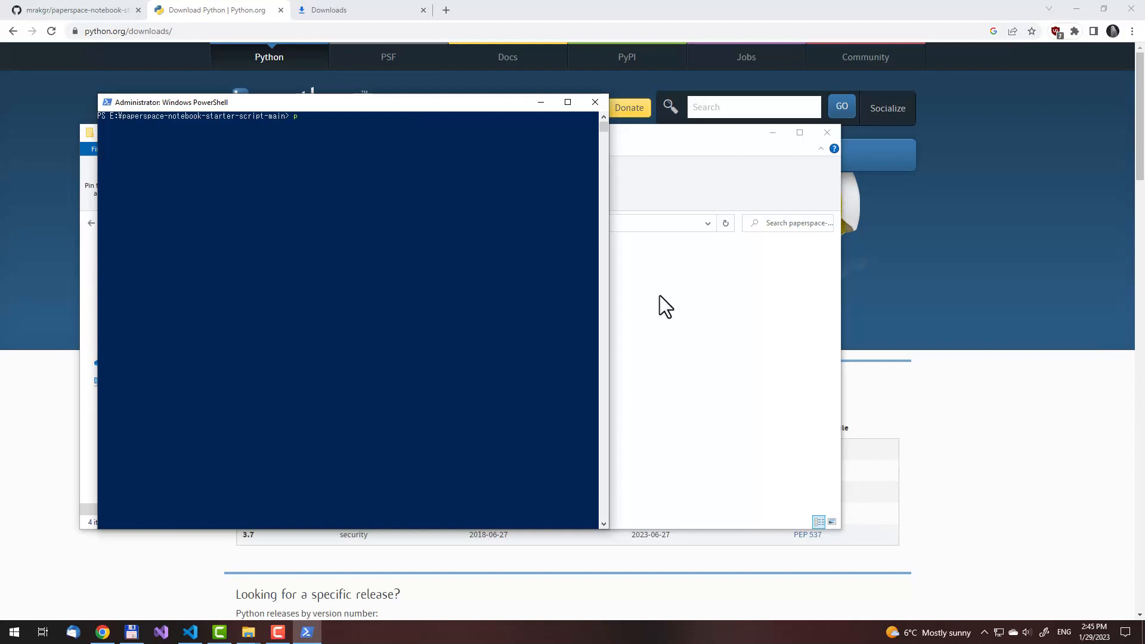
{"action": "type", "text": "ython"}
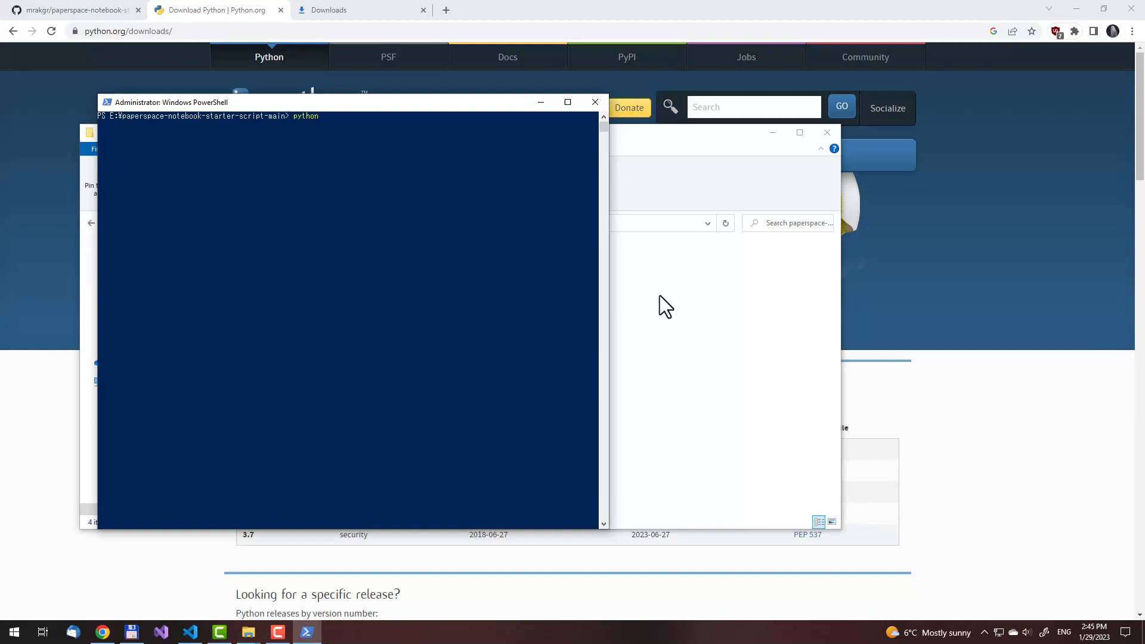
{"action": "key", "text": "Return"}
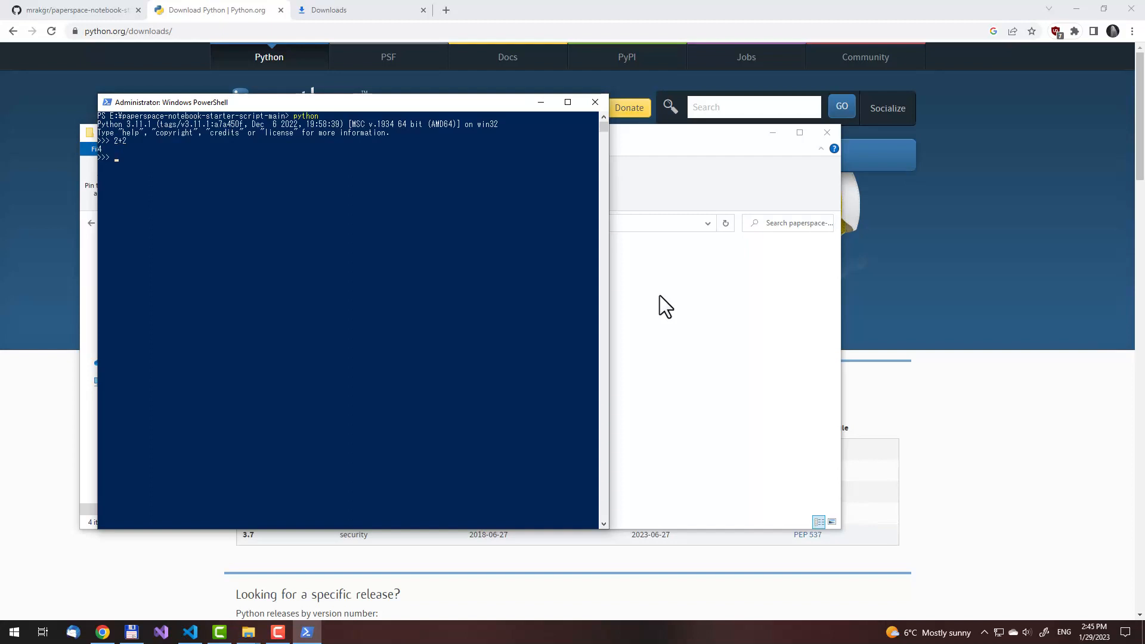
- Exit the interpreter and run python main.py, which aborts with Free-A4000 and Free-RTX5000 not found
{"action": "type", "text": "exit()"}
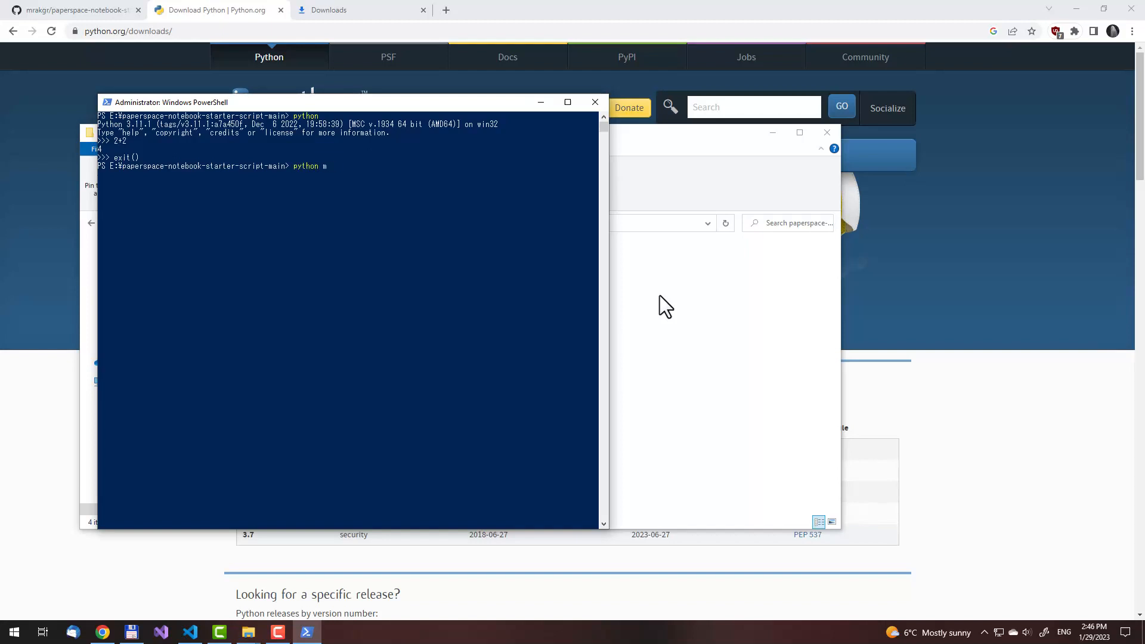
{"action": "type", "text": "ain.py"}
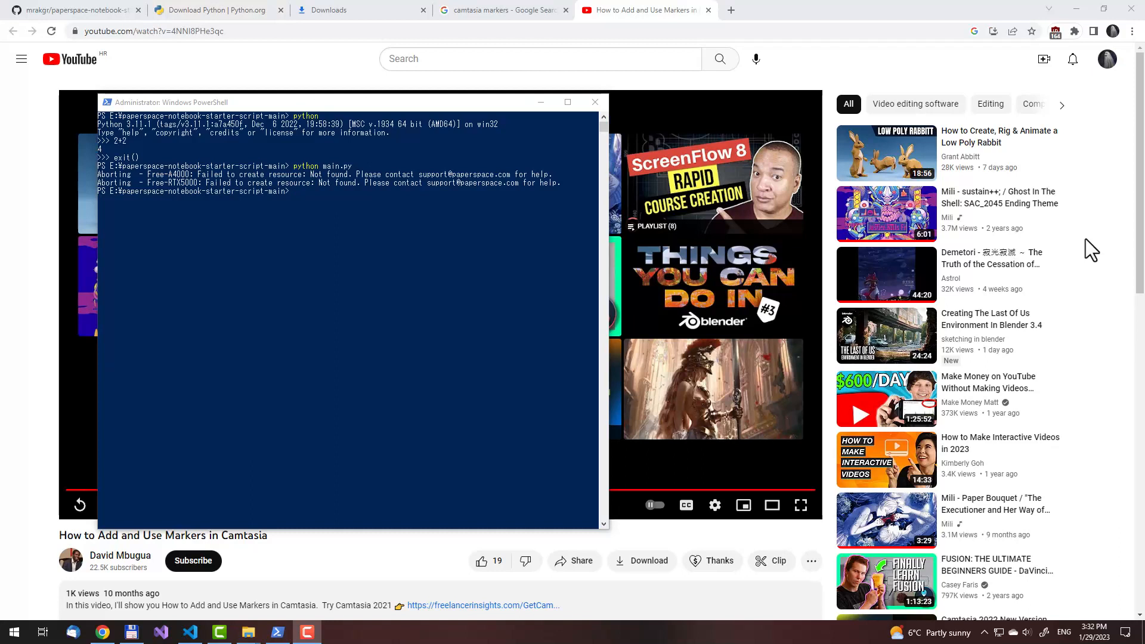
{"action": "mouse_move", "coordinate": [353, 311]}
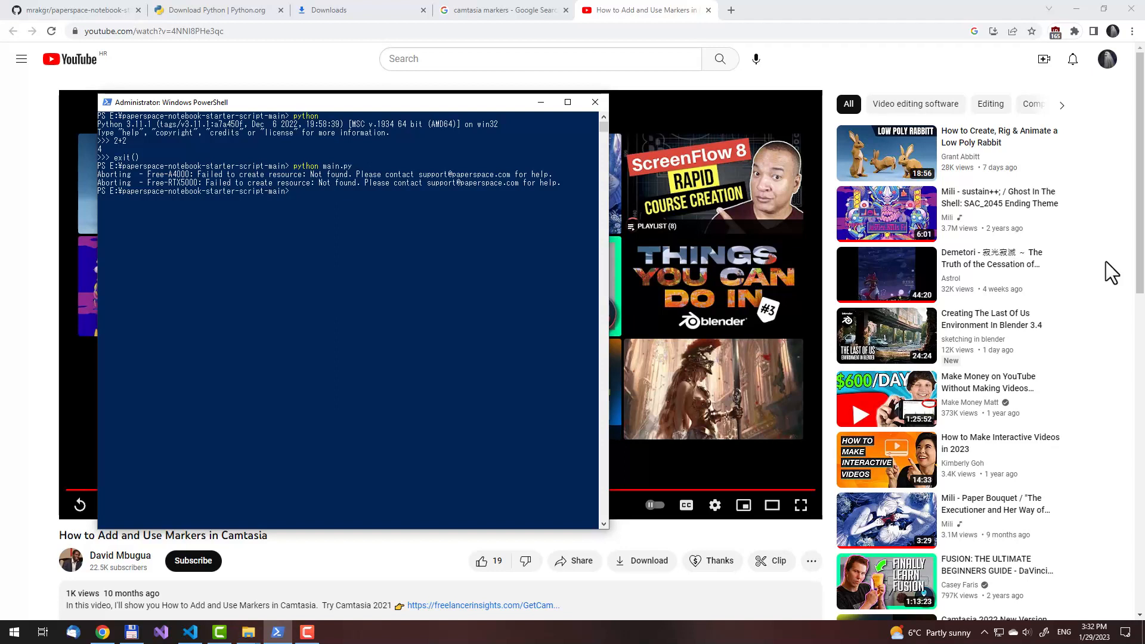
- Uninstall gradient and plyer with pip, rerun main.py, then reinstall gradient 2.0.6 and plyer
{"action": "type", "text": "pip"}
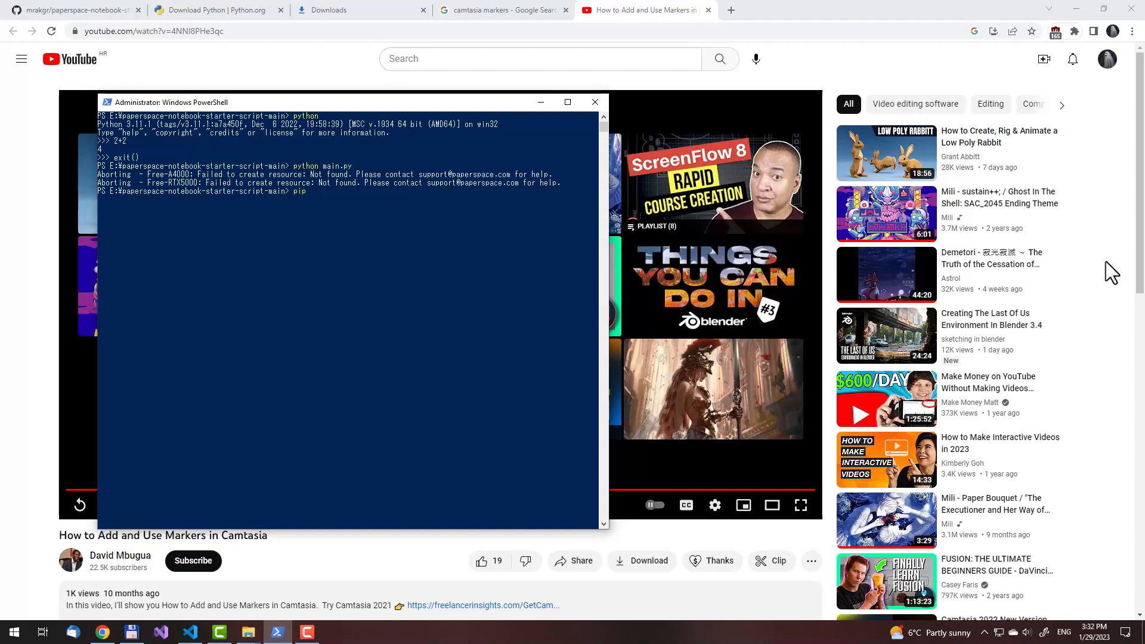
{"action": "type", "text": "remove gradient"}
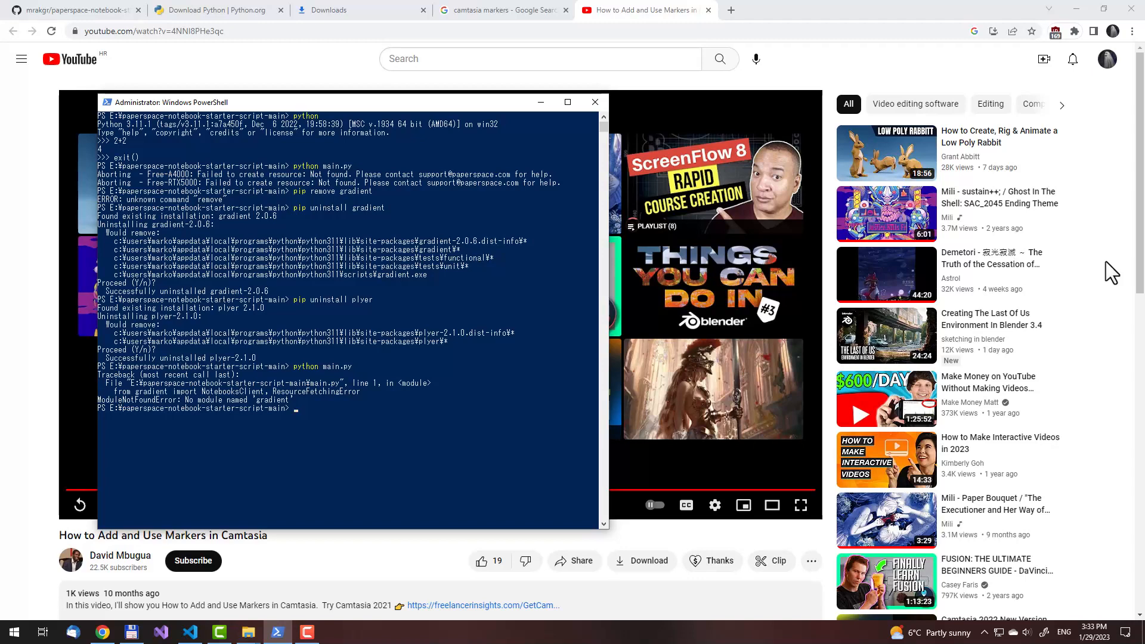
{"action": "type", "text": "pip install gradient"}
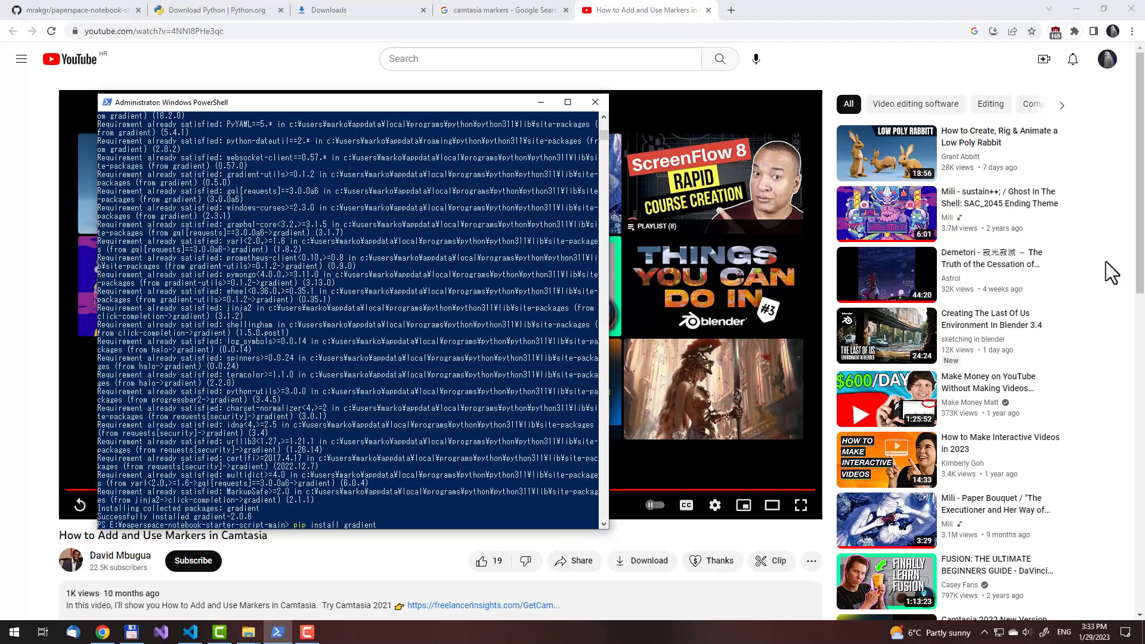
{"action": "type", "text": "ply"}
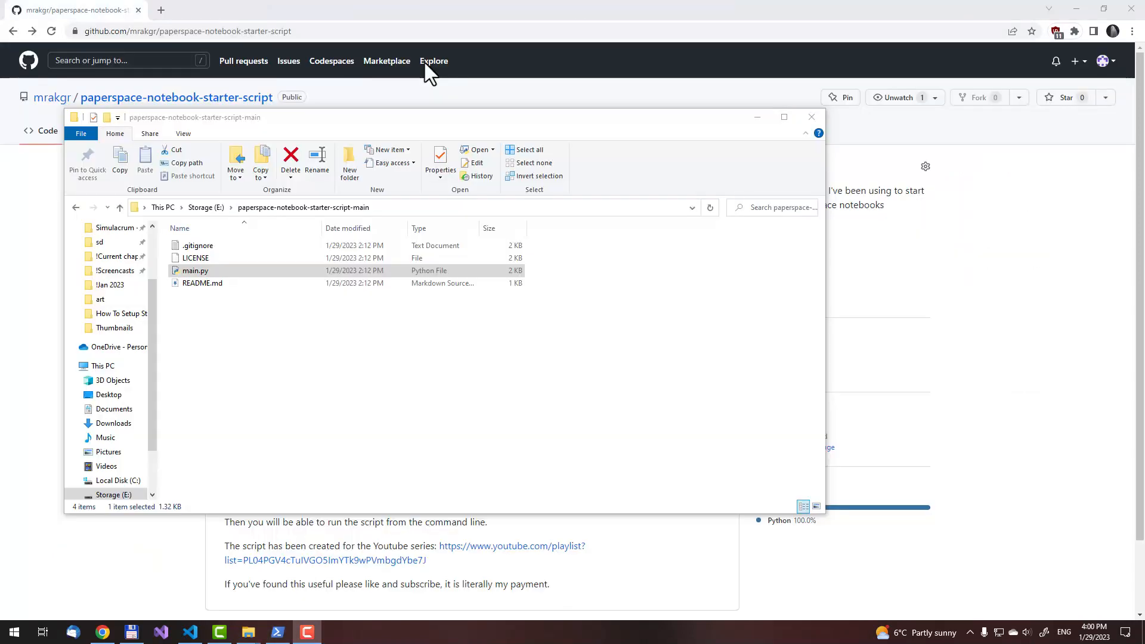
{"action": "mouse_move", "coordinate": [254, 302]}
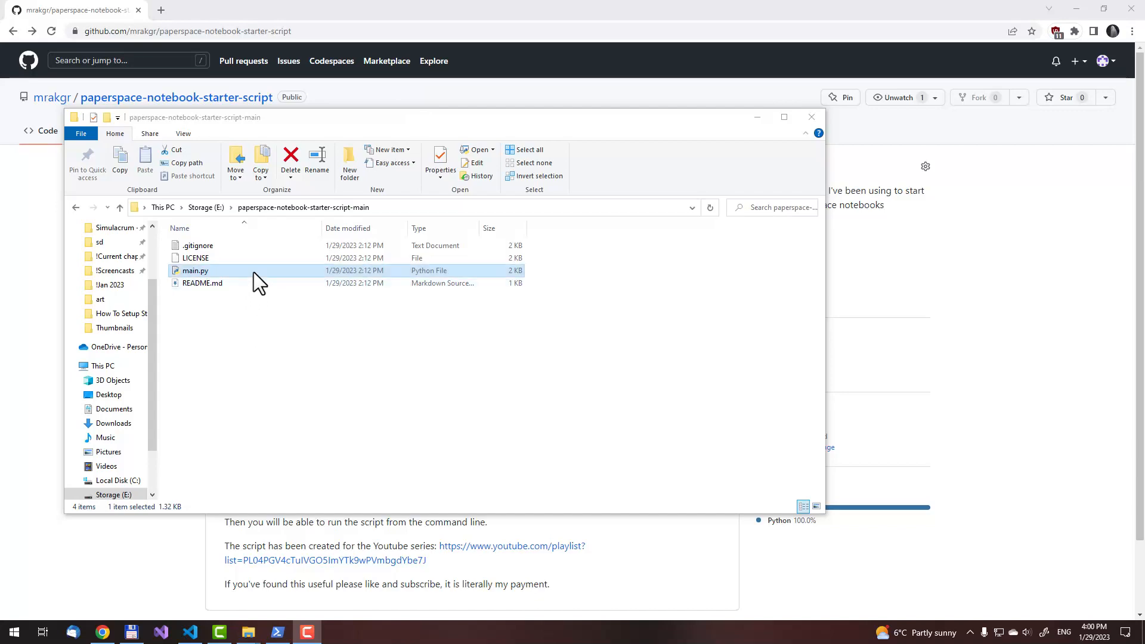
- Edit main.py from the starter script folder in Notepad
{"action": "right_click", "coordinate": [195, 271]}
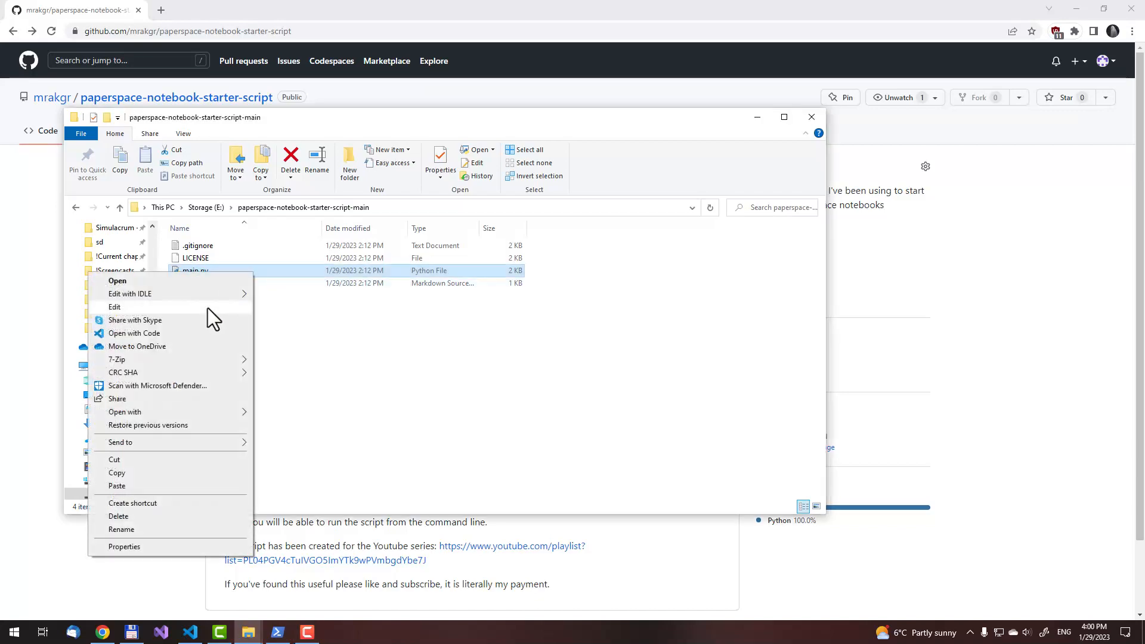
{"action": "left_click", "coordinate": [115, 306]}
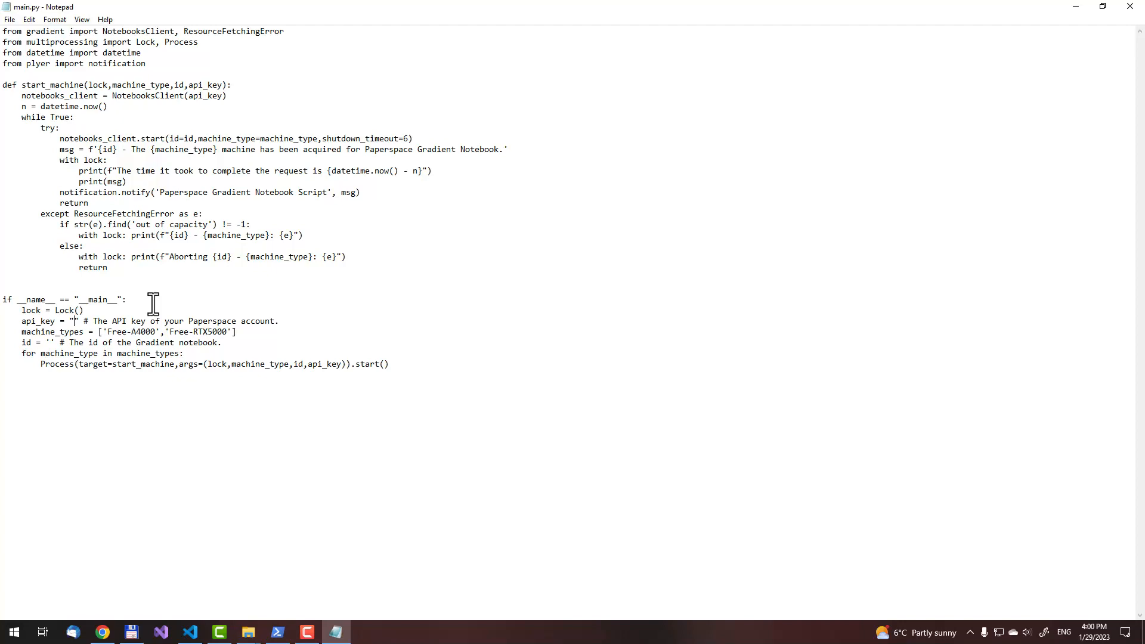
{"action": "mouse_move", "coordinate": [102, 632]}
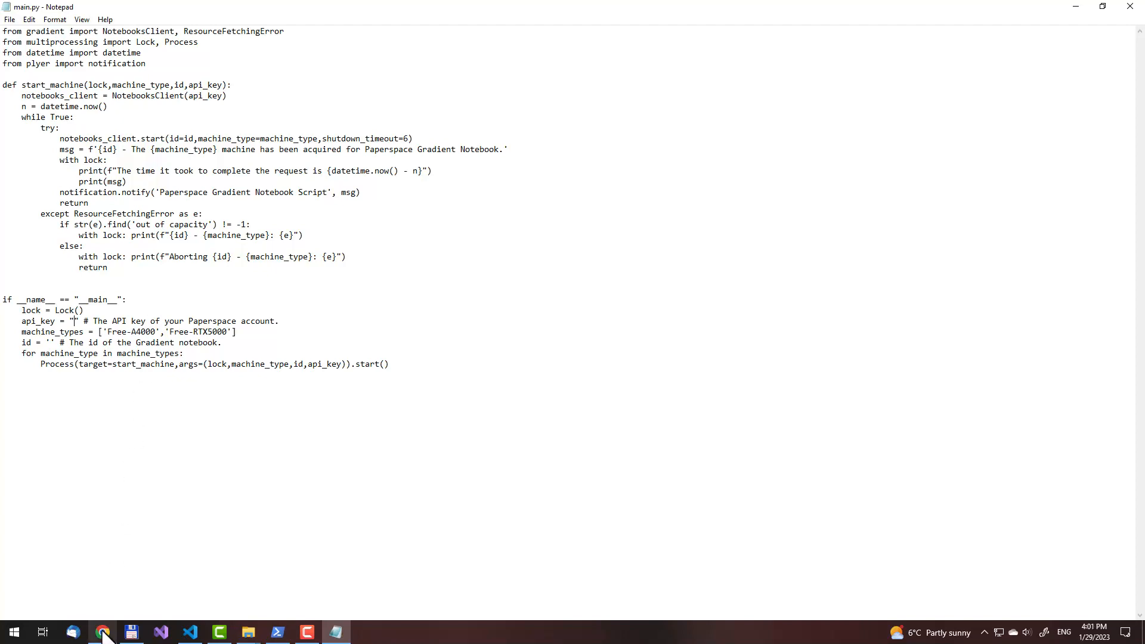
- Go to the Paperspace console's API Keys settings page in a new browser tab
{"action": "left_click", "coordinate": [101, 632]}
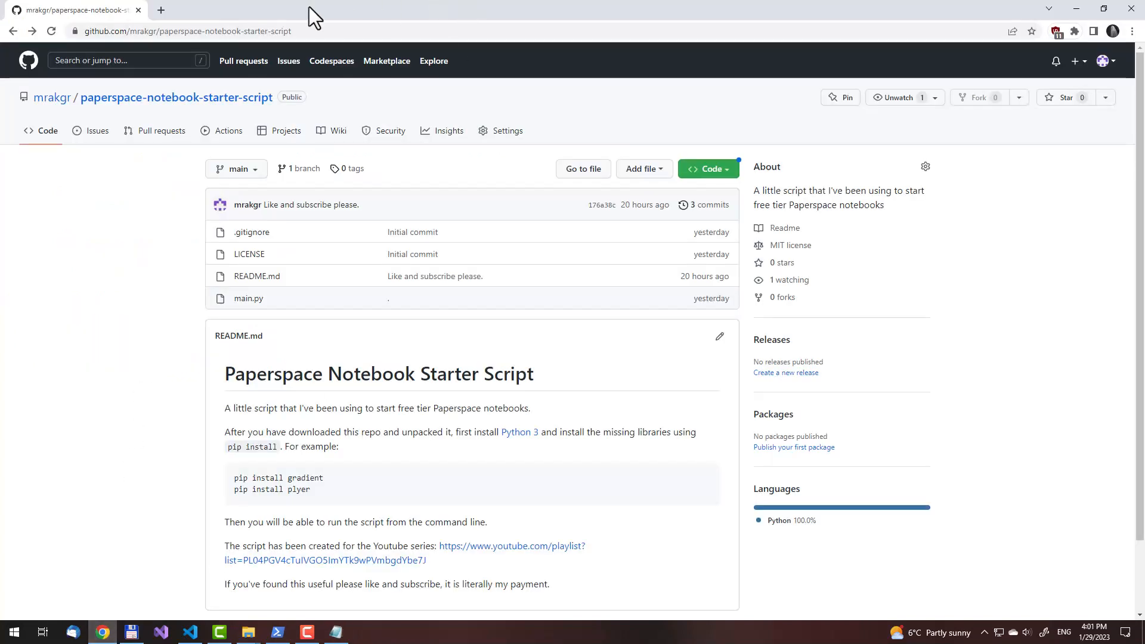
{"action": "left_click", "coordinate": [161, 9]}
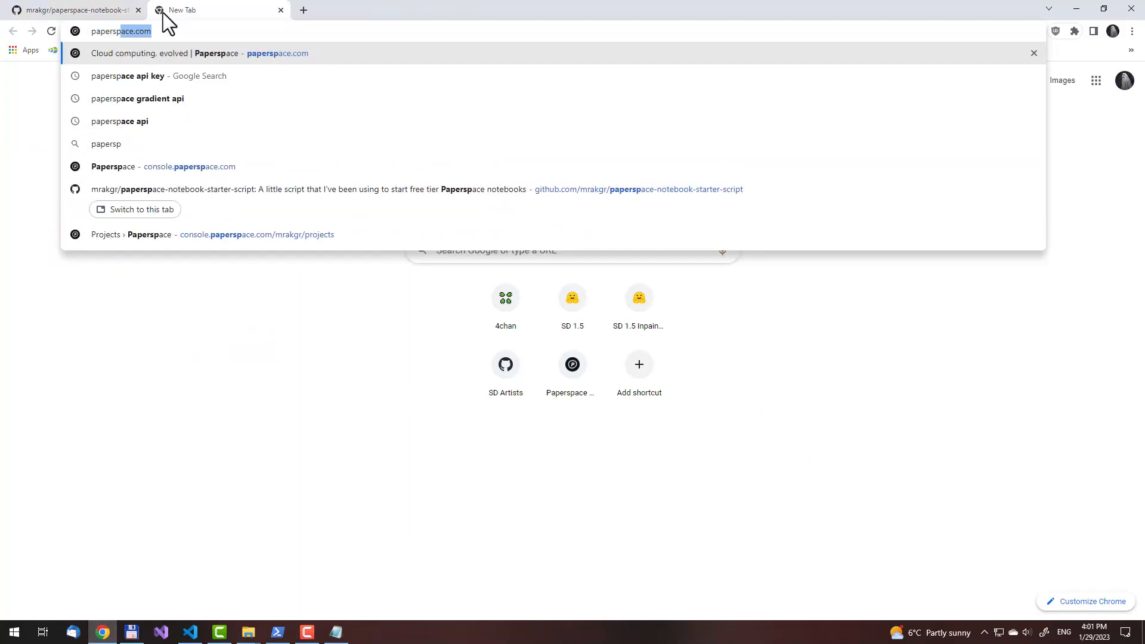
{"action": "left_click", "coordinate": [197, 53]}
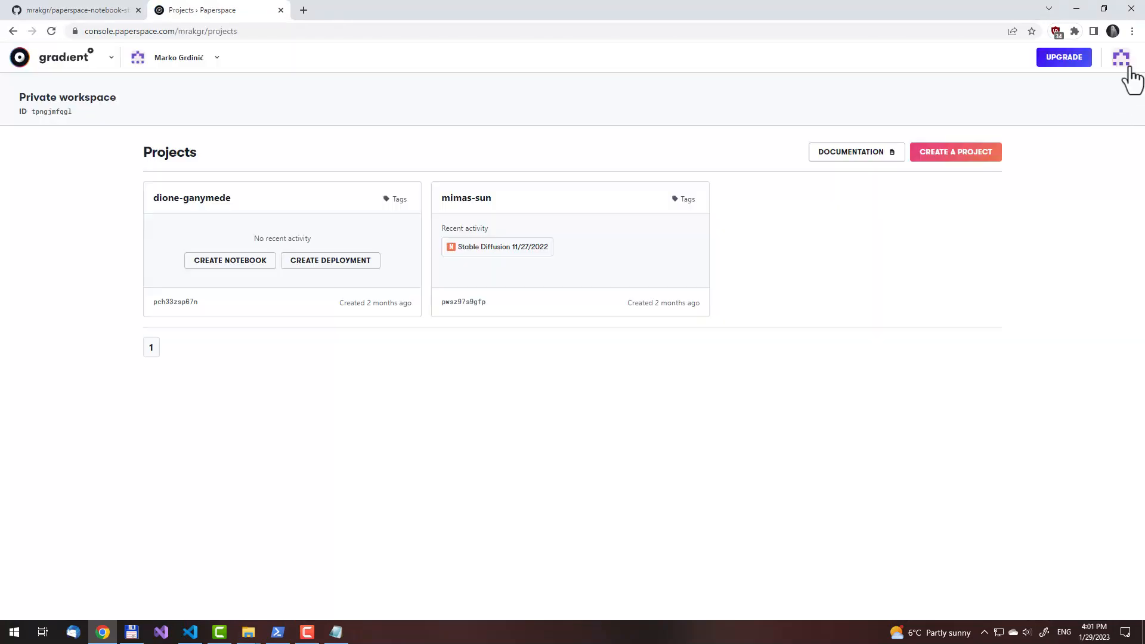
{"action": "left_click", "coordinate": [1121, 57]}
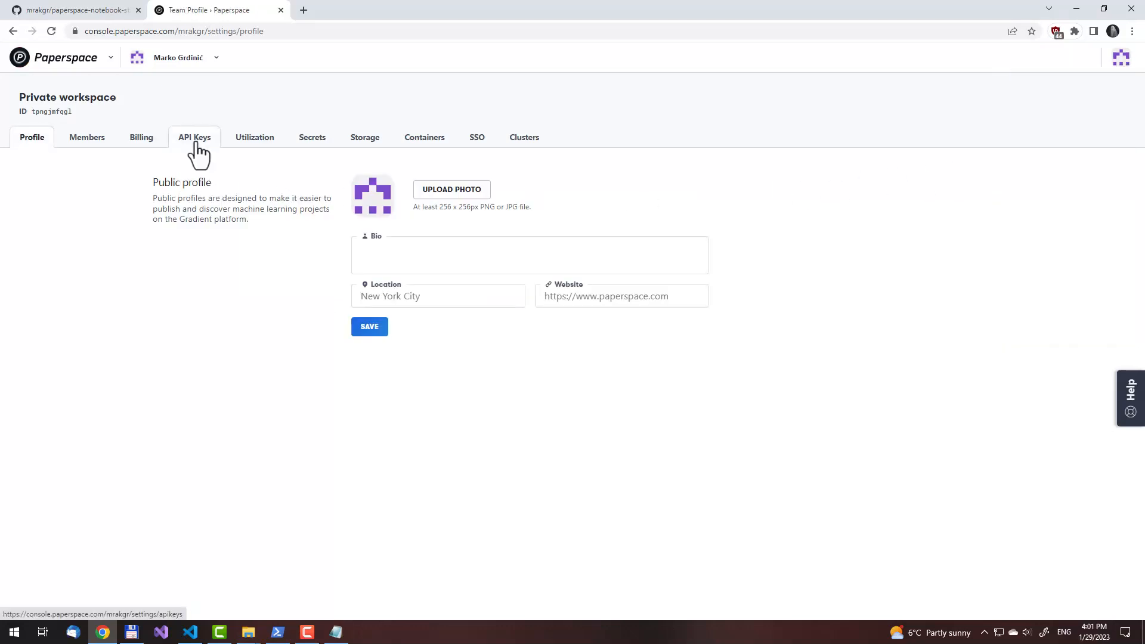
{"action": "left_click", "coordinate": [194, 137]}
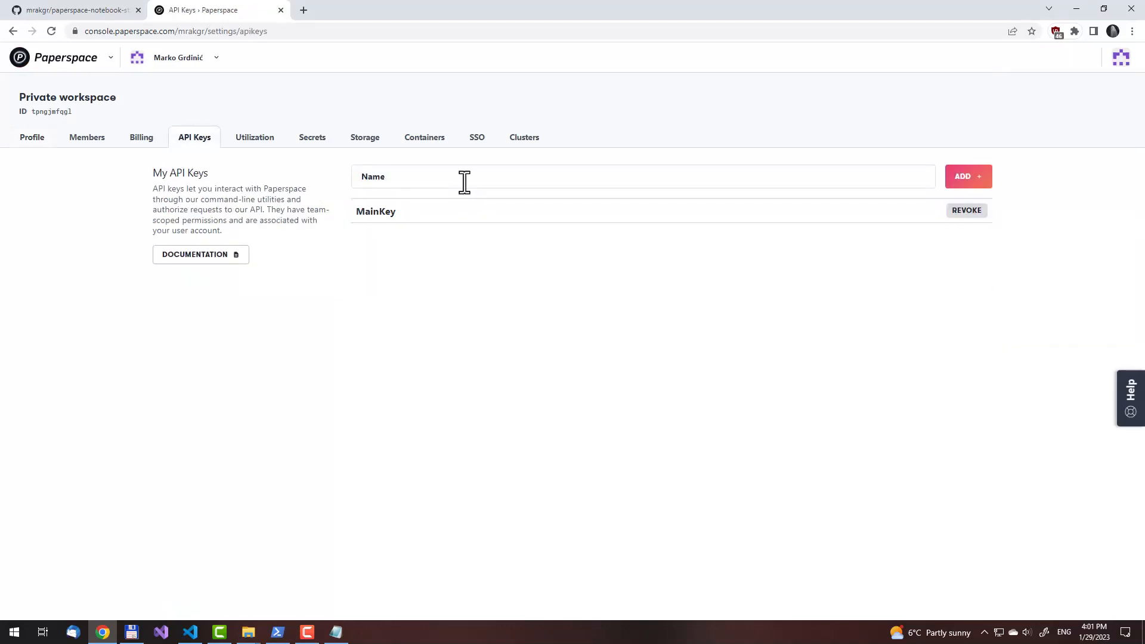
- Generate a new team API key named Qwe, listed above MainKey
{"action": "left_click", "coordinate": [967, 176]}
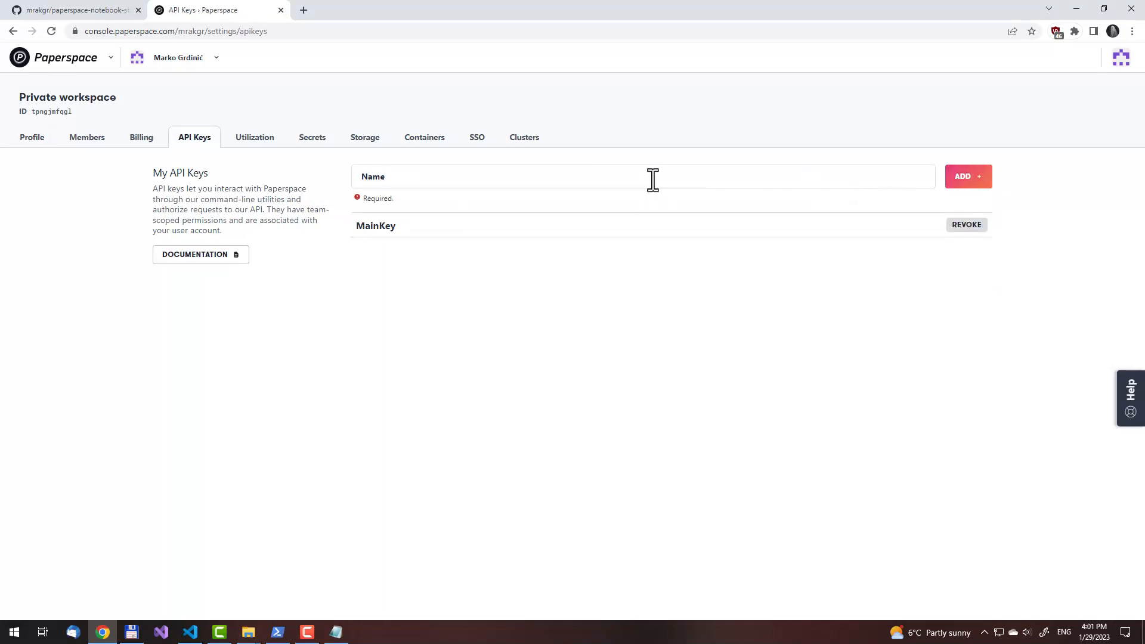
{"action": "left_click", "coordinate": [512, 177]}
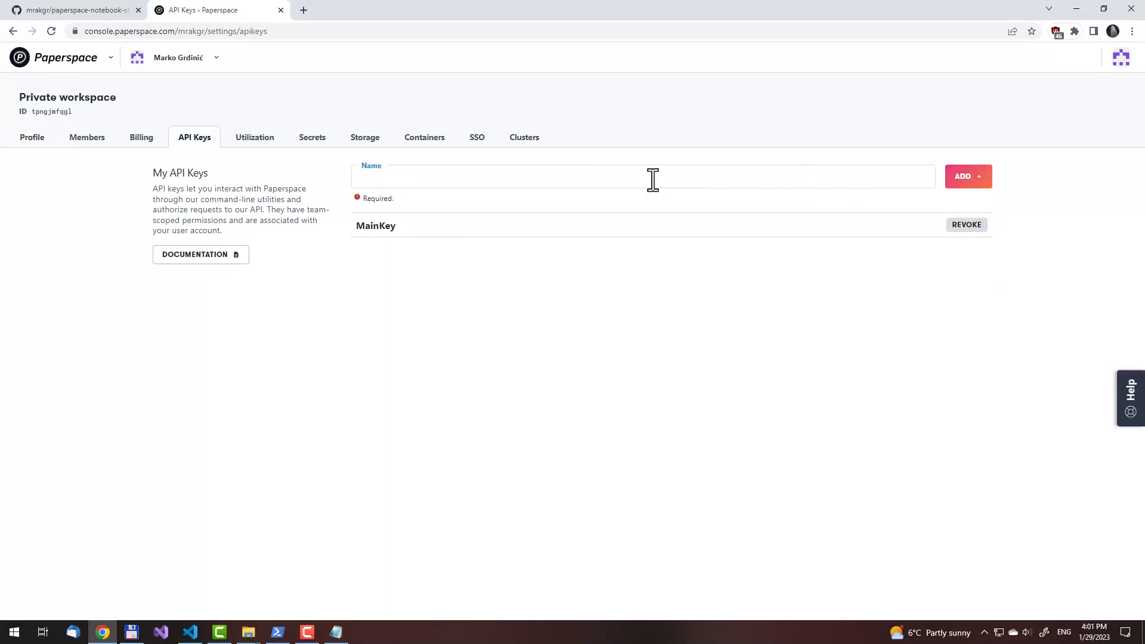
{"action": "type", "text": "Qwe"}
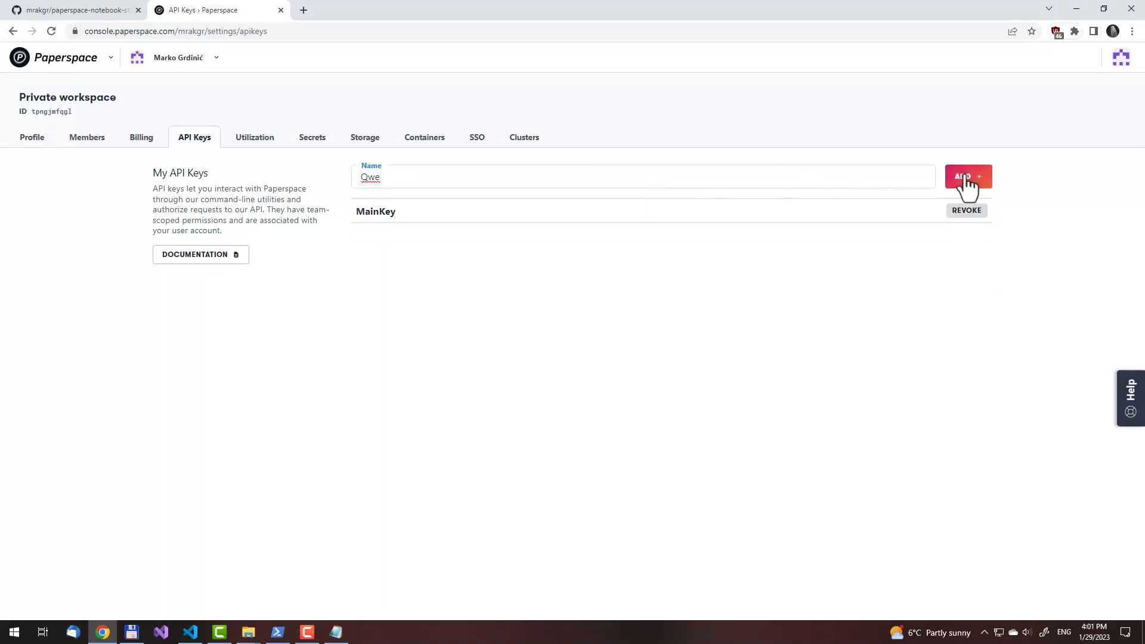
{"action": "left_click", "coordinate": [967, 177]}
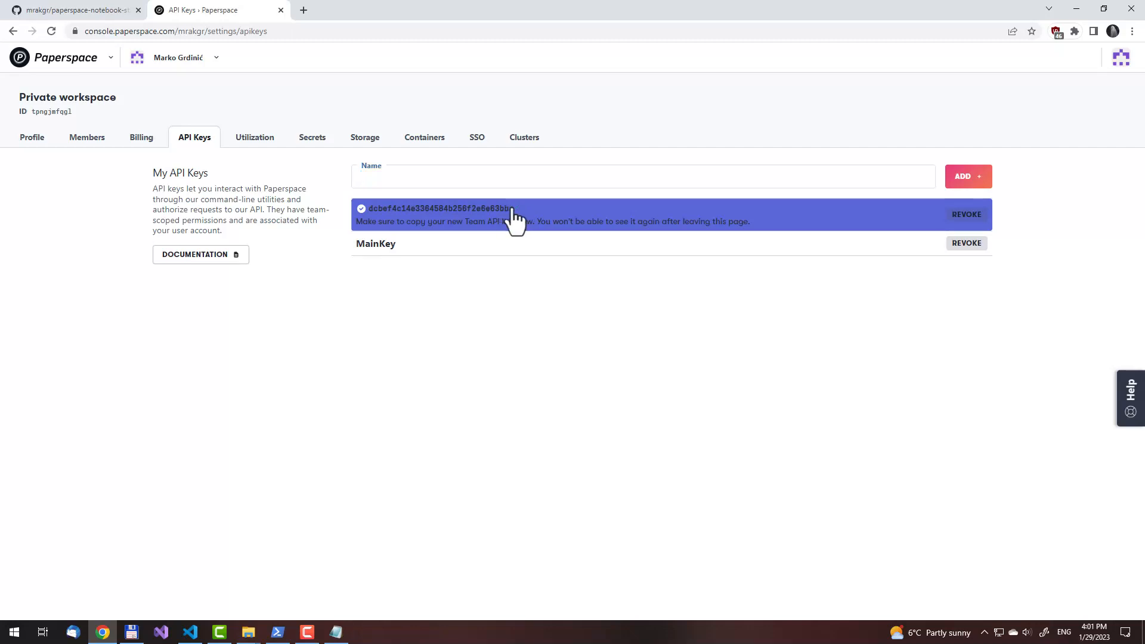
{"action": "mouse_move", "coordinate": [377, 426]}
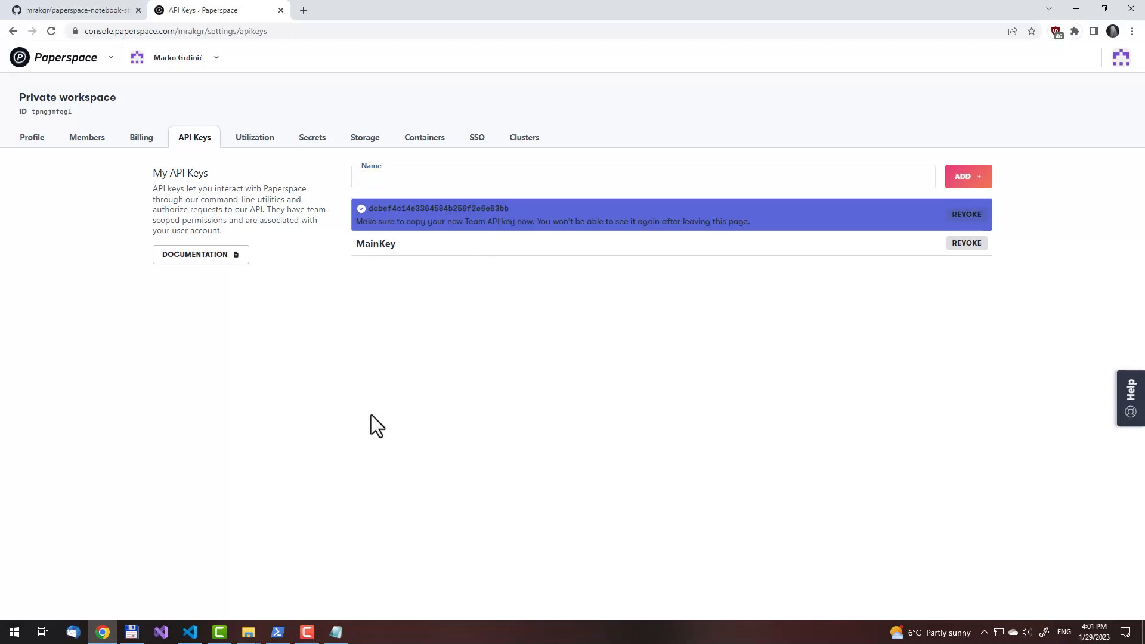
- Fill the new Paperspace key into main.py's api_key value and return to the API Keys page
{"action": "left_click", "coordinate": [334, 632]}
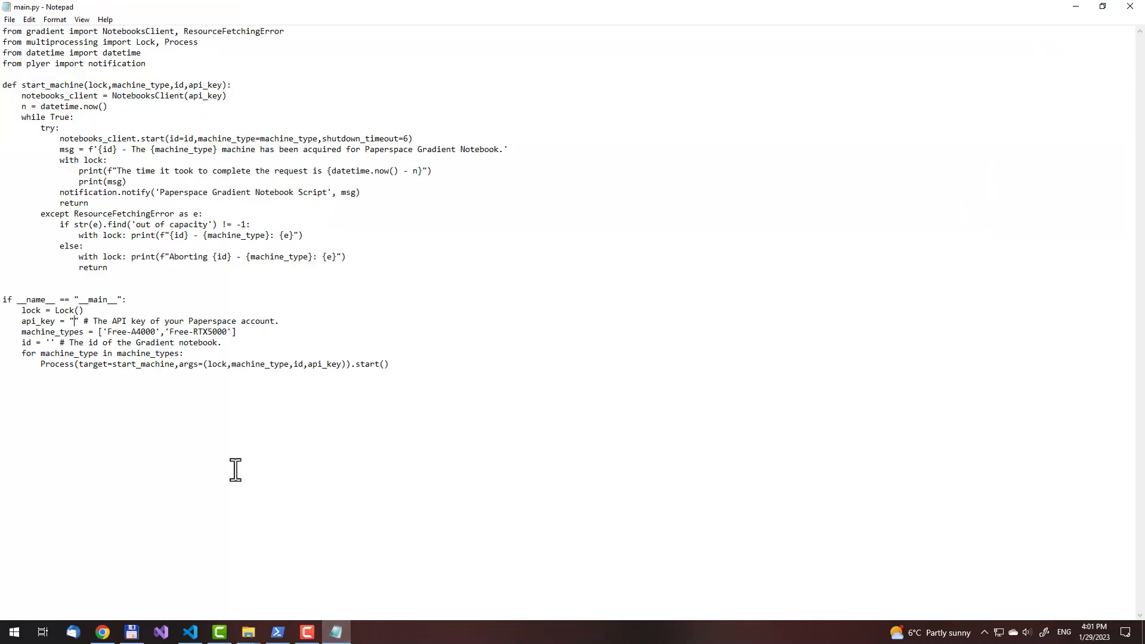
{"action": "mouse_move", "coordinate": [162, 298]}
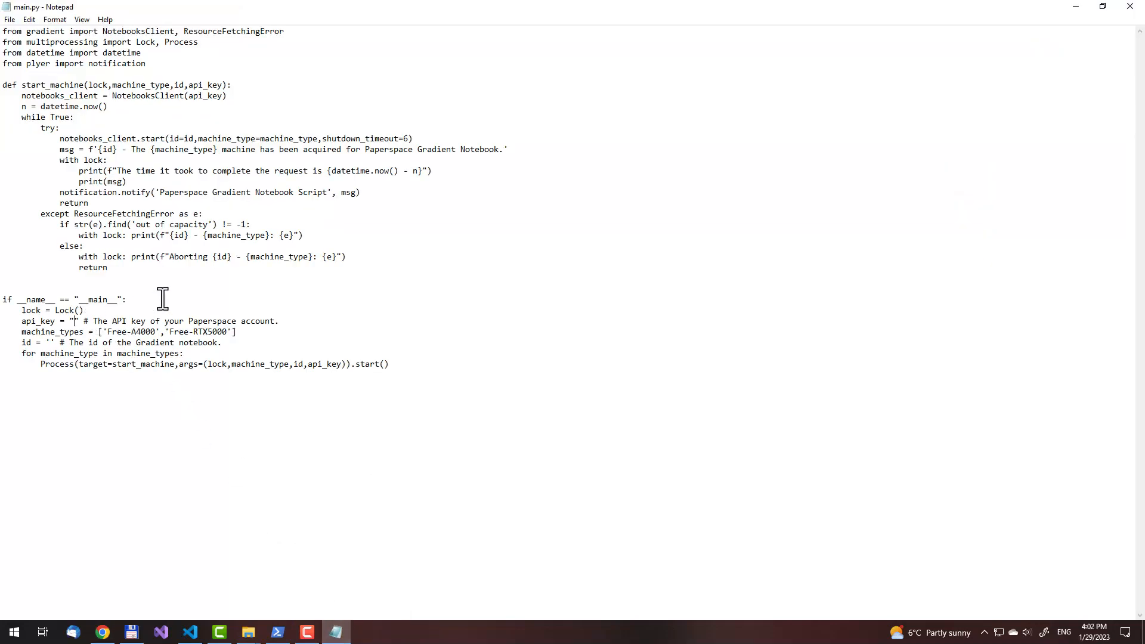
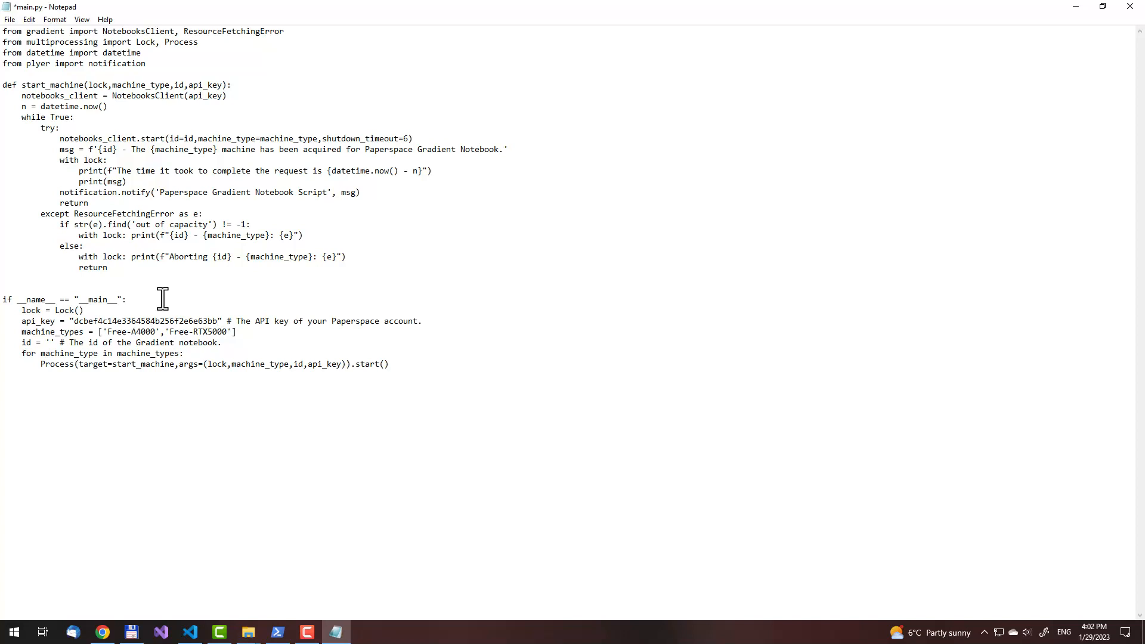
{"action": "left_click", "coordinate": [217, 330]}
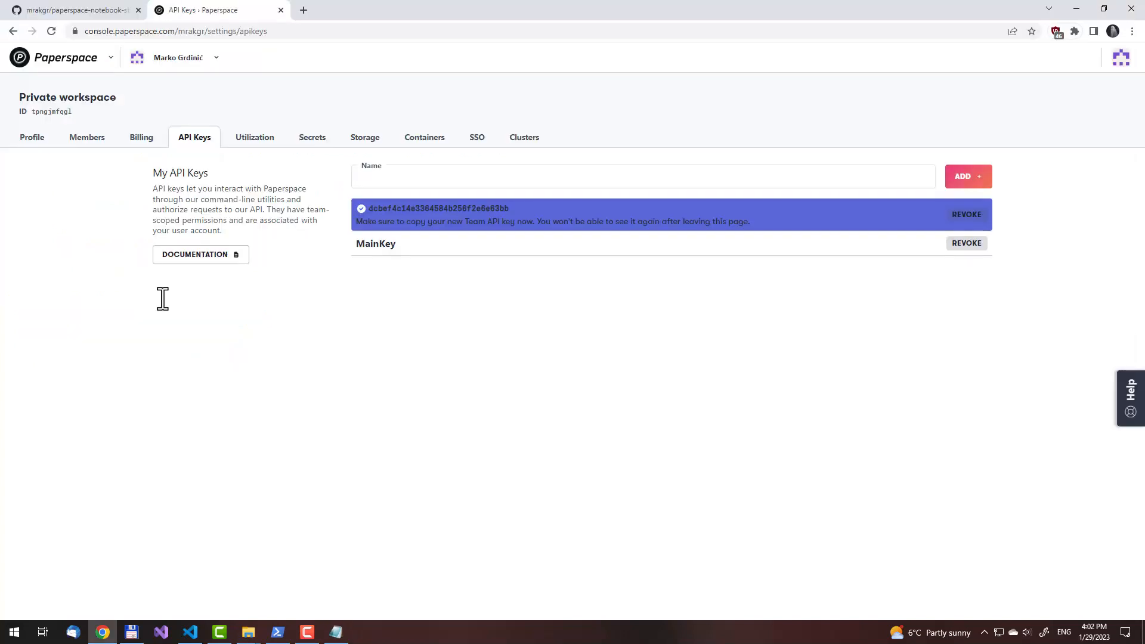
- Switch from the Paperspace product menu to the Gradient ML platform
{"action": "left_click", "coordinate": [109, 57]}
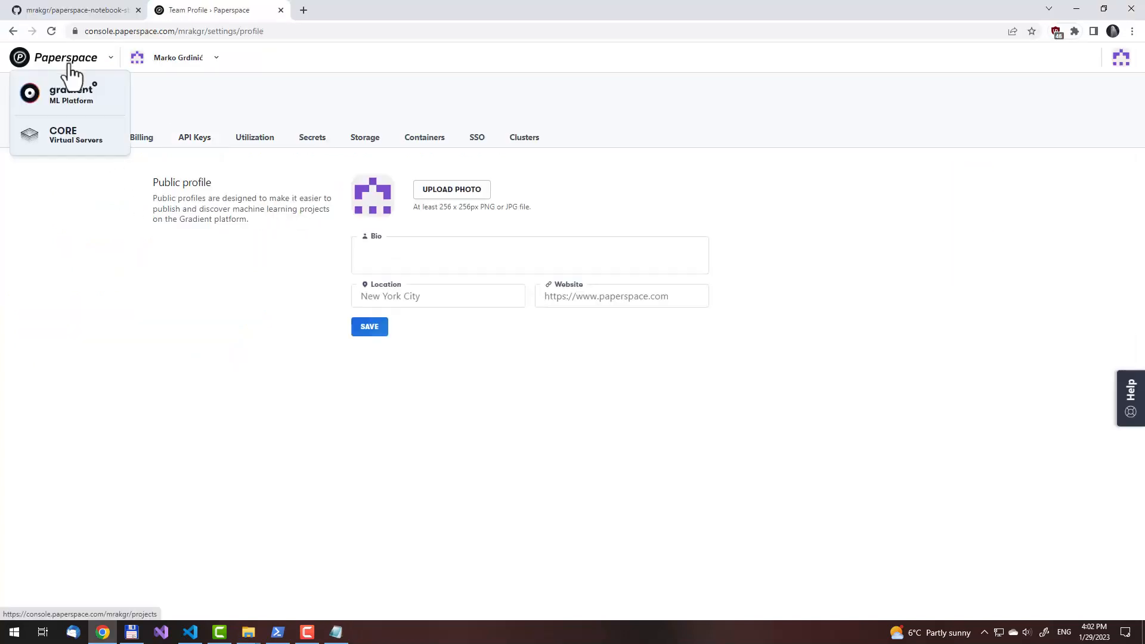
{"action": "left_click", "coordinate": [70, 93]}
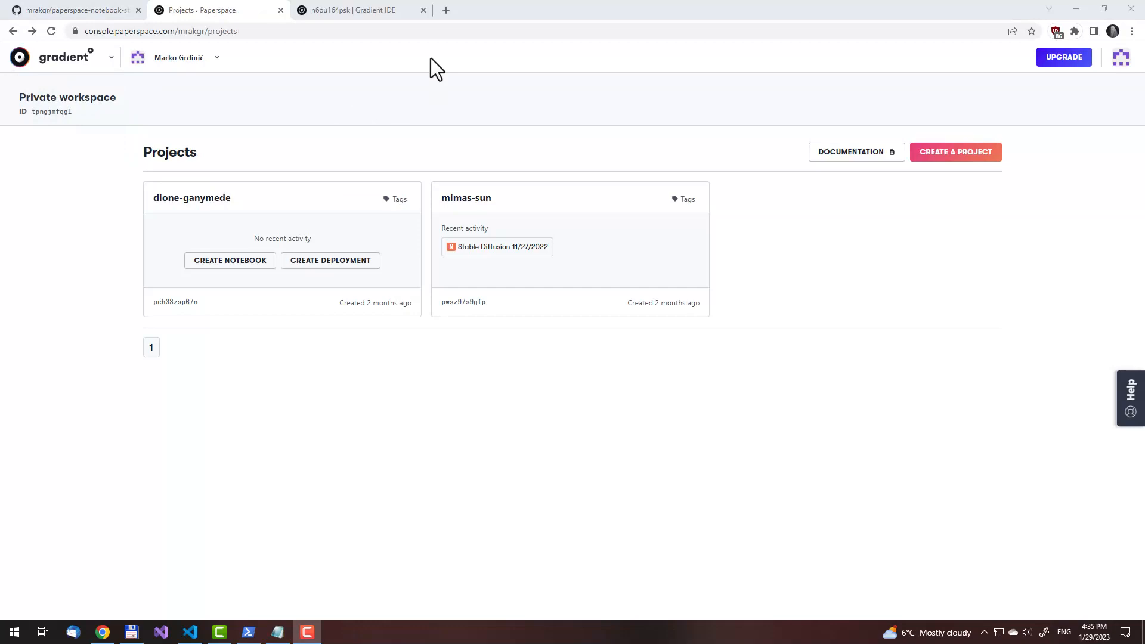
{"action": "mouse_move", "coordinate": [464, 302]}
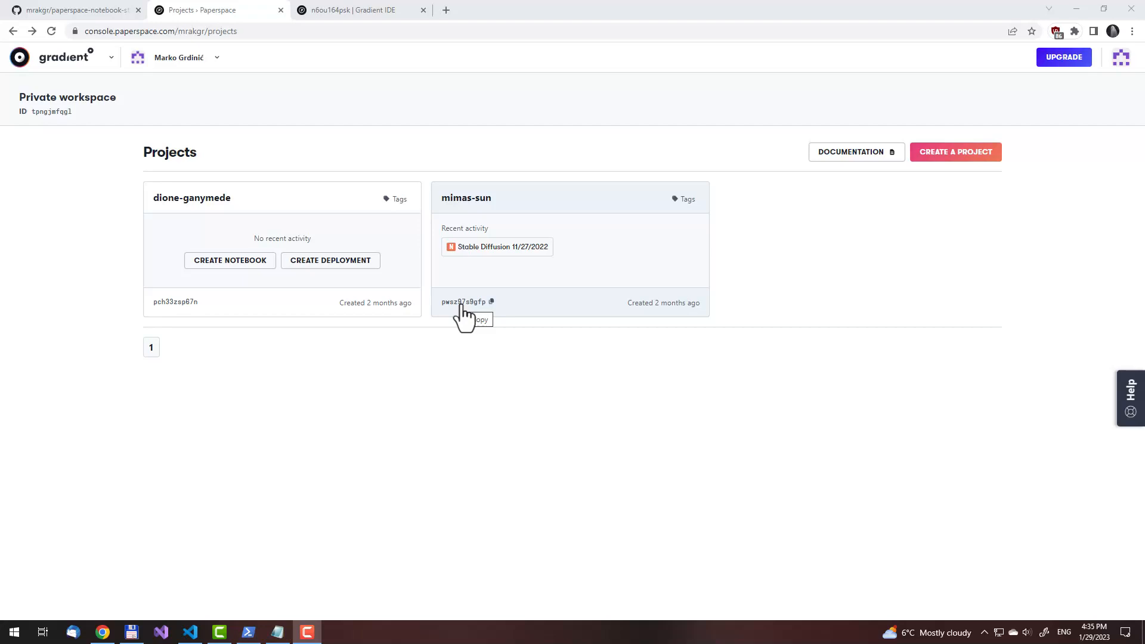
{"action": "mouse_move", "coordinate": [636, 250]}
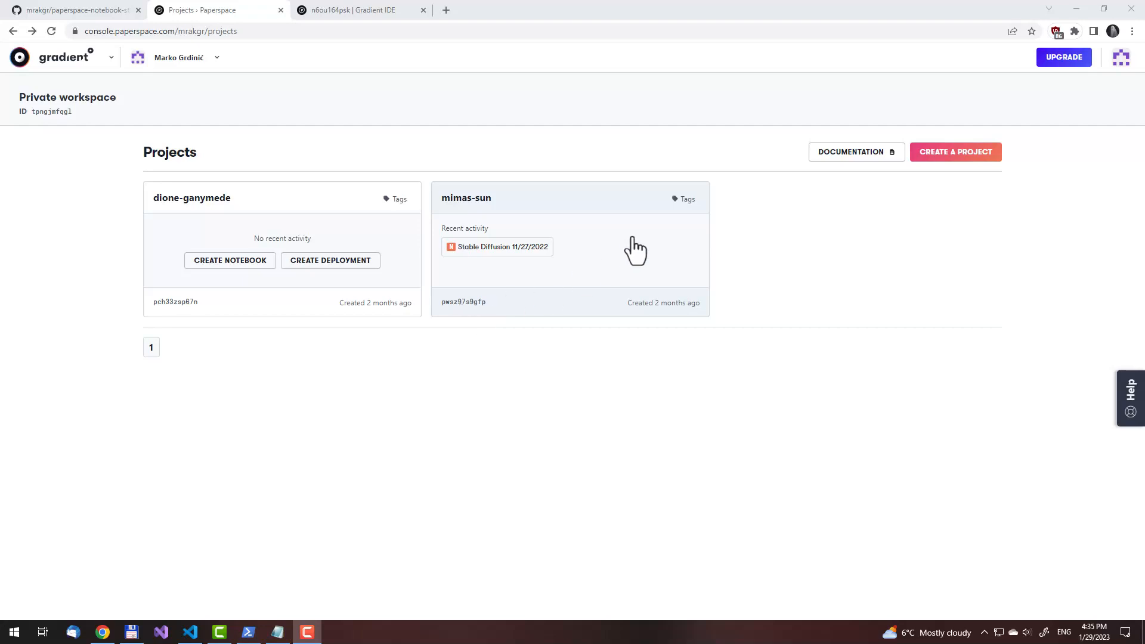
{"action": "mouse_move", "coordinate": [466, 262]}
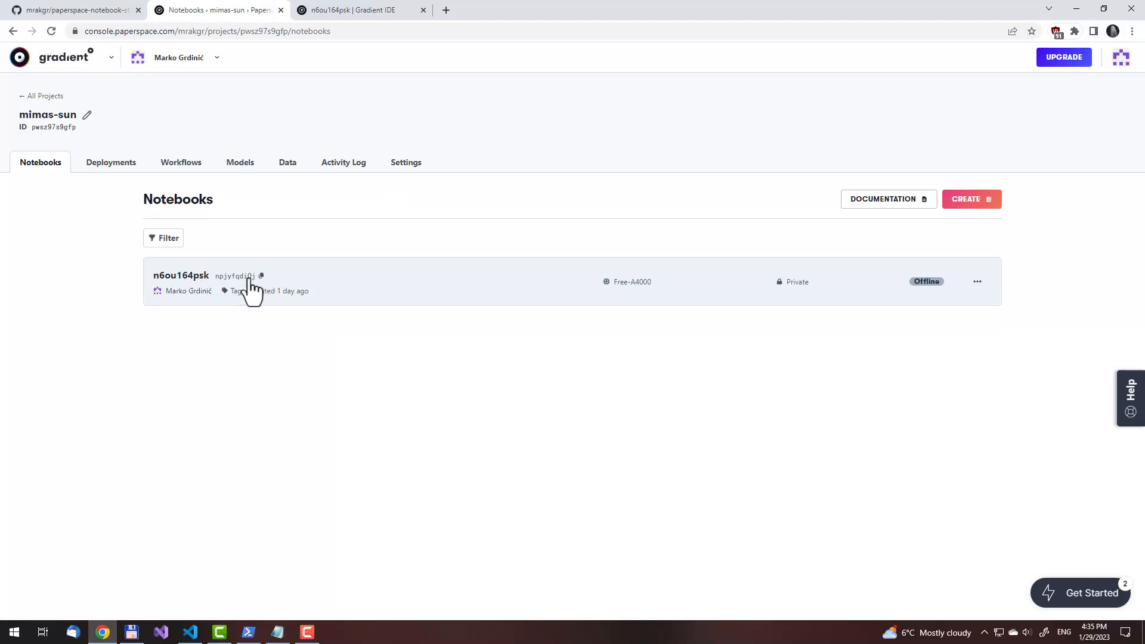
{"action": "mouse_move", "coordinate": [262, 276]}
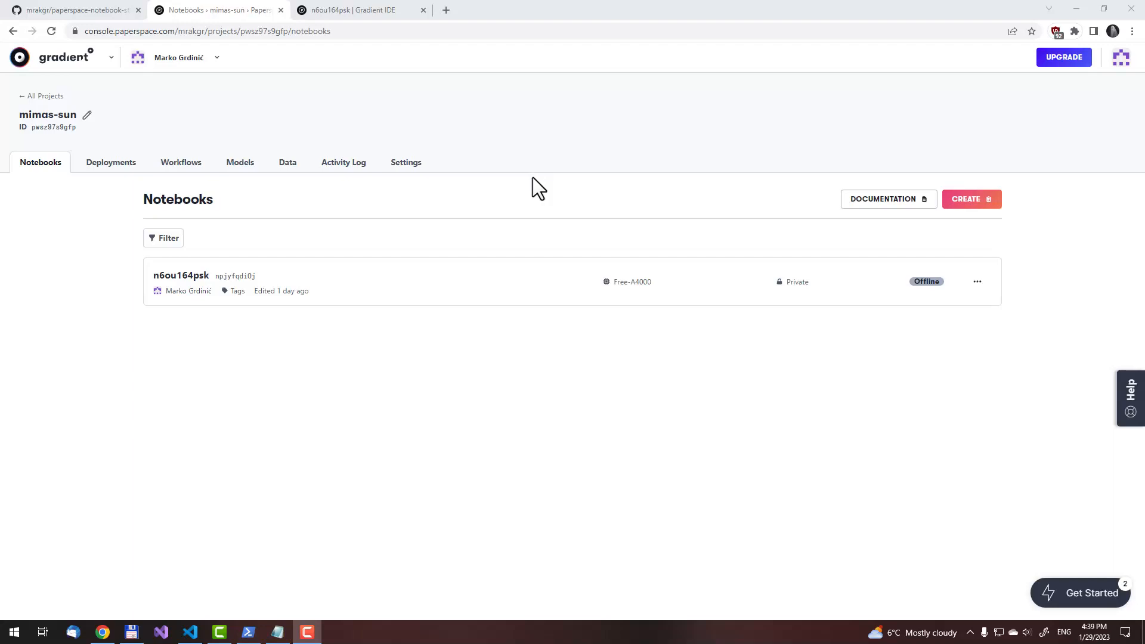
{"action": "mouse_move", "coordinate": [276, 632]}
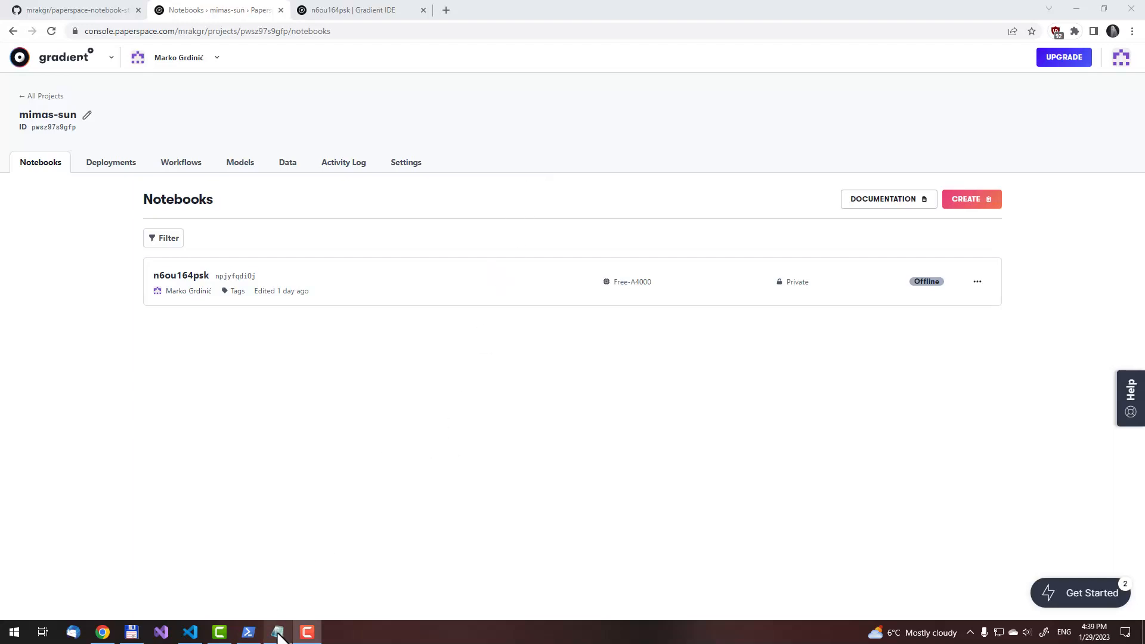
- Fill the notebook id npjyfqdi0j into main.py in Notepad
{"action": "left_click", "coordinate": [276, 633]}
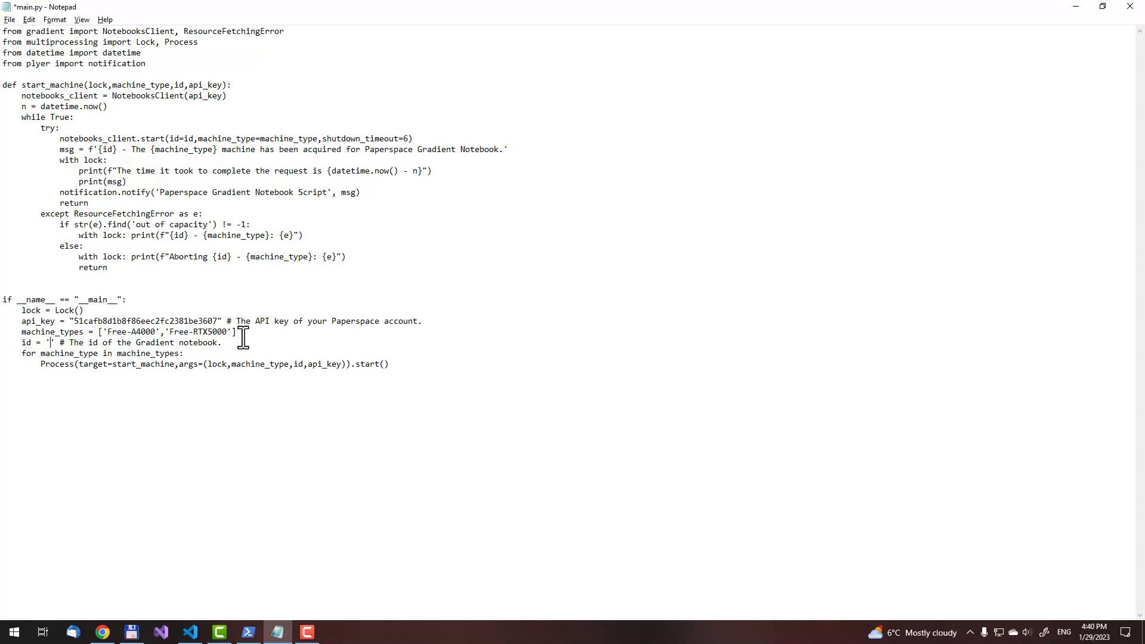
{"action": "type", "text": "npjyfqdi0j"}
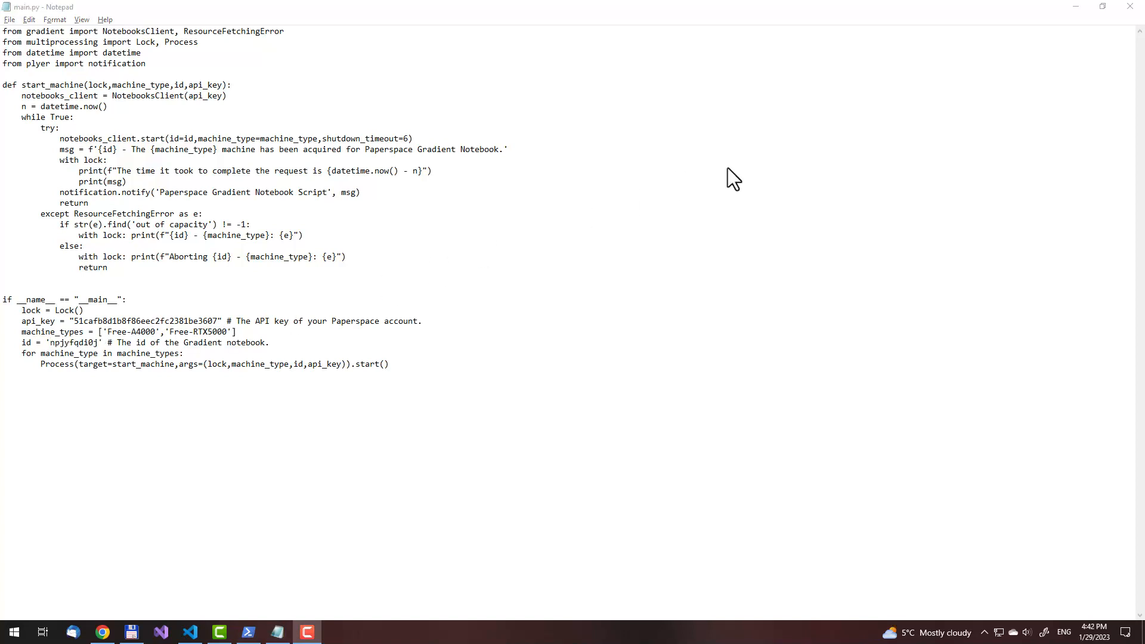
{"action": "mouse_move", "coordinate": [551, 184]}
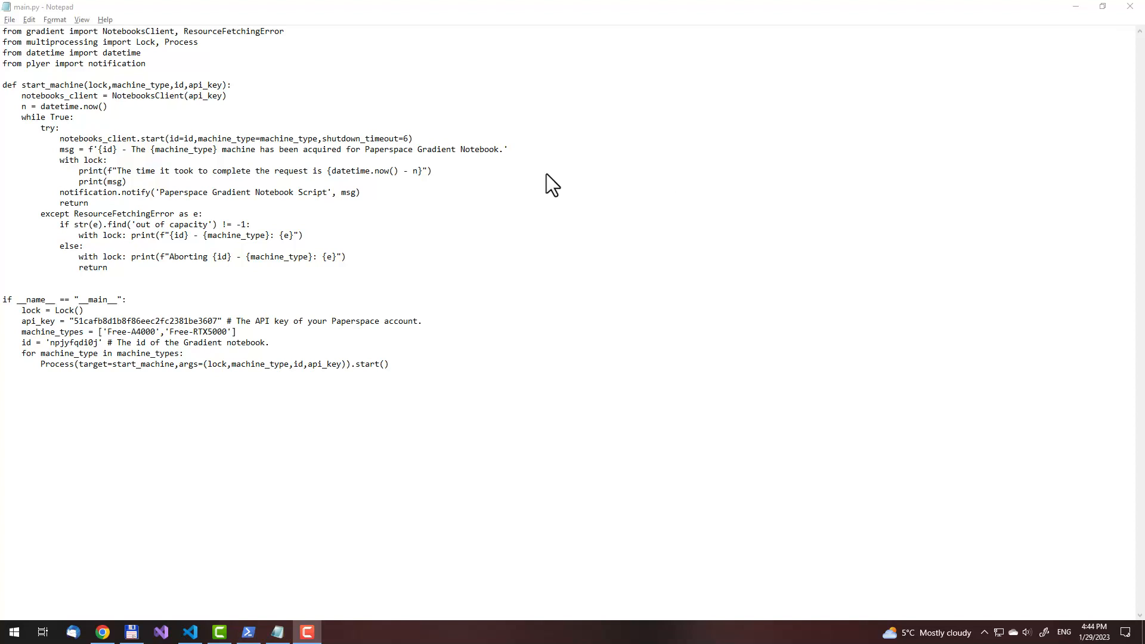
{"action": "mouse_move", "coordinate": [233, 515]}
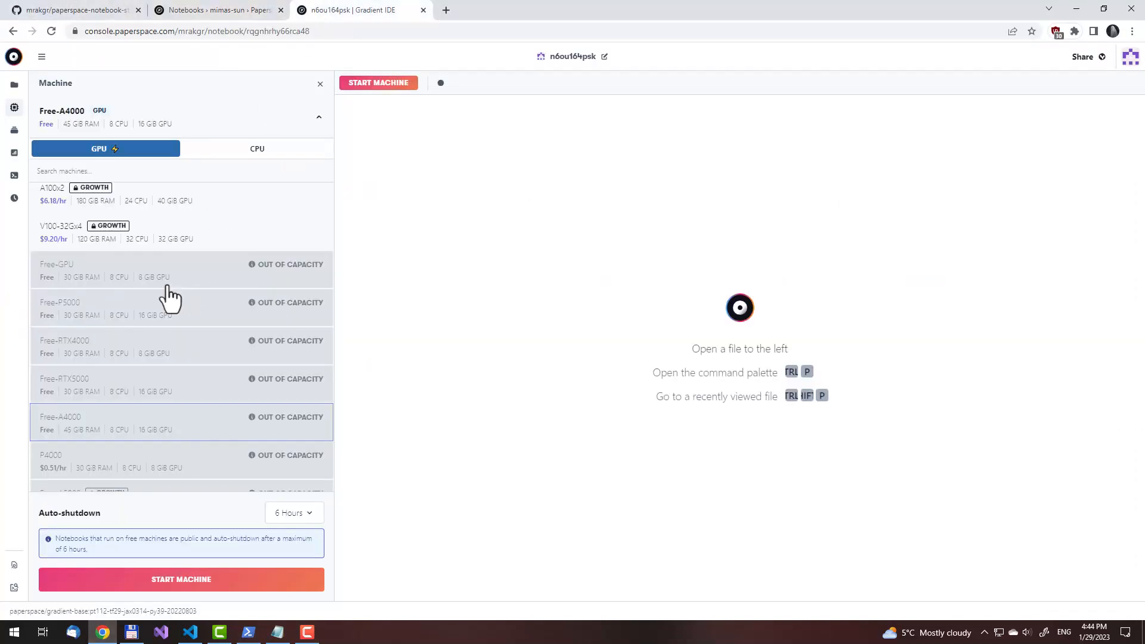
{"action": "mouse_move", "coordinate": [200, 281]}
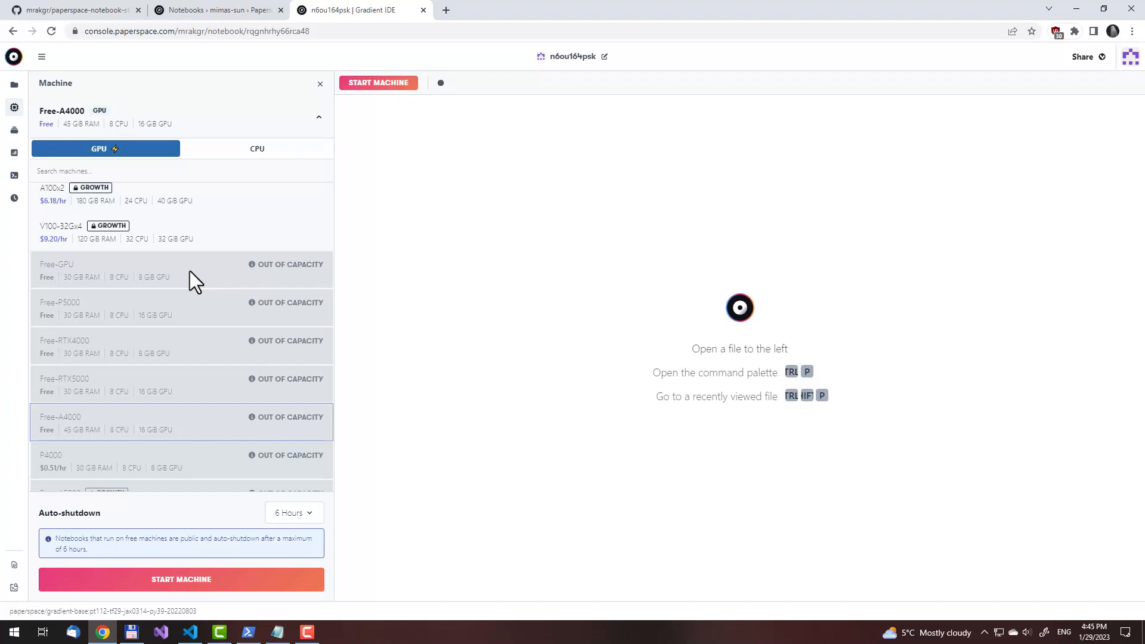
{"action": "mouse_move", "coordinate": [83, 278]}
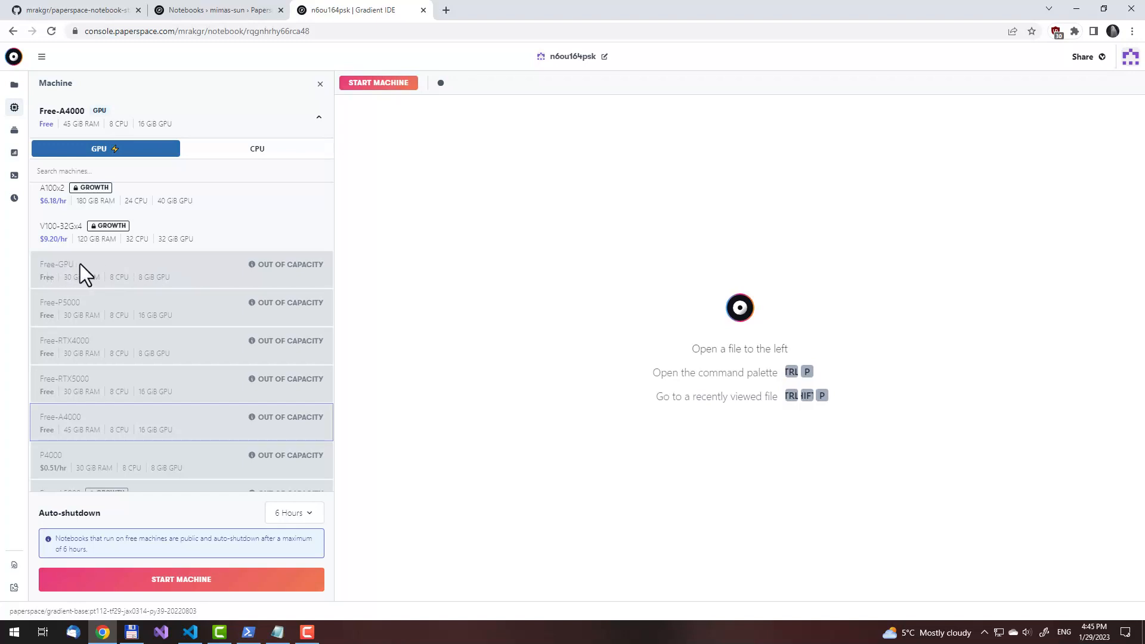
{"action": "mouse_move", "coordinate": [92, 276]}
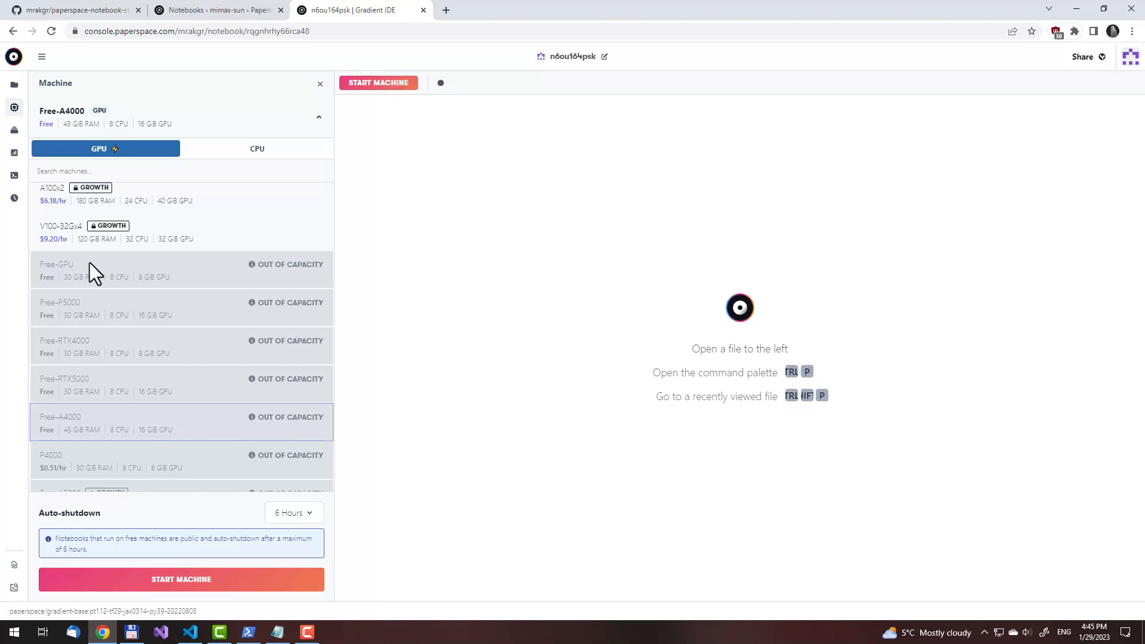
- Return to main.py, then bring the PowerShell window forward to run it
{"action": "left_click", "coordinate": [275, 632]}
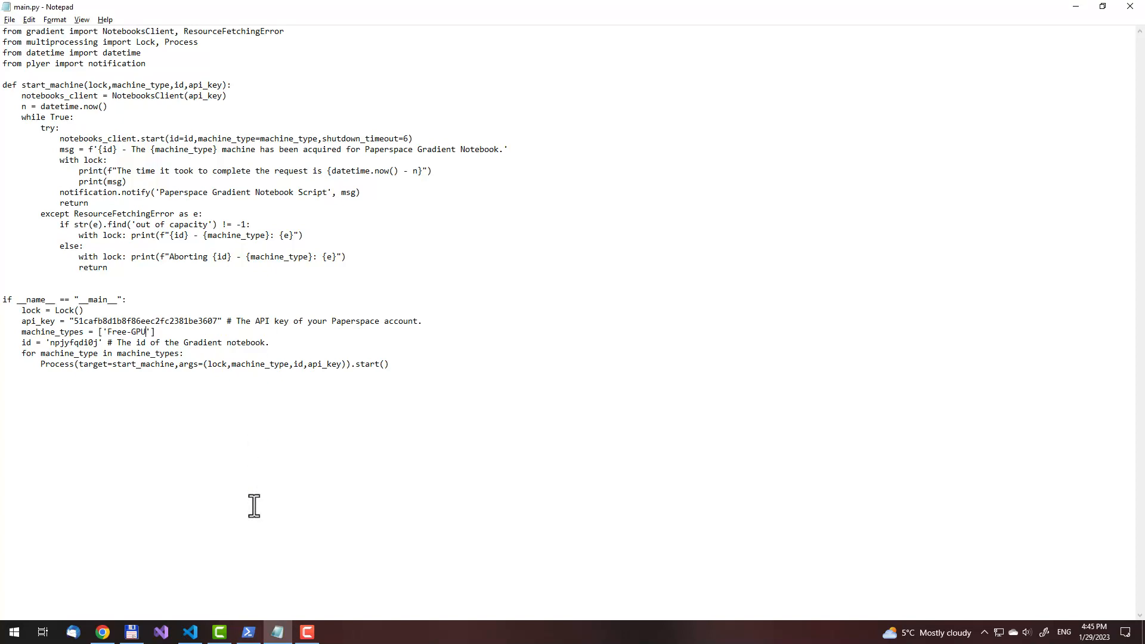
{"action": "mouse_move", "coordinate": [248, 632]}
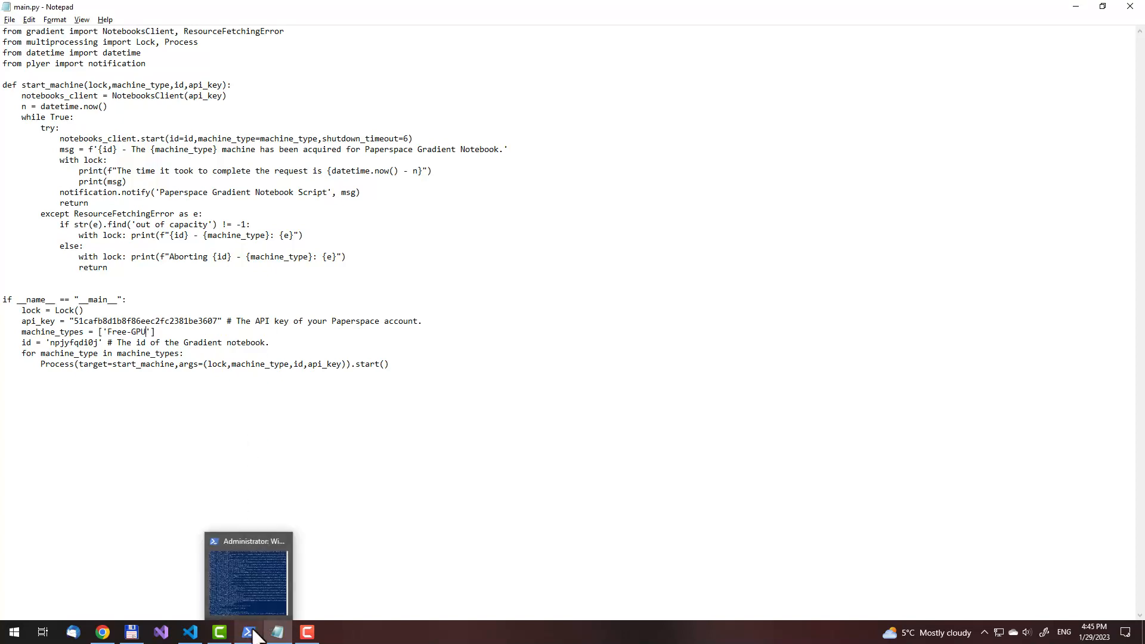
{"action": "left_click", "coordinate": [246, 574]}
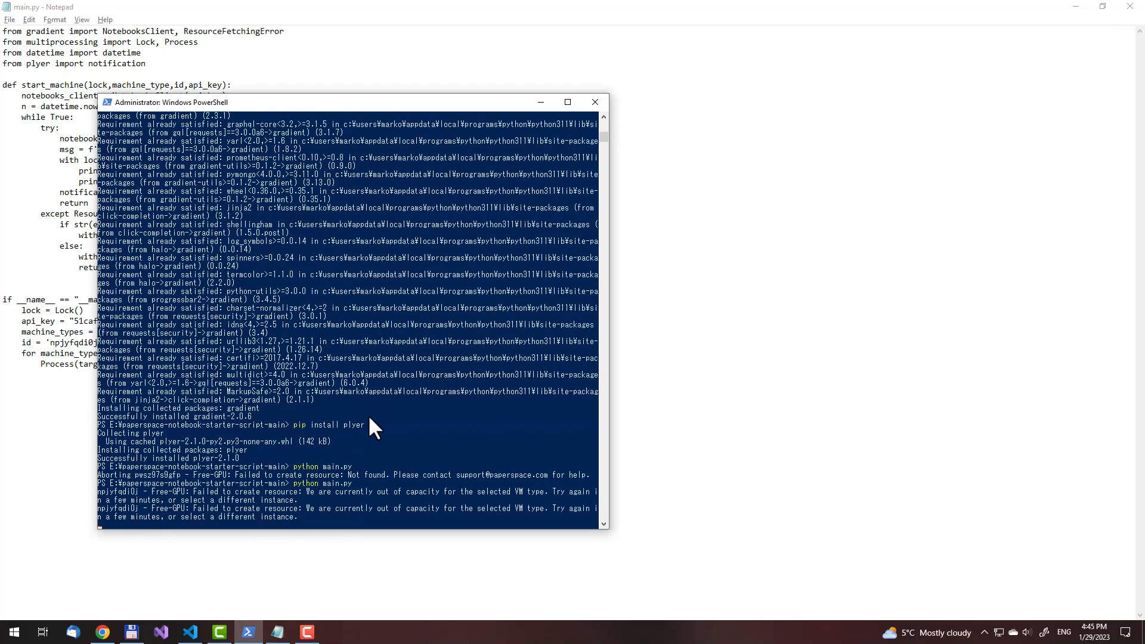
- Scroll through main.py's repeated out-of-capacity messages for the Free-GPU notebook
{"action": "scroll", "scroll_direction": "down", "scroll_amount": 3}
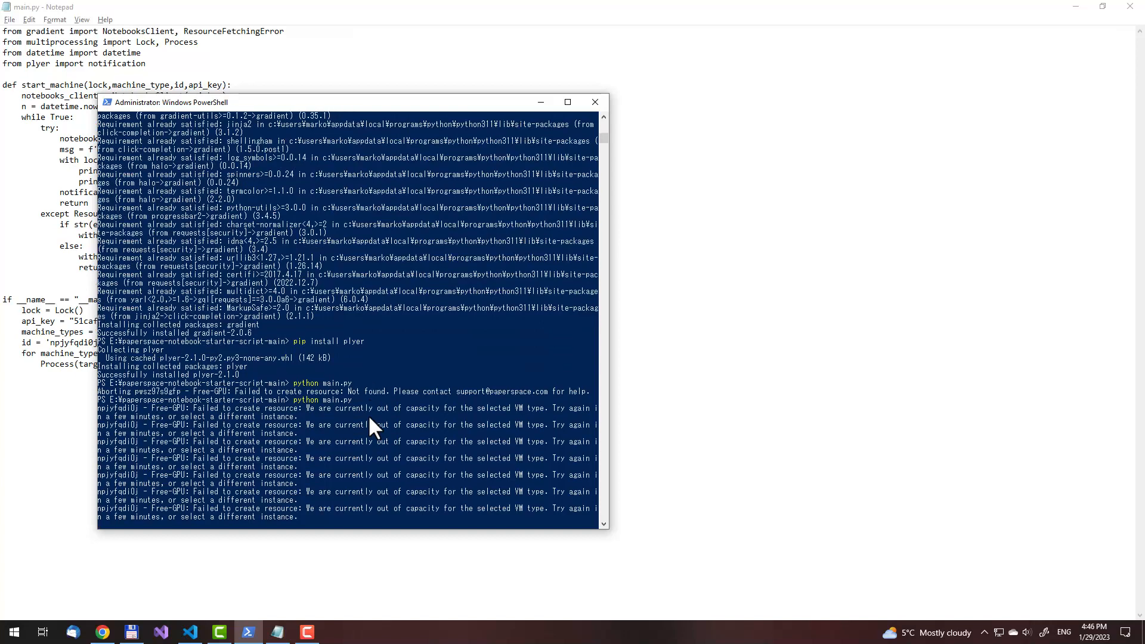
{"action": "scroll", "scroll_direction": "up", "scroll_amount": 3}
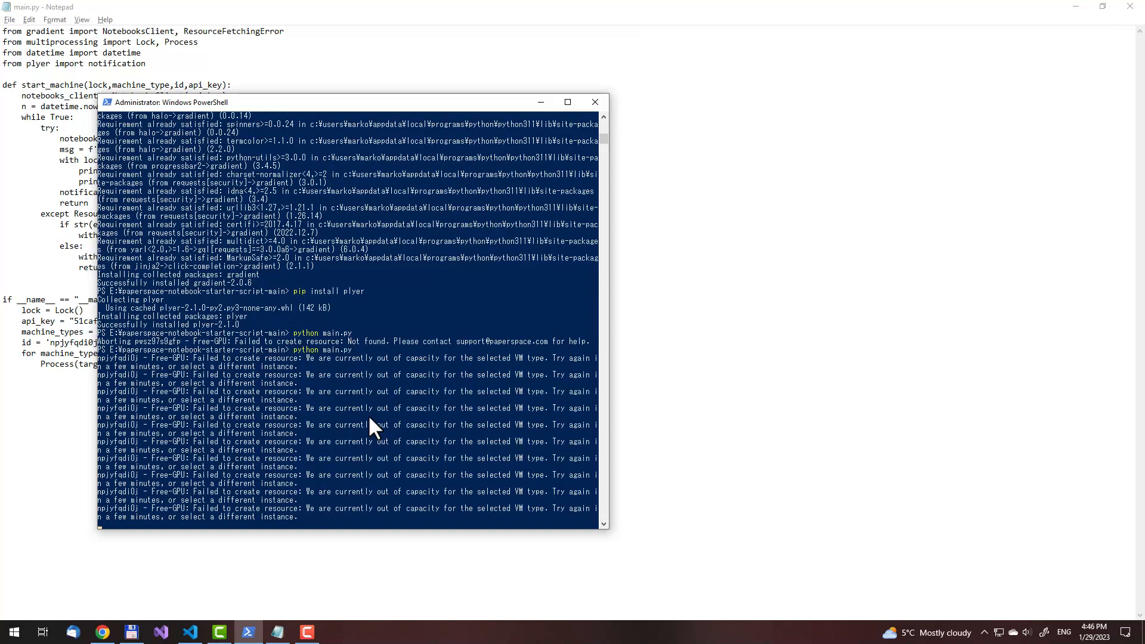
{"action": "scroll", "scroll_direction": "up", "scroll_amount": 3}
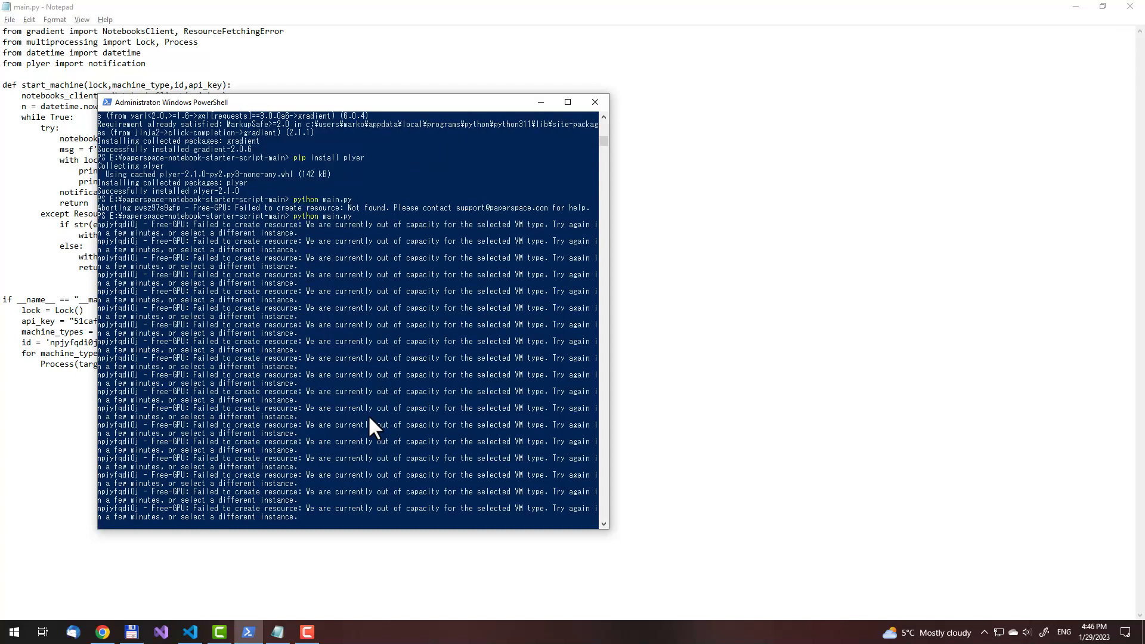
{"action": "scroll", "scroll_direction": "up", "scroll_amount": 3}
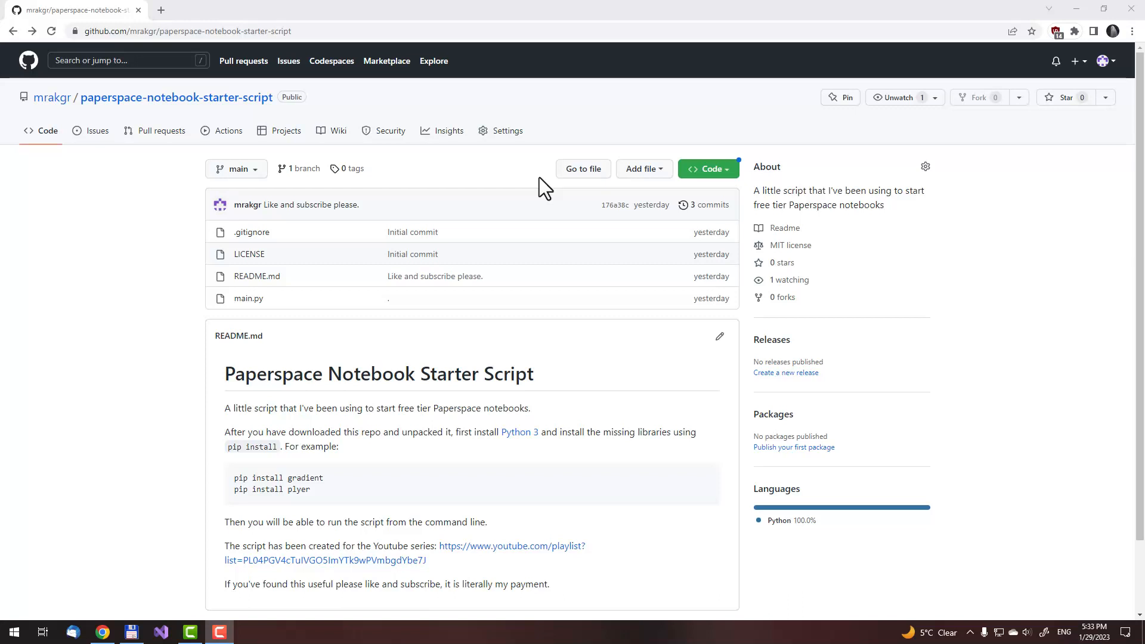
{"action": "mouse_move", "coordinate": [160, 9]}
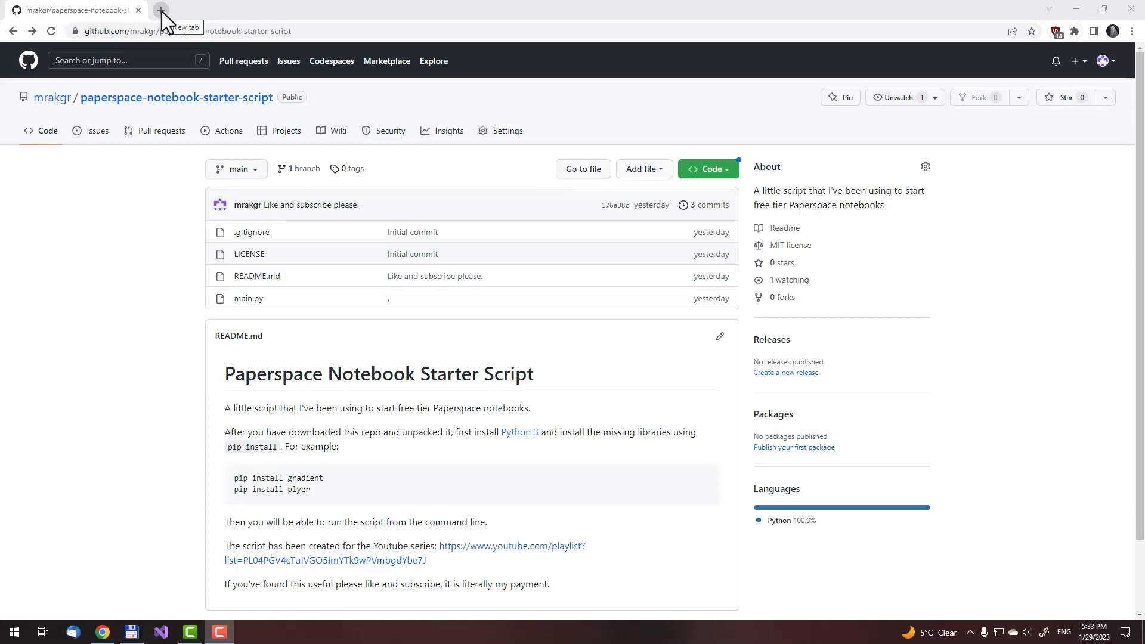
{"action": "mouse_move", "coordinate": [160, 8]}
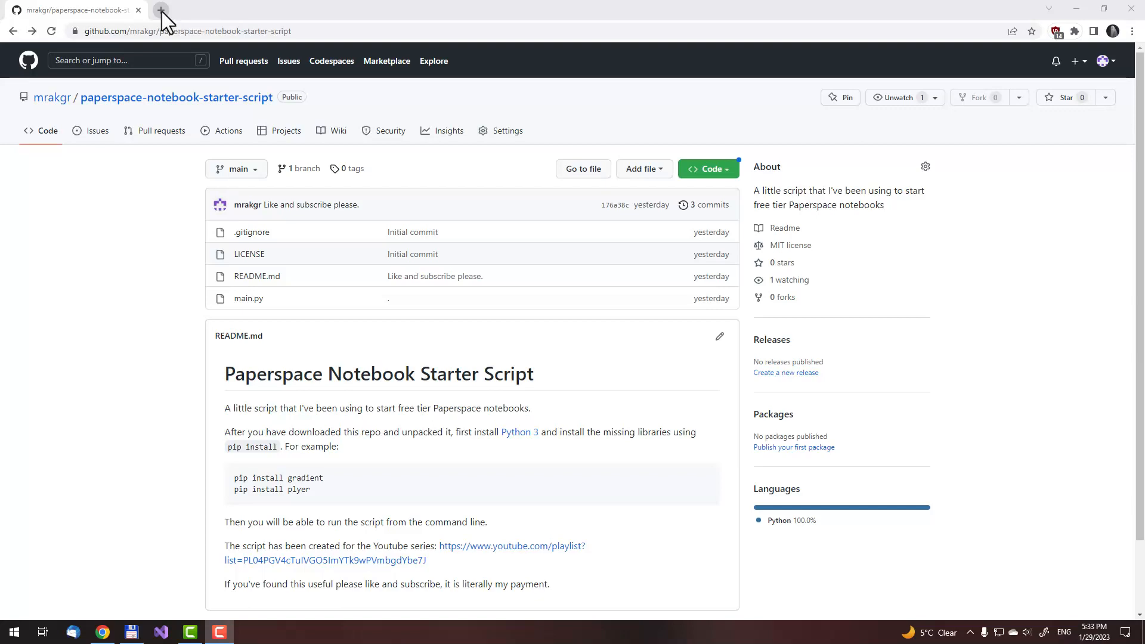
- Search 'visual studio code' in a new tab and go to its download page
{"action": "left_click", "coordinate": [161, 10]}
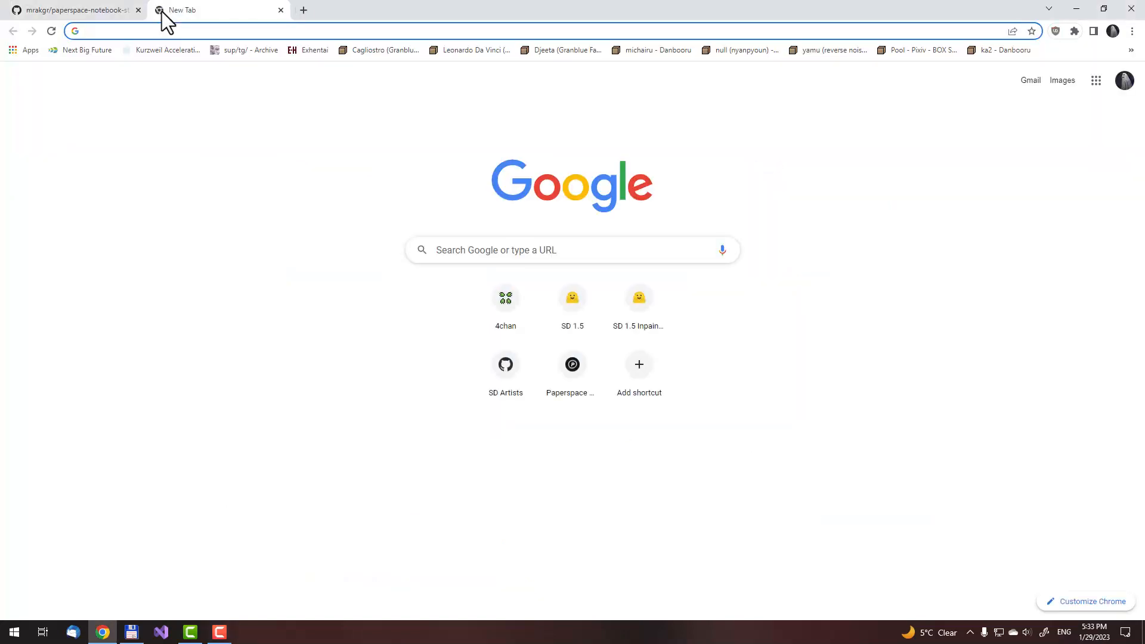
{"action": "type", "text": "visual studio code"}
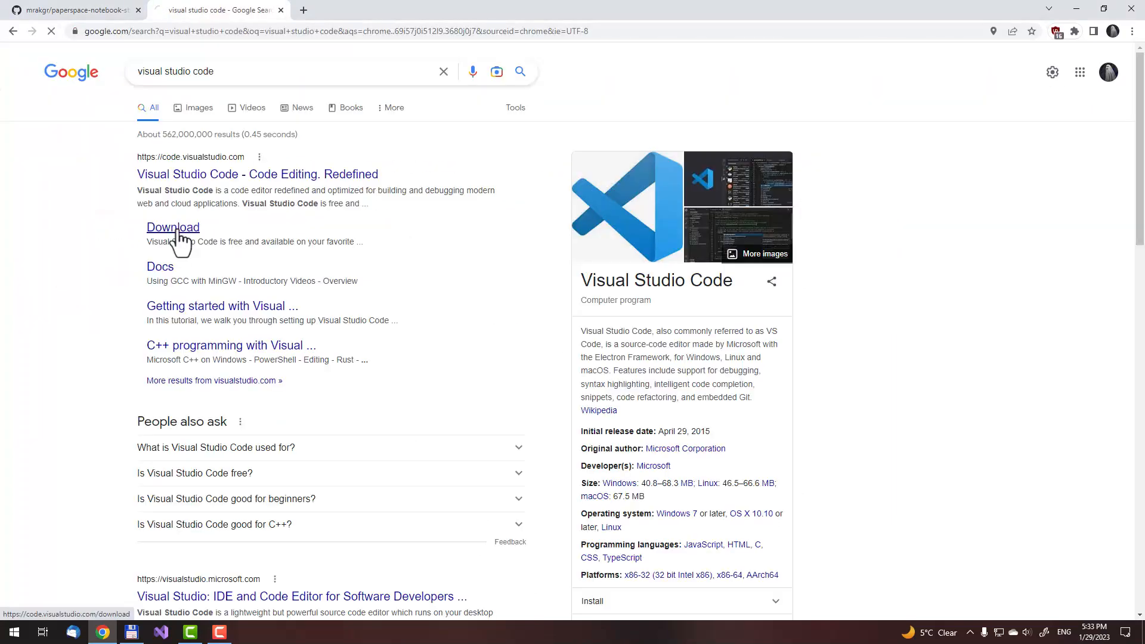
{"action": "left_click", "coordinate": [172, 226]}
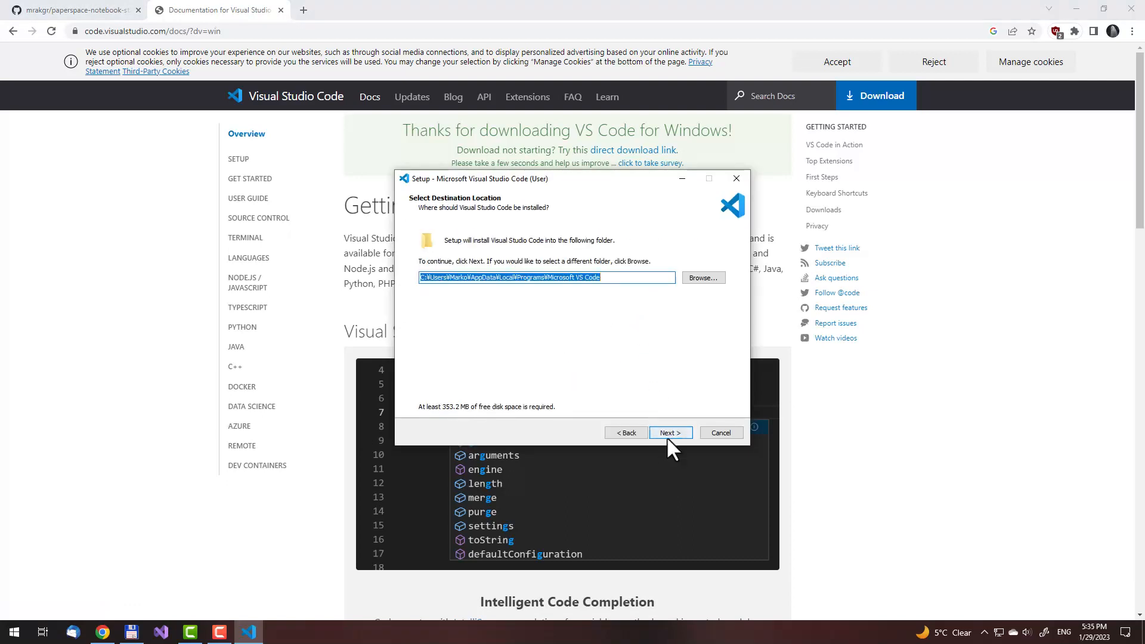
- Install VS Code in the default folder with a desktop icon, without launching afterwards
{"action": "left_click", "coordinate": [669, 432]}
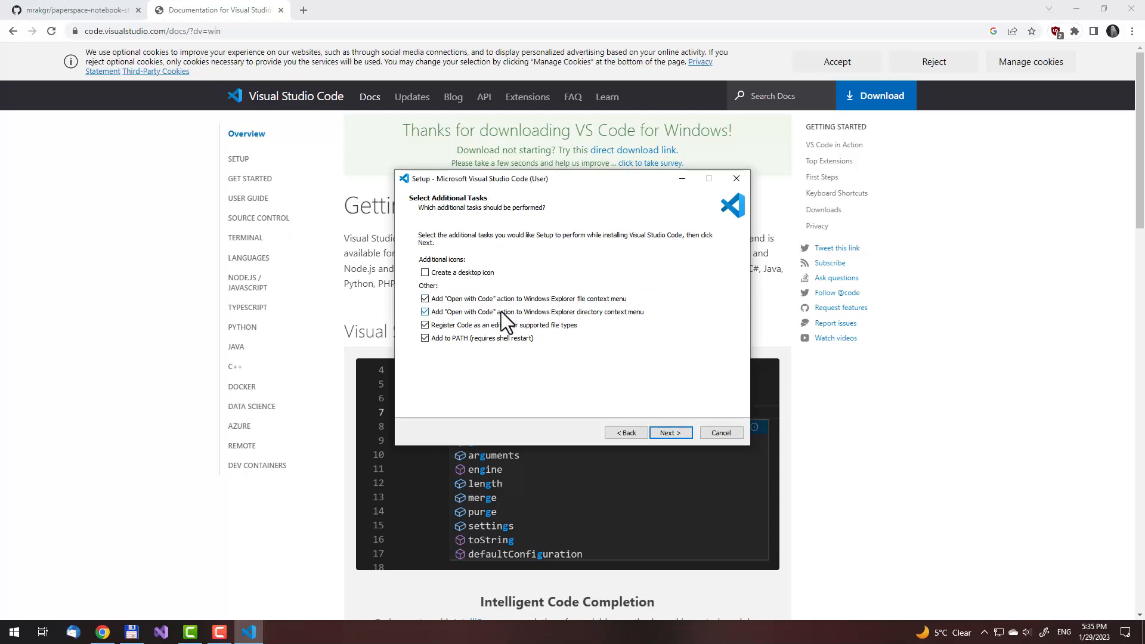
{"action": "left_click", "coordinate": [424, 272]}
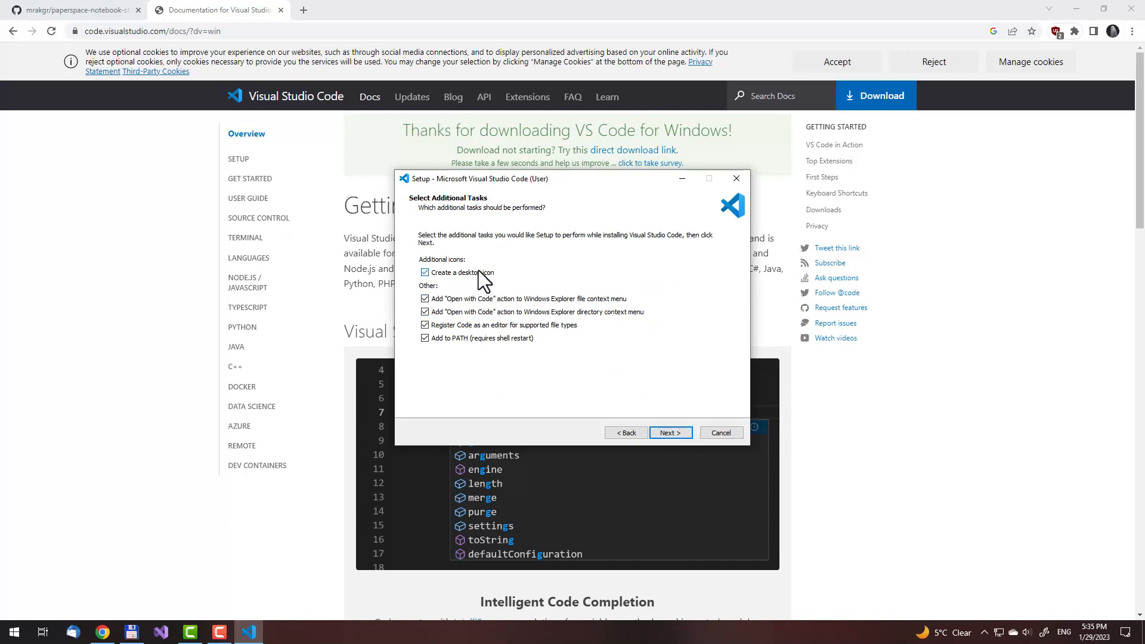
{"action": "mouse_move", "coordinate": [495, 310]}
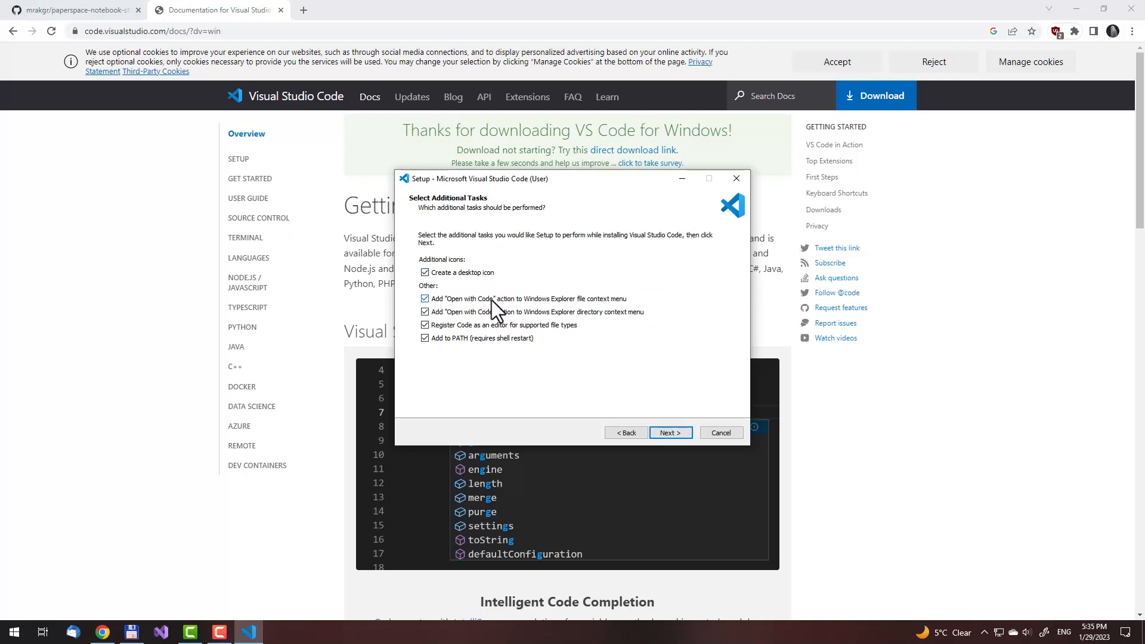
{"action": "left_click", "coordinate": [669, 431]}
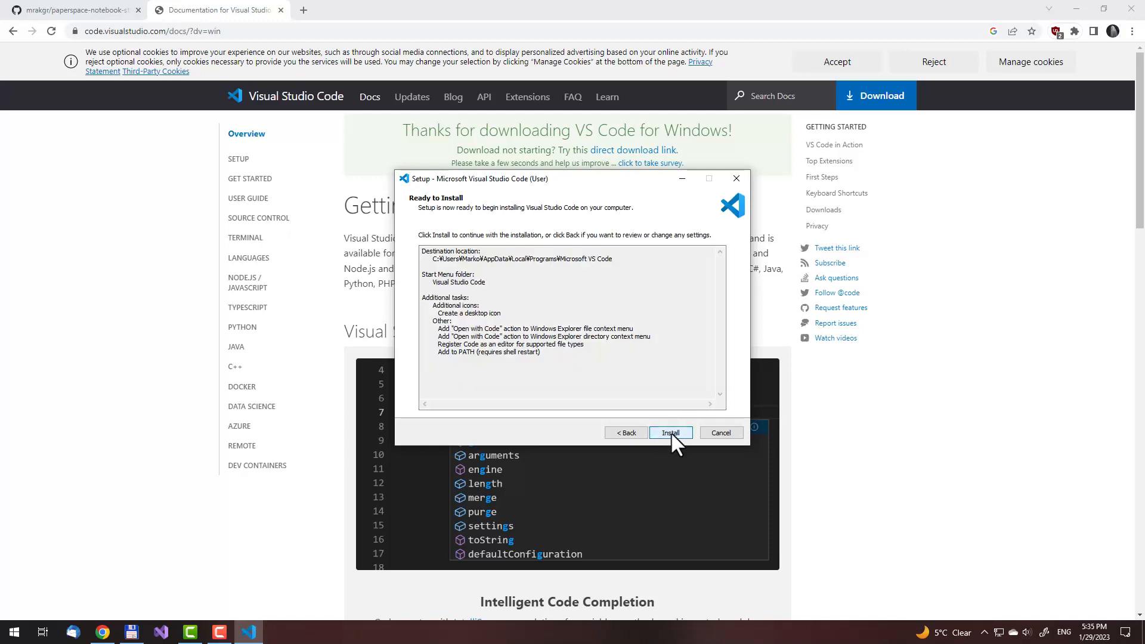
{"action": "left_click", "coordinate": [669, 432]}
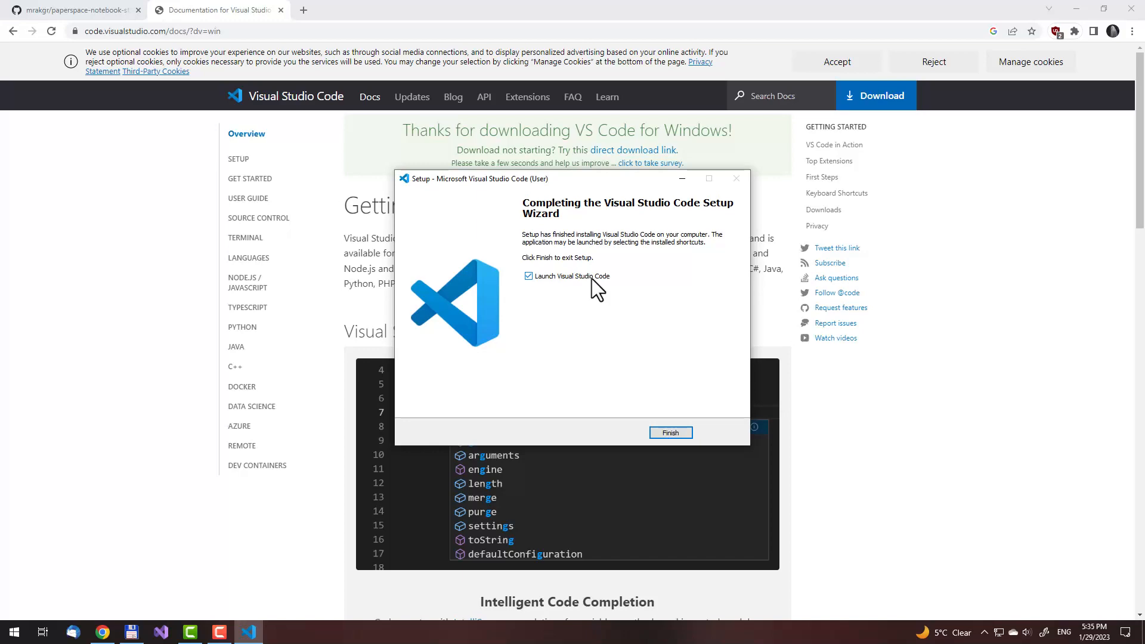
{"action": "left_click", "coordinate": [528, 276]}
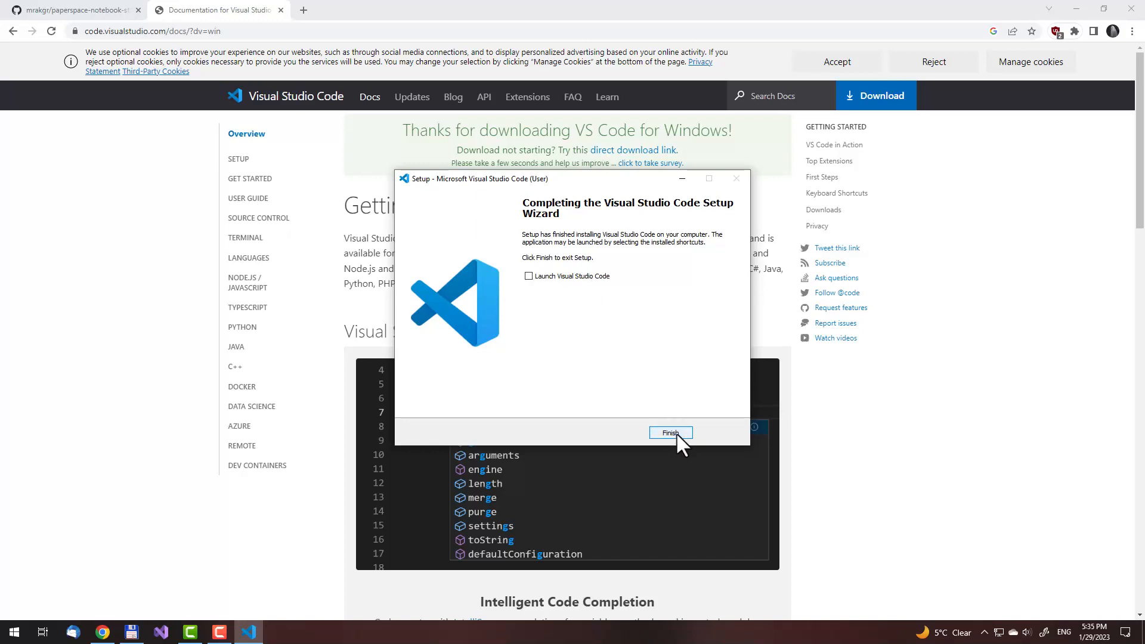
- Close setup, go to Storage (E:) and bring up actions for paperspace-notebook-starter-script-main
{"action": "left_click", "coordinate": [669, 431]}
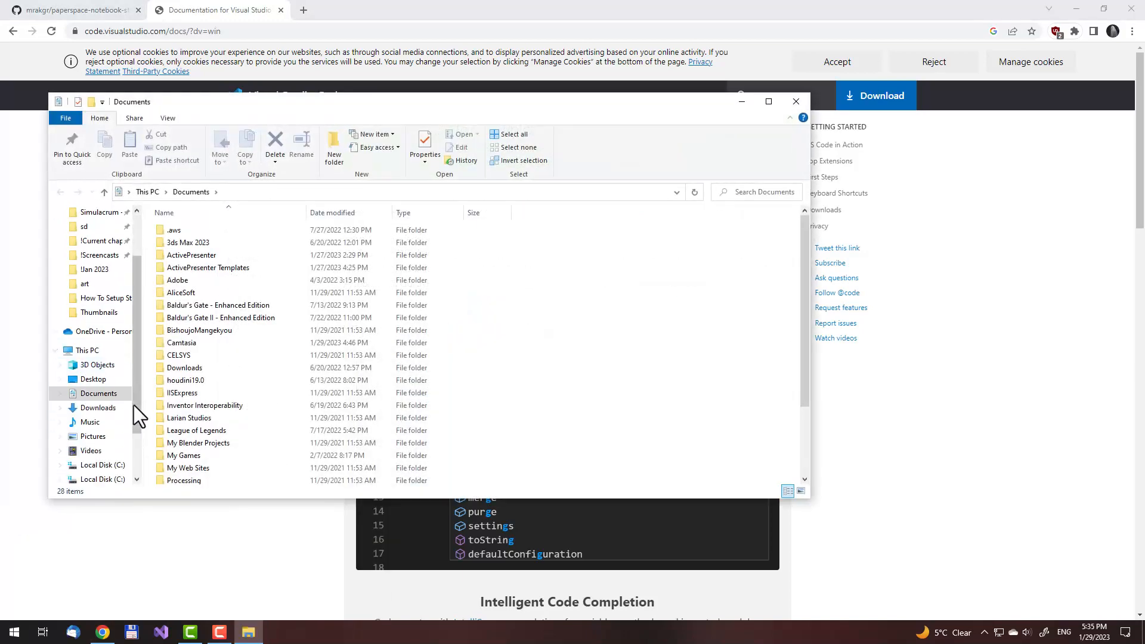
{"action": "left_click", "coordinate": [96, 465]}
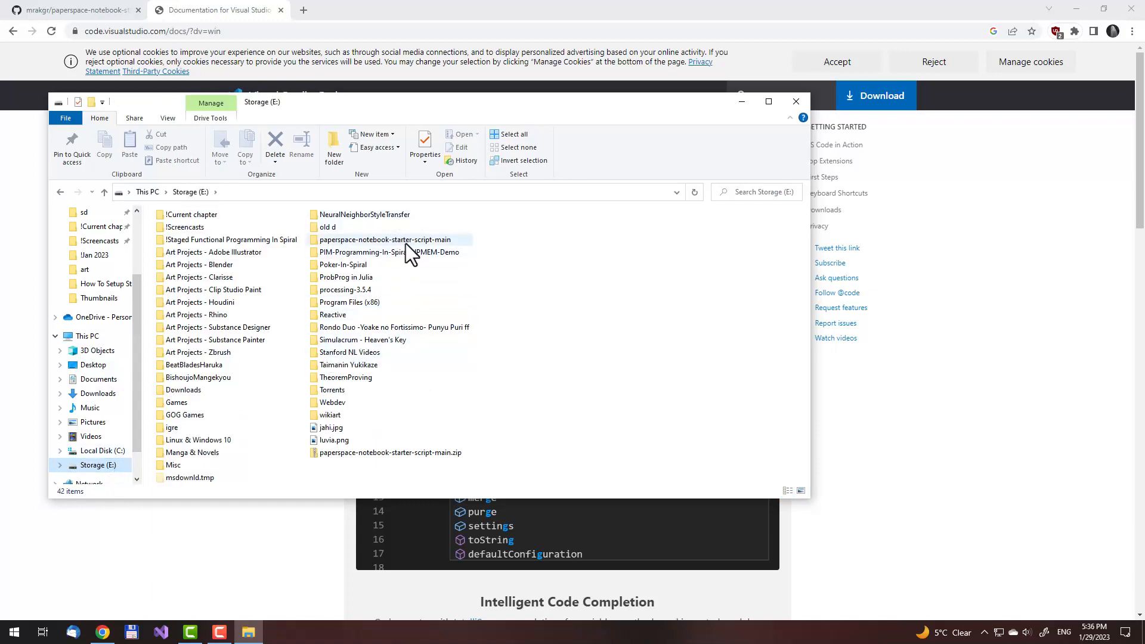
{"action": "left_click", "coordinate": [385, 240]}
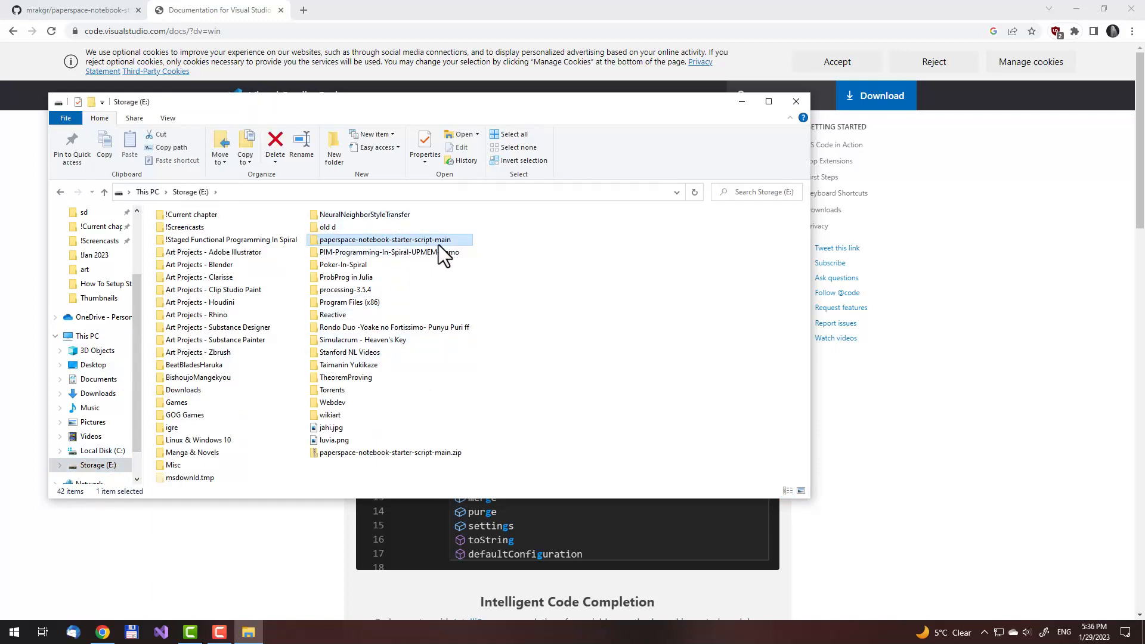
{"action": "right_click", "coordinate": [386, 240]}
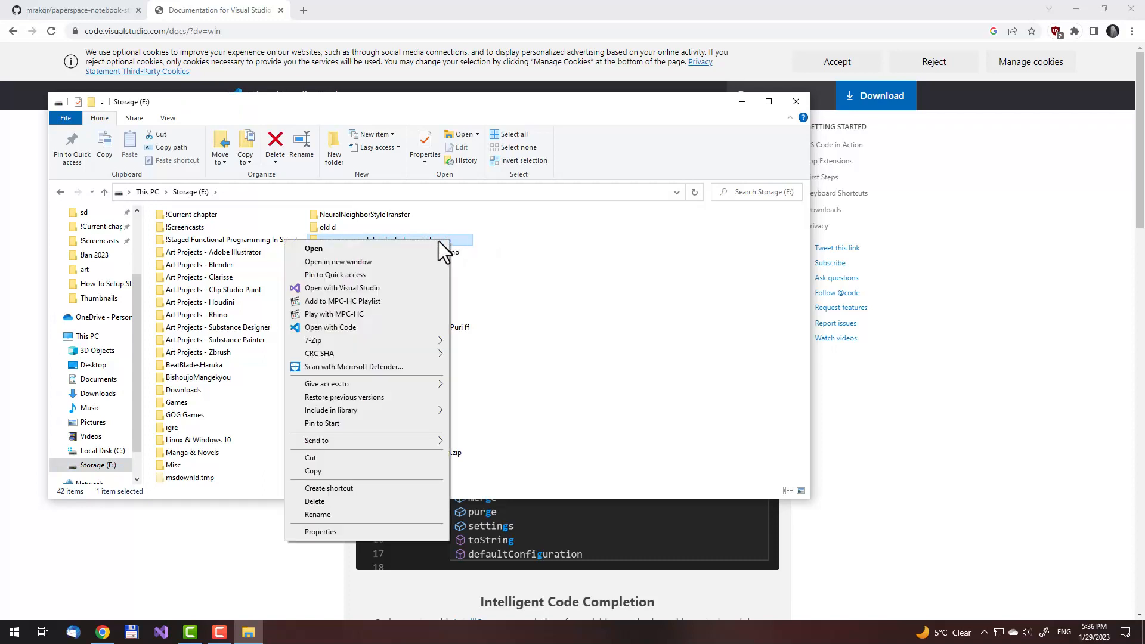
{"action": "mouse_move", "coordinate": [354, 327]}
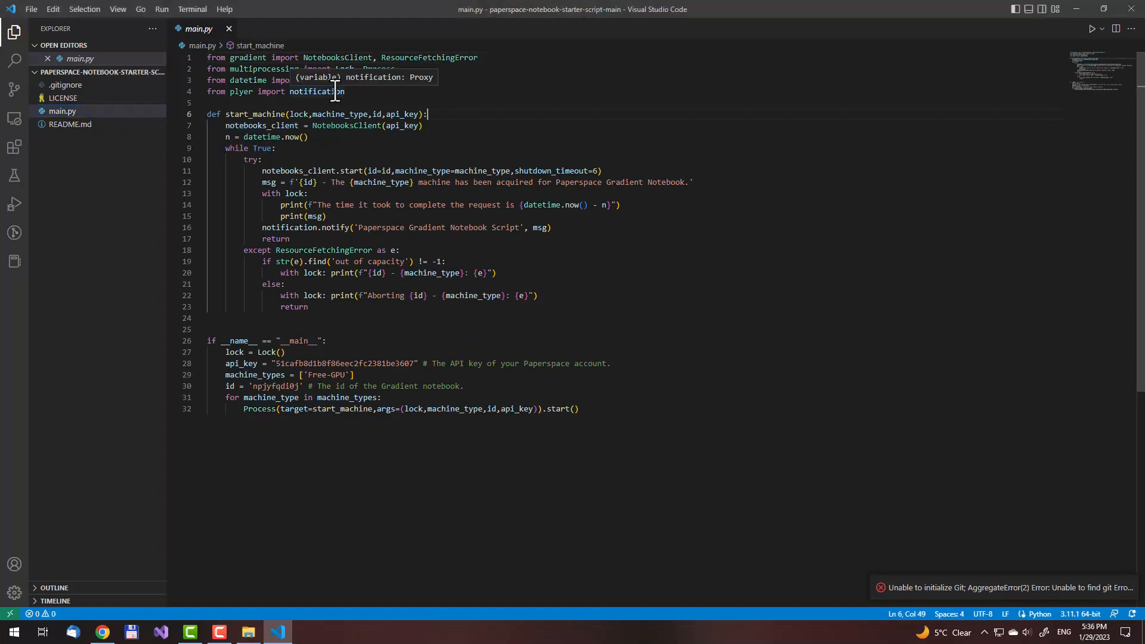
{"action": "mouse_move", "coordinate": [373, 159]}
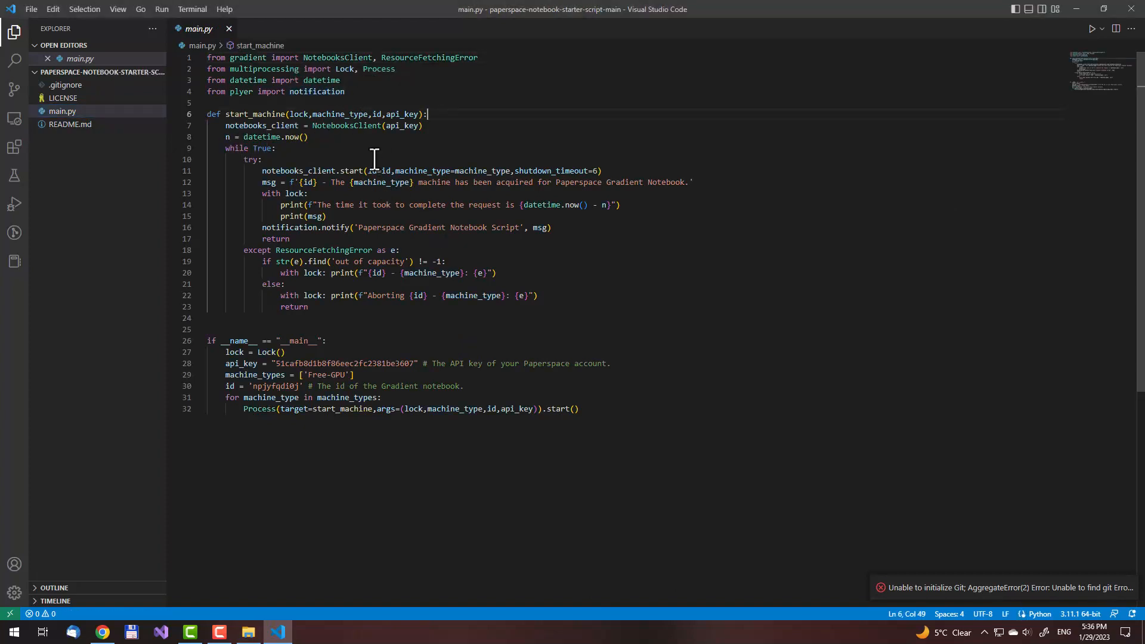
{"action": "mouse_move", "coordinate": [1015, 581]}
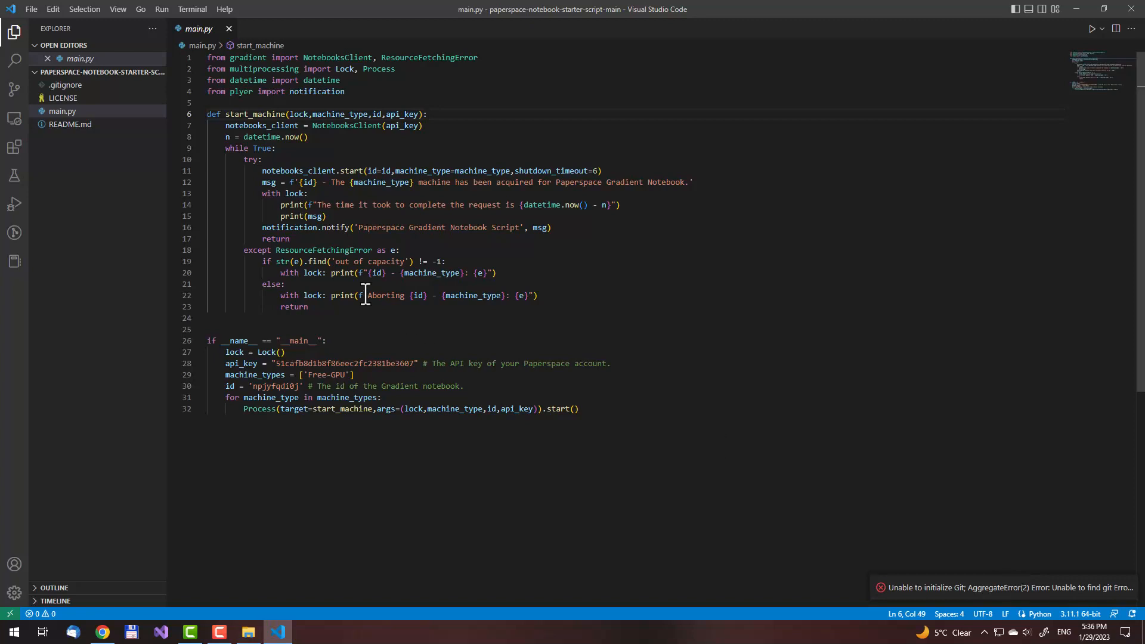
{"action": "mouse_move", "coordinate": [378, 385]}
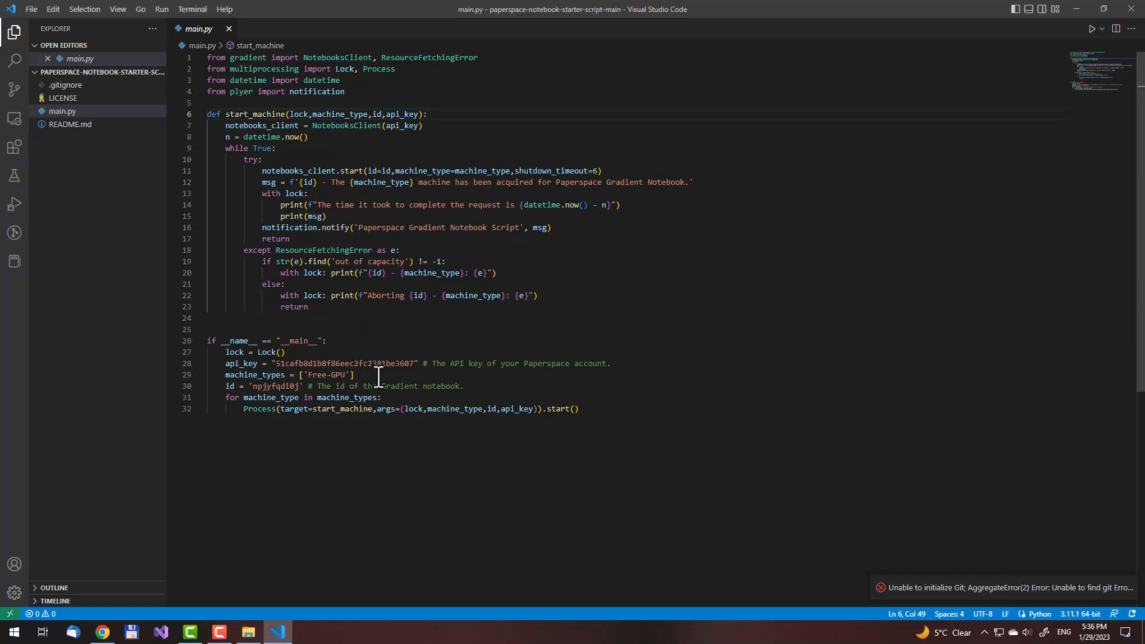
- Place the cursor on the machine_types line of main.py in VS Code
{"action": "left_click", "coordinate": [351, 374]}
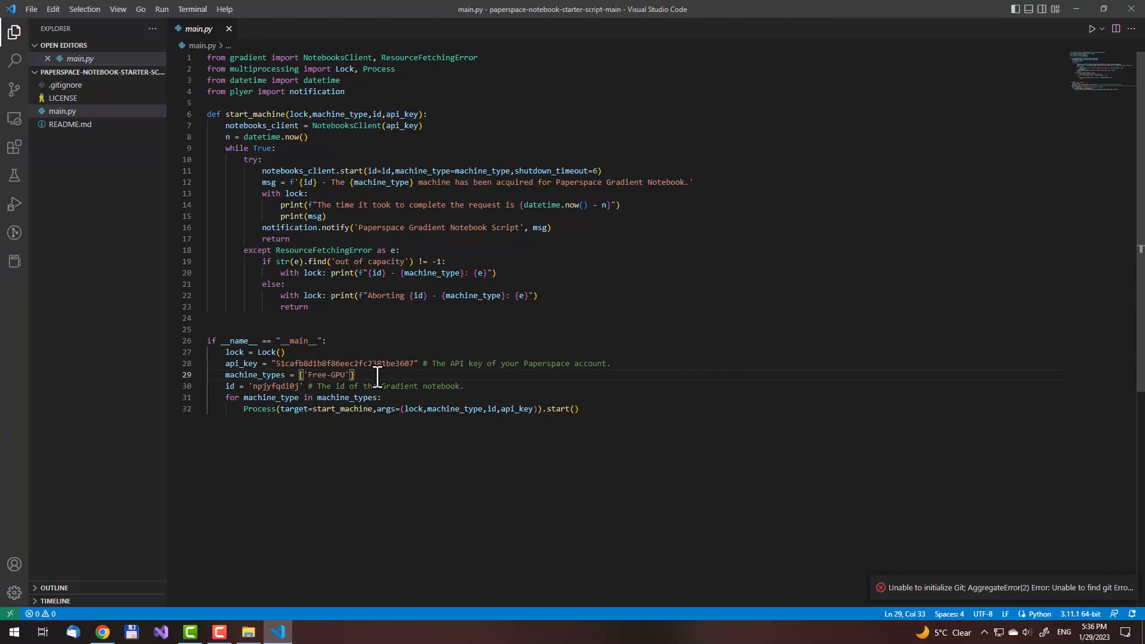
{"action": "mouse_move", "coordinate": [512, 283]}
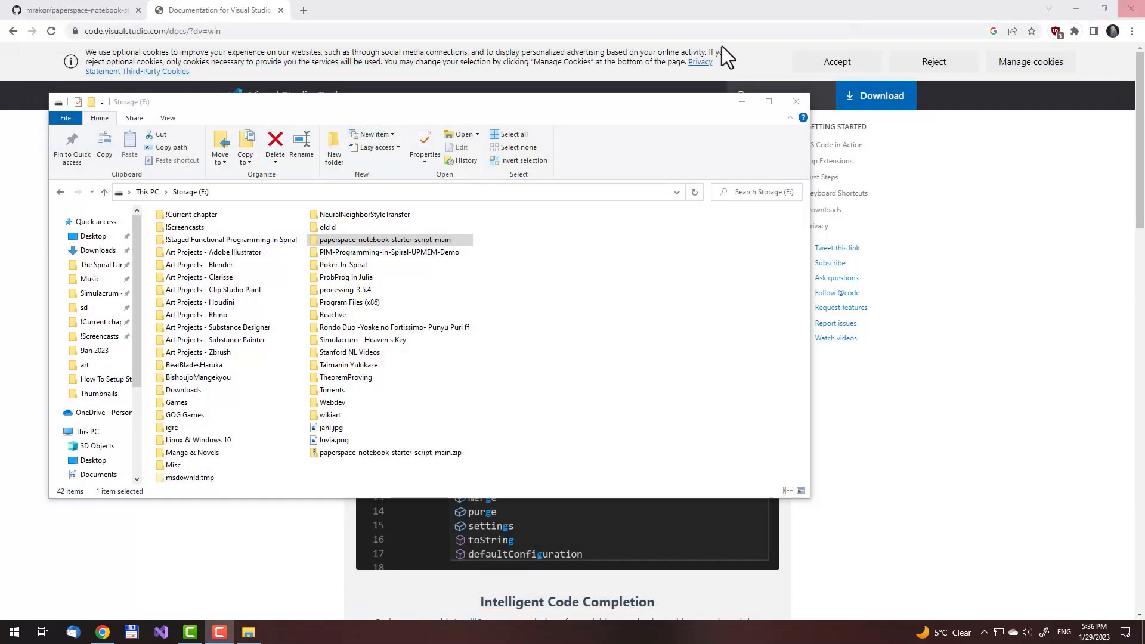
{"action": "mouse_move", "coordinate": [310, 15]}
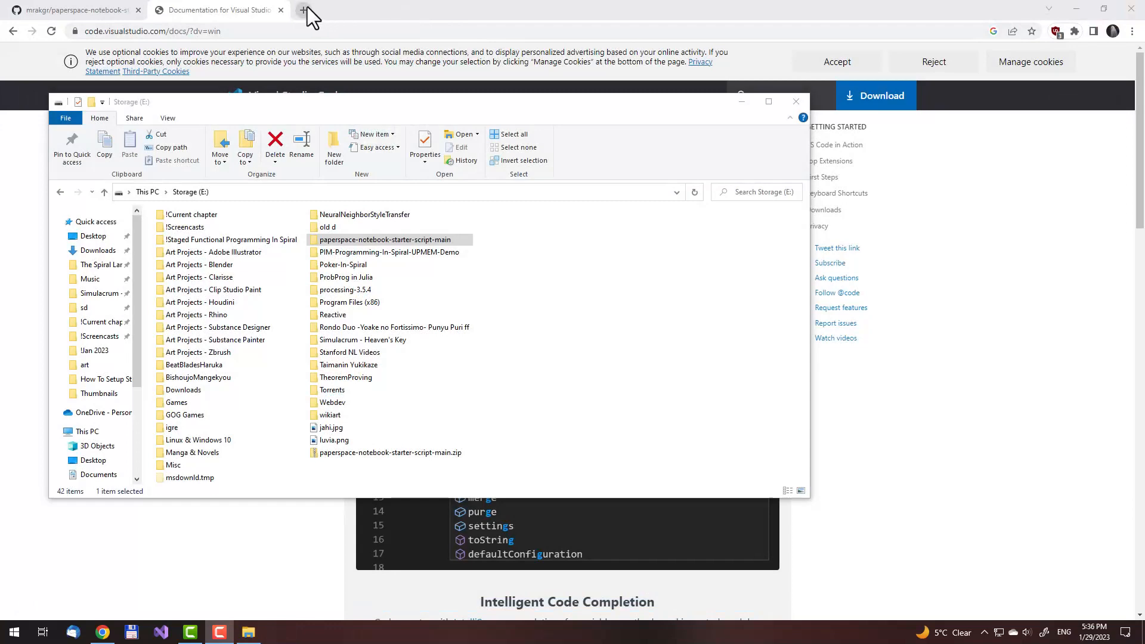
- Search 'git windows', open gitforwindows.org and keep the downloaded installer
{"action": "left_click", "coordinate": [301, 10]}
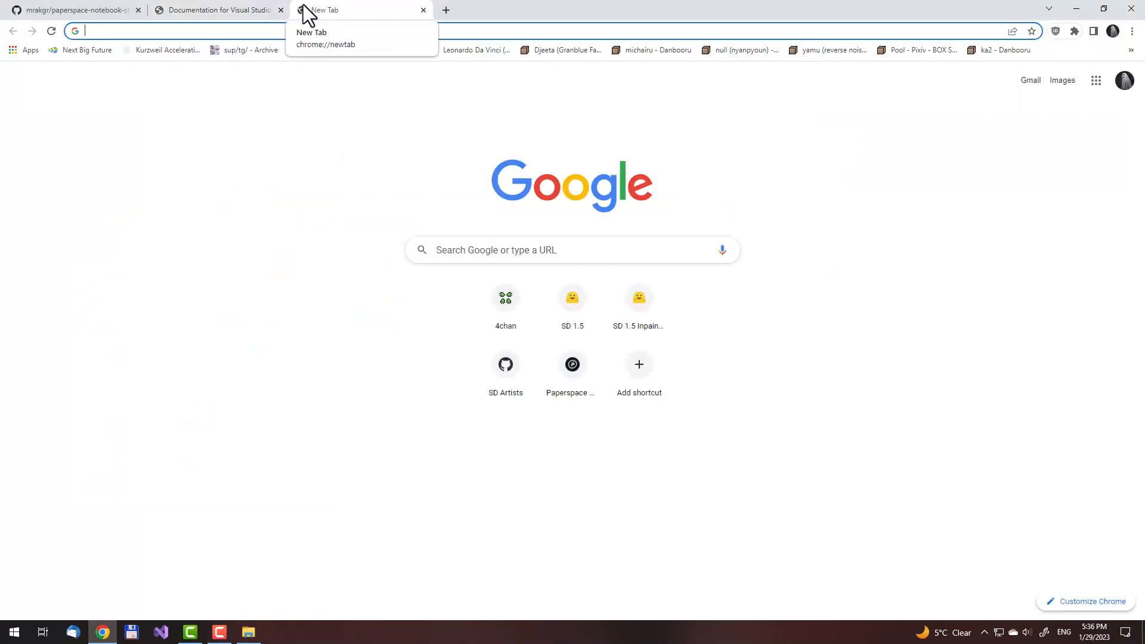
{"action": "type", "text": "git windows"}
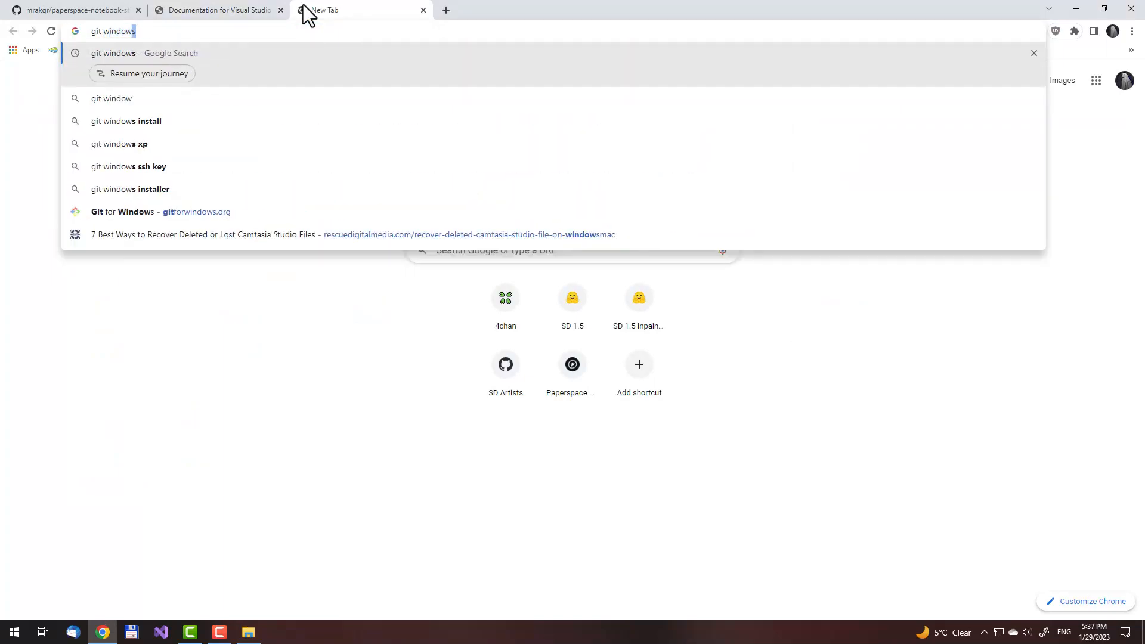
{"action": "key", "text": "Return"}
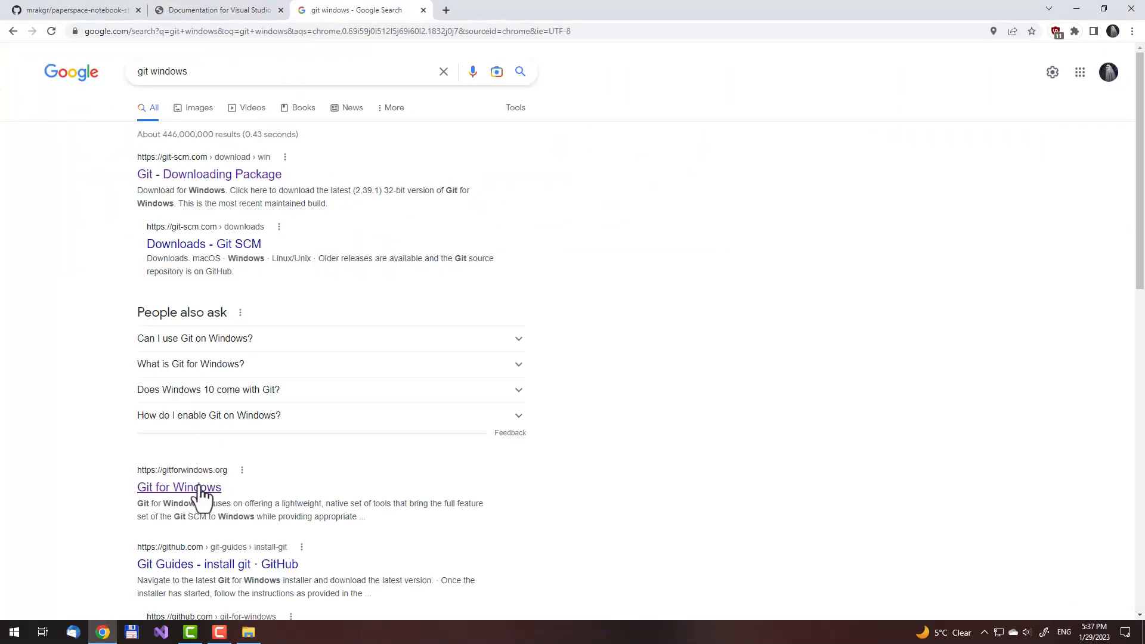
{"action": "left_click", "coordinate": [179, 487]}
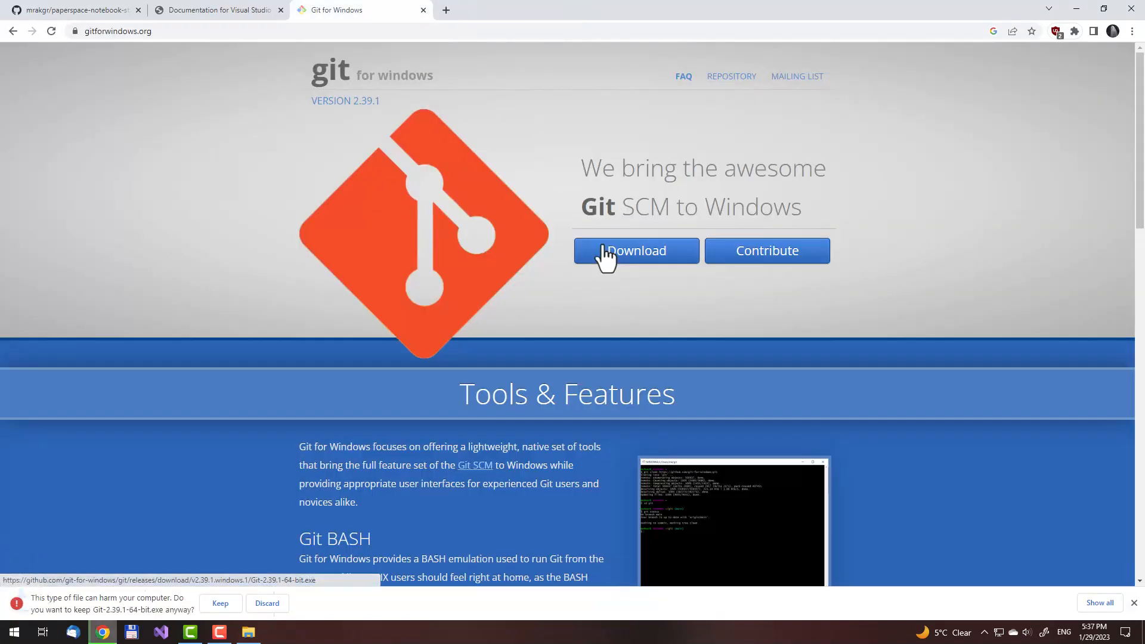
{"action": "mouse_move", "coordinate": [219, 603]}
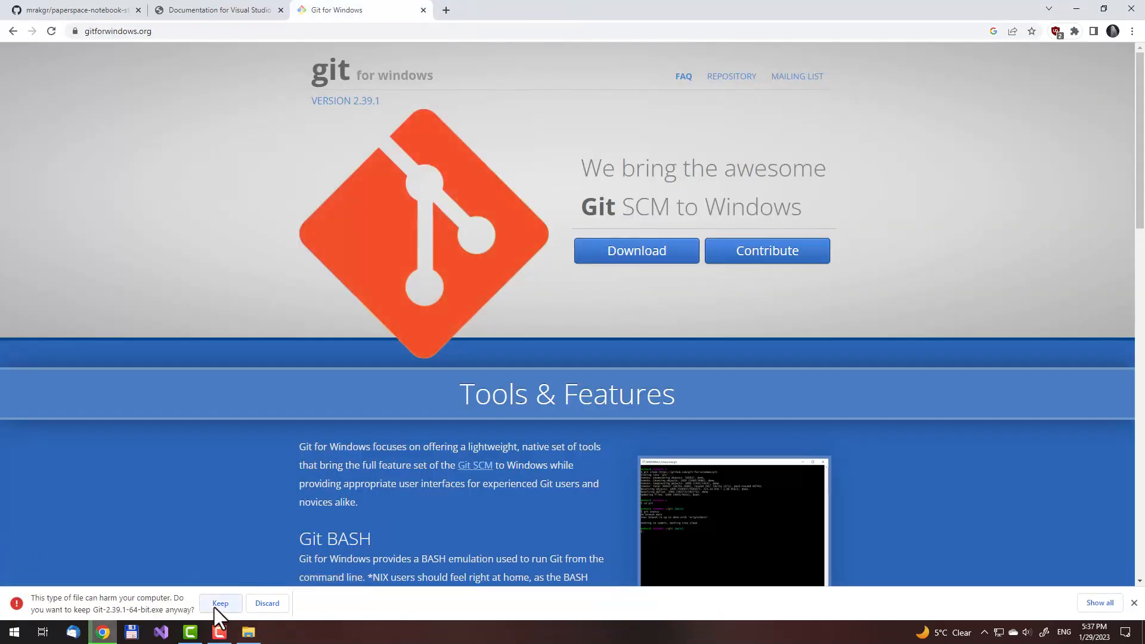
{"action": "left_click", "coordinate": [220, 603]}
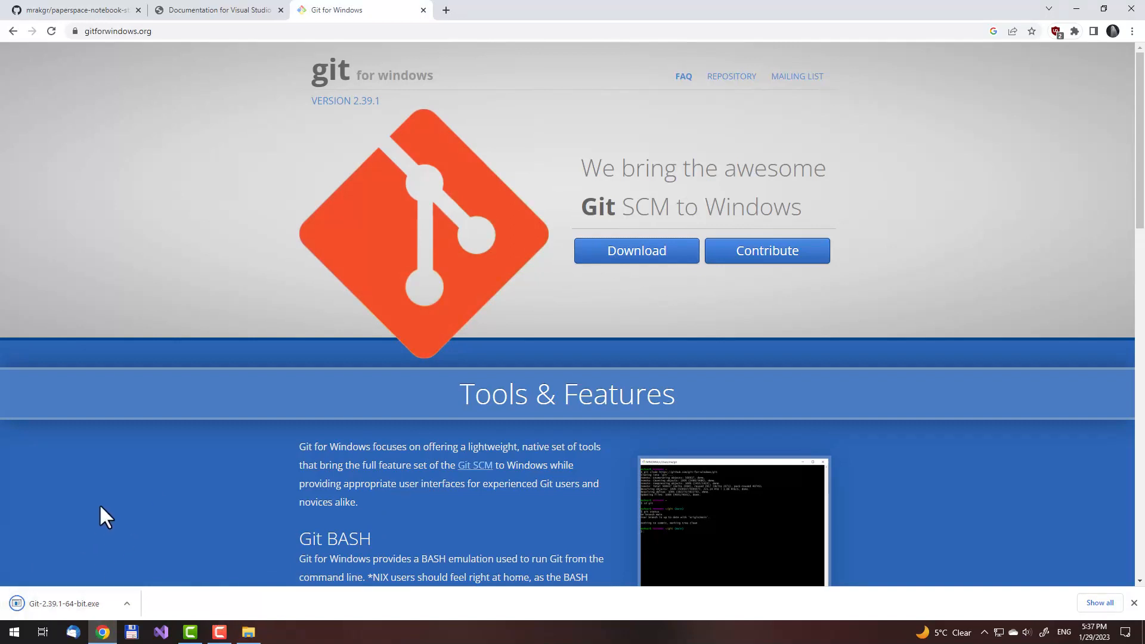
- Launch the Git 2.39.1 installer with default folder and components, choosing VS Code as editor
{"action": "left_click", "coordinate": [61, 603]}
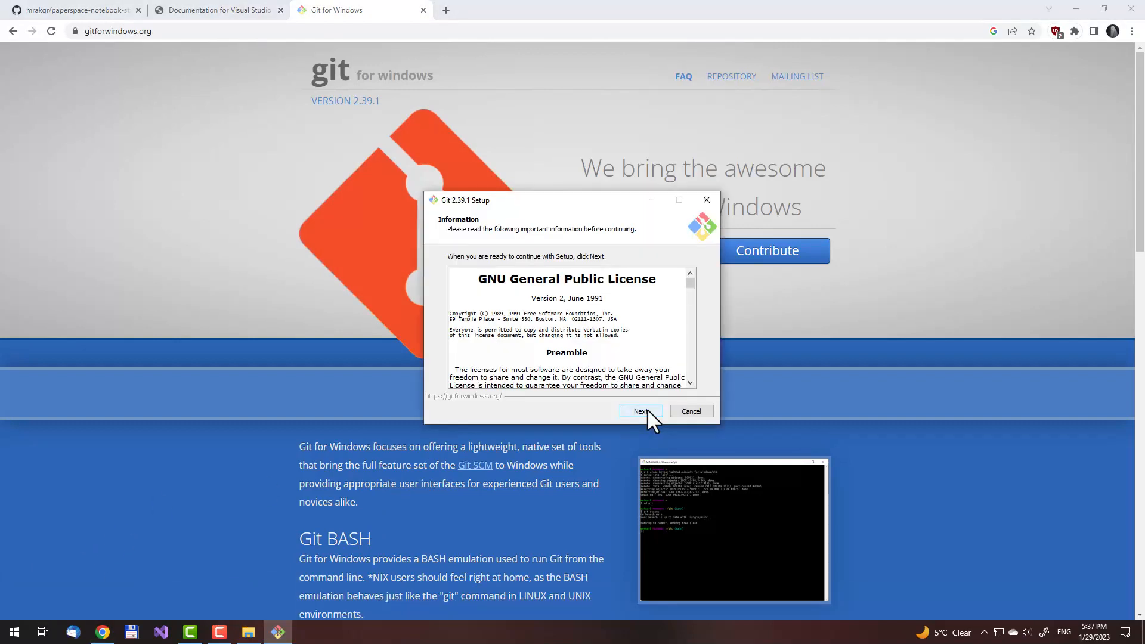
{"action": "left_click", "coordinate": [641, 412]}
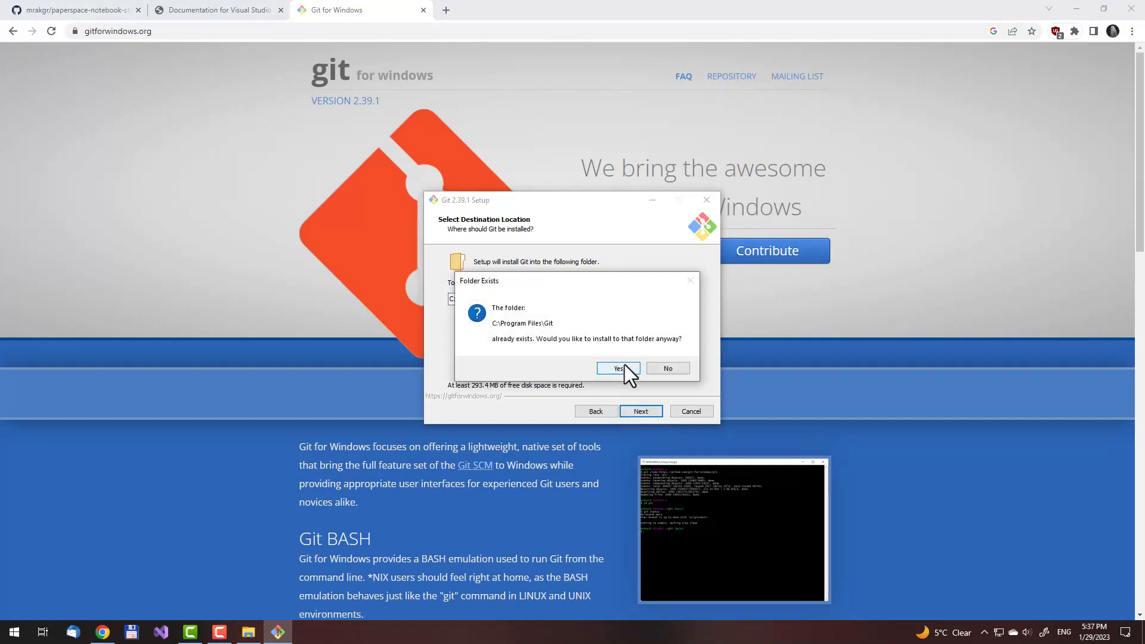
{"action": "left_click", "coordinate": [618, 369]}
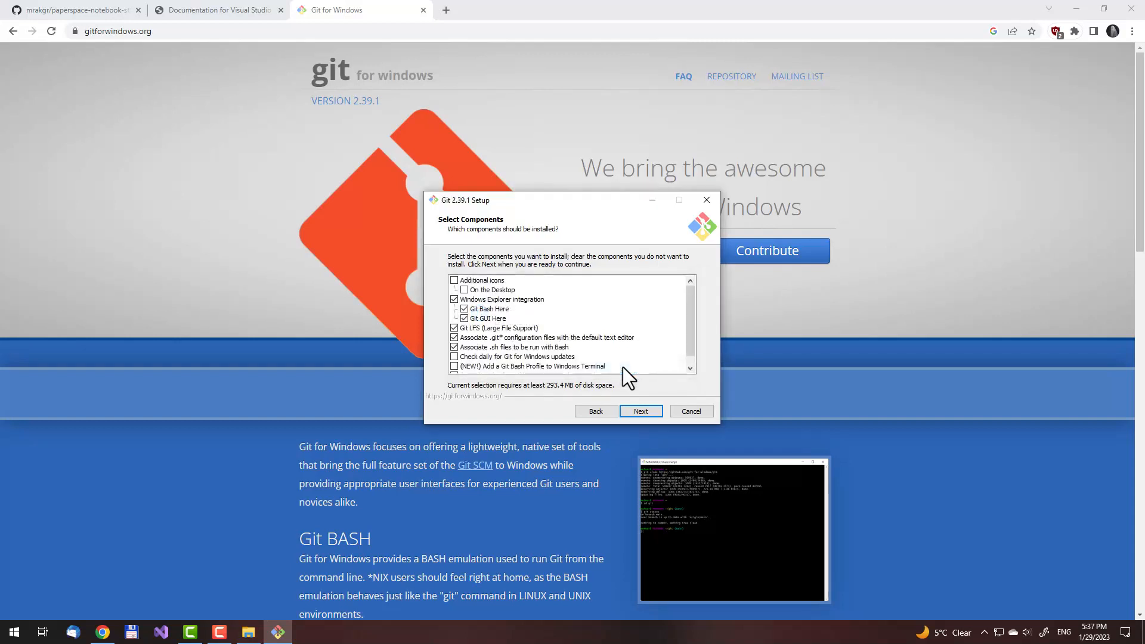
{"action": "left_click", "coordinate": [639, 412]}
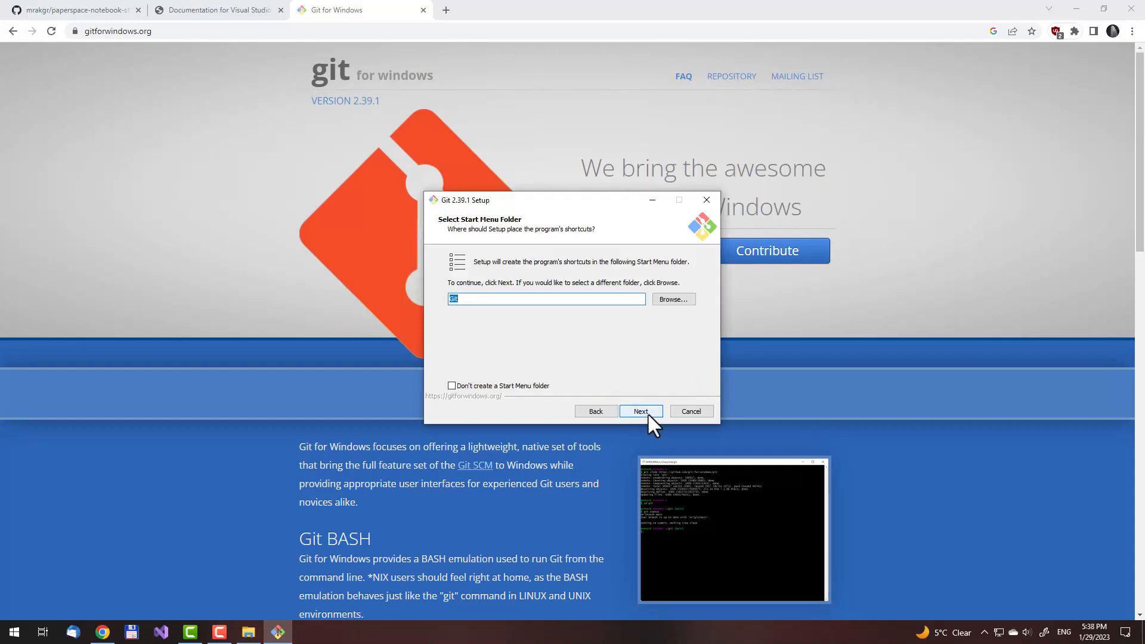
{"action": "left_click", "coordinate": [641, 411]}
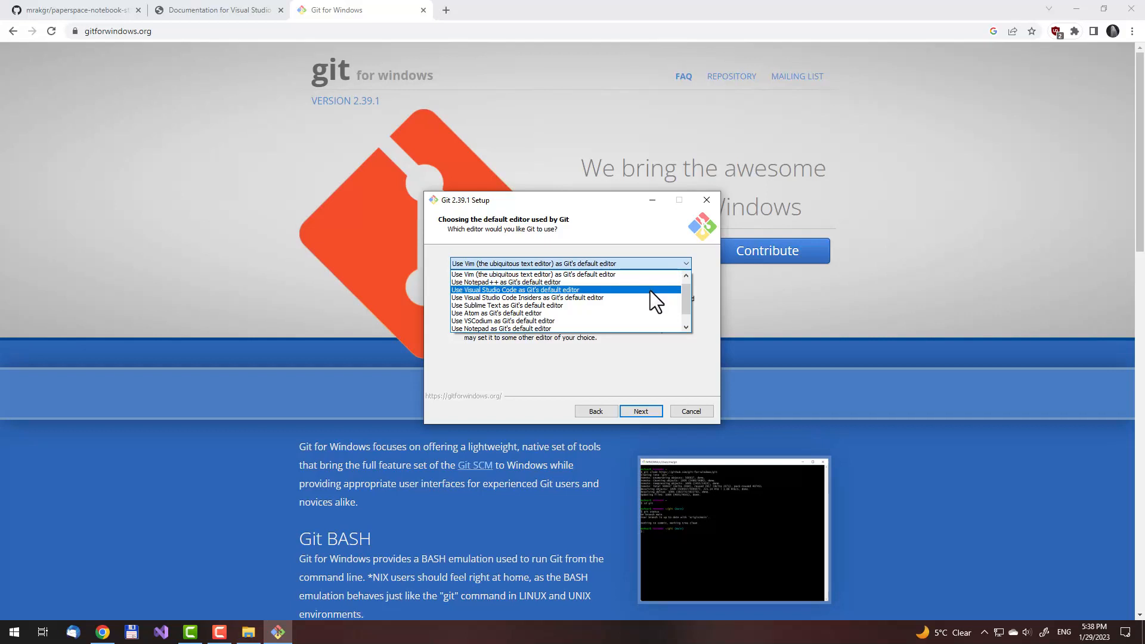
{"action": "left_click", "coordinate": [515, 290]}
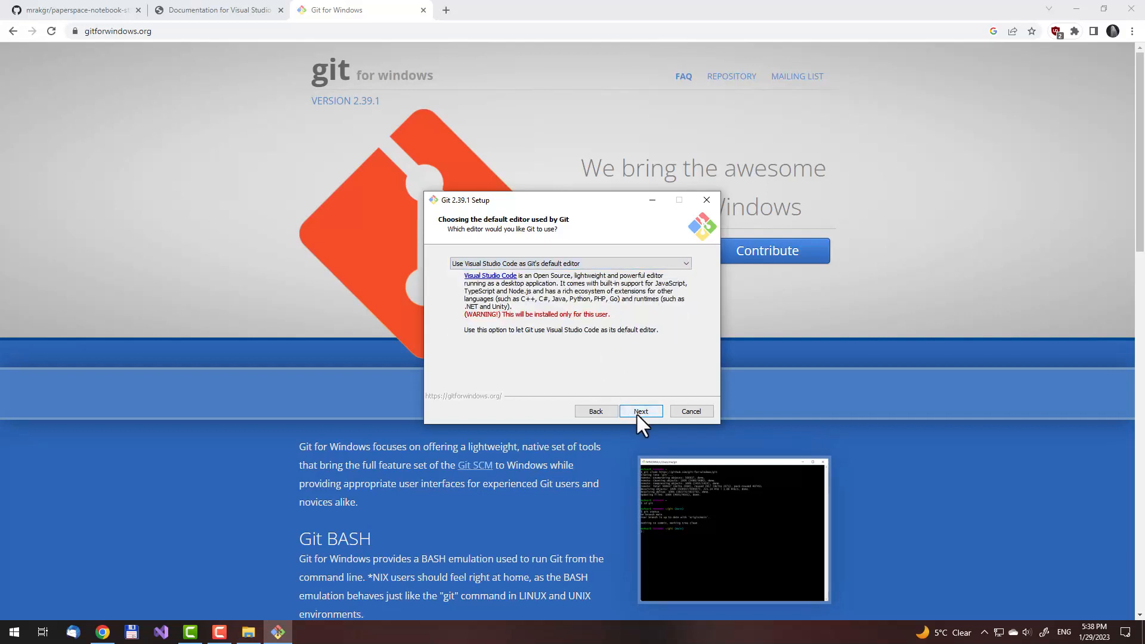
- Accept the remaining default Git options, install, and close the wizard
{"action": "left_click", "coordinate": [639, 412]}
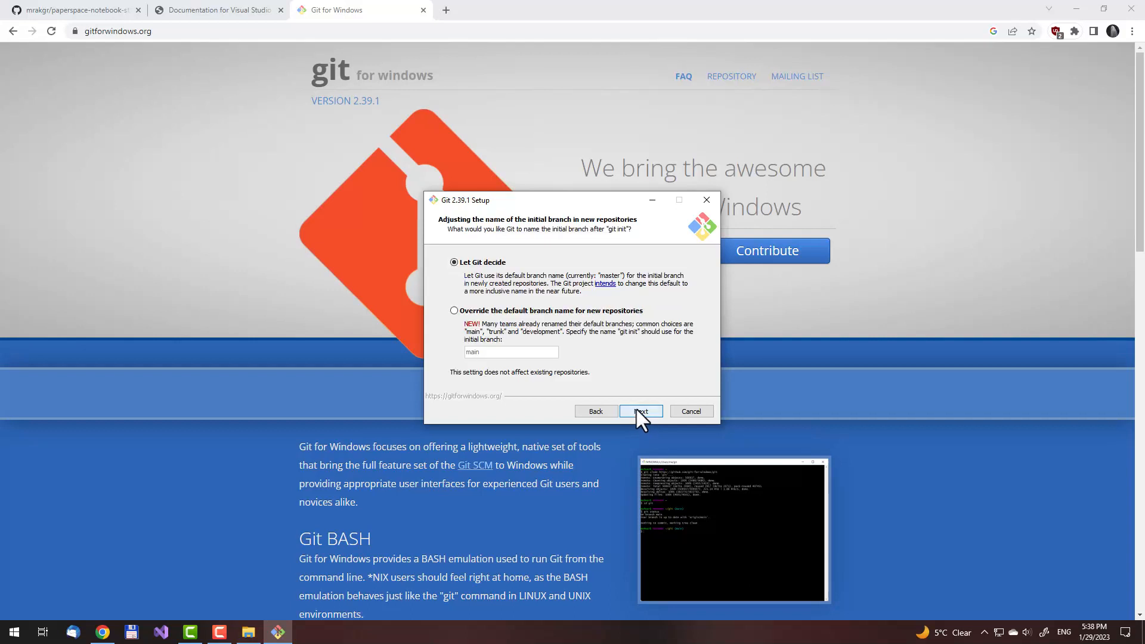
{"action": "left_click", "coordinate": [639, 412]}
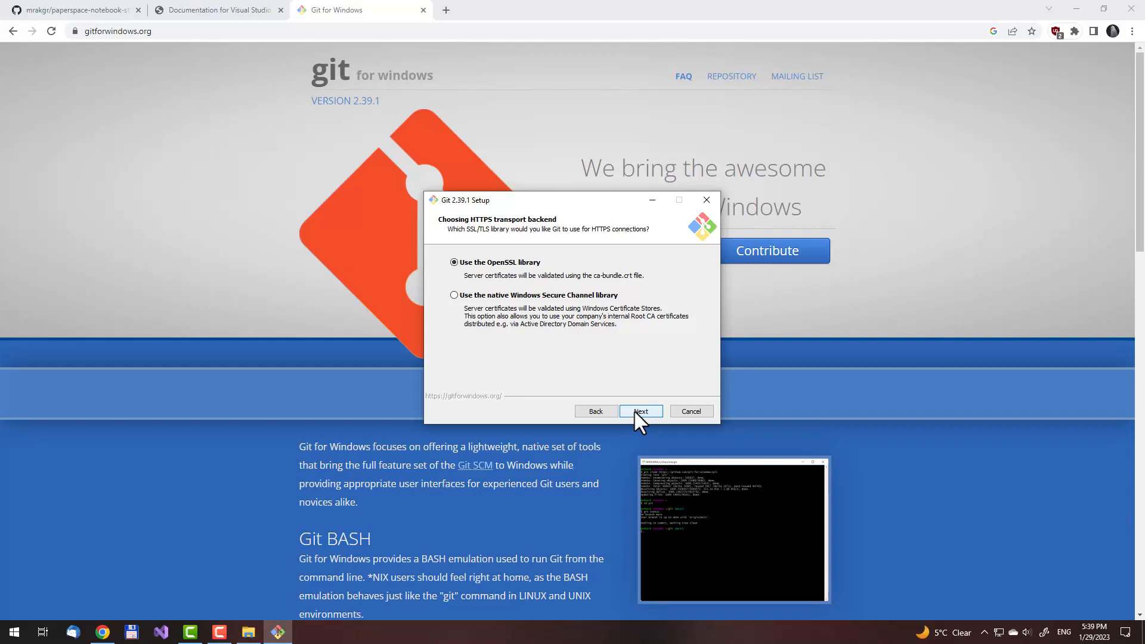
{"action": "left_click", "coordinate": [639, 412]}
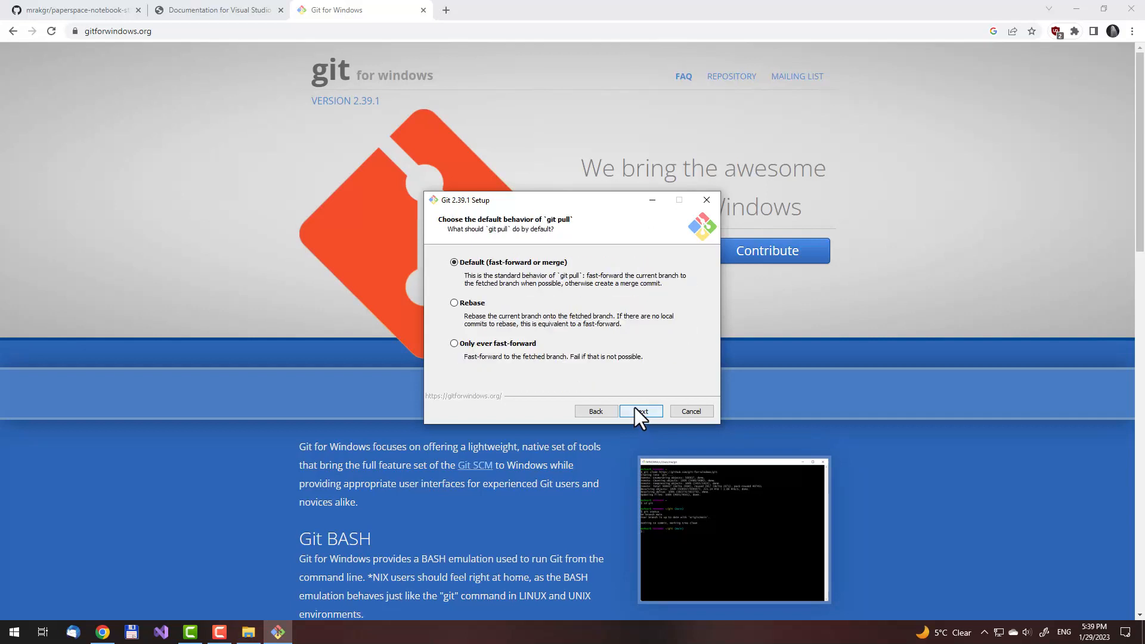
{"action": "left_click", "coordinate": [640, 411]}
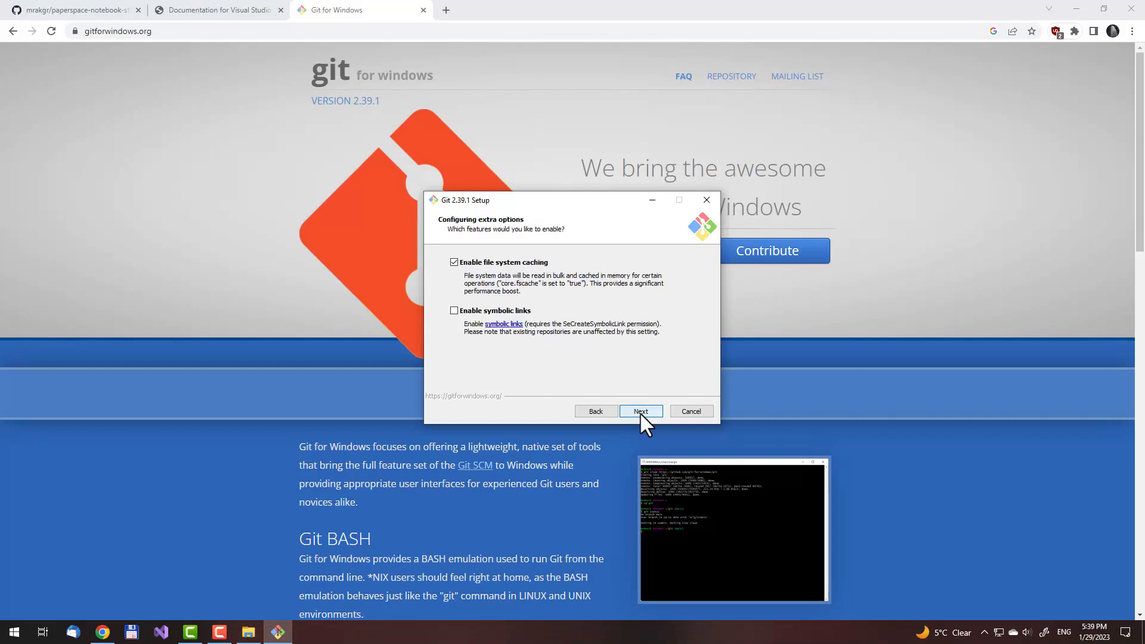
{"action": "left_click", "coordinate": [641, 411]}
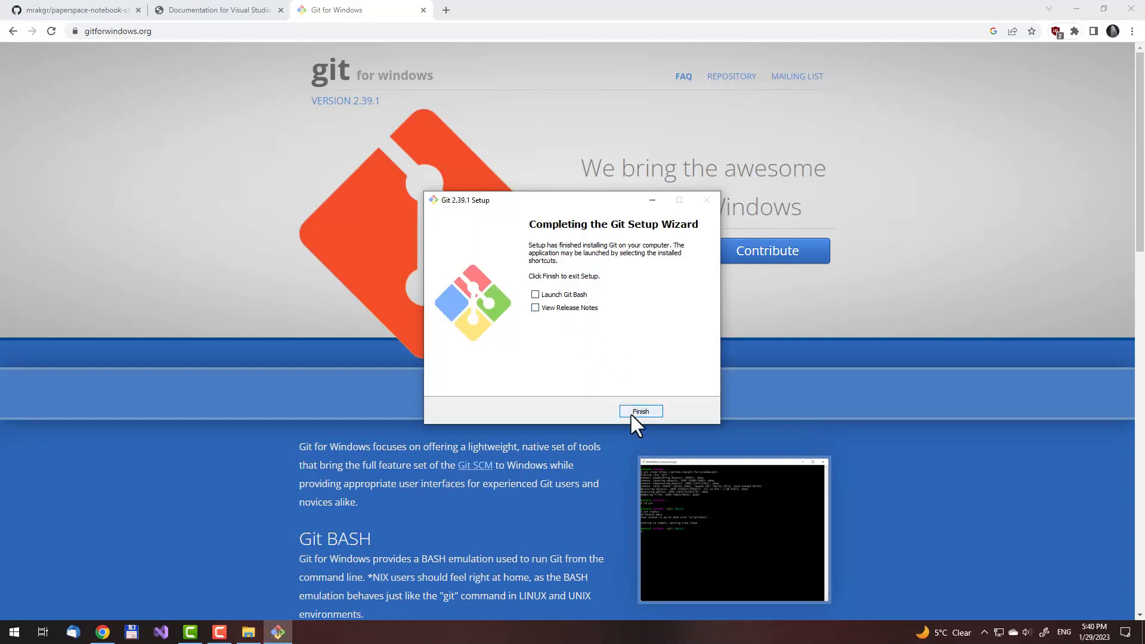
{"action": "left_click", "coordinate": [640, 412]}
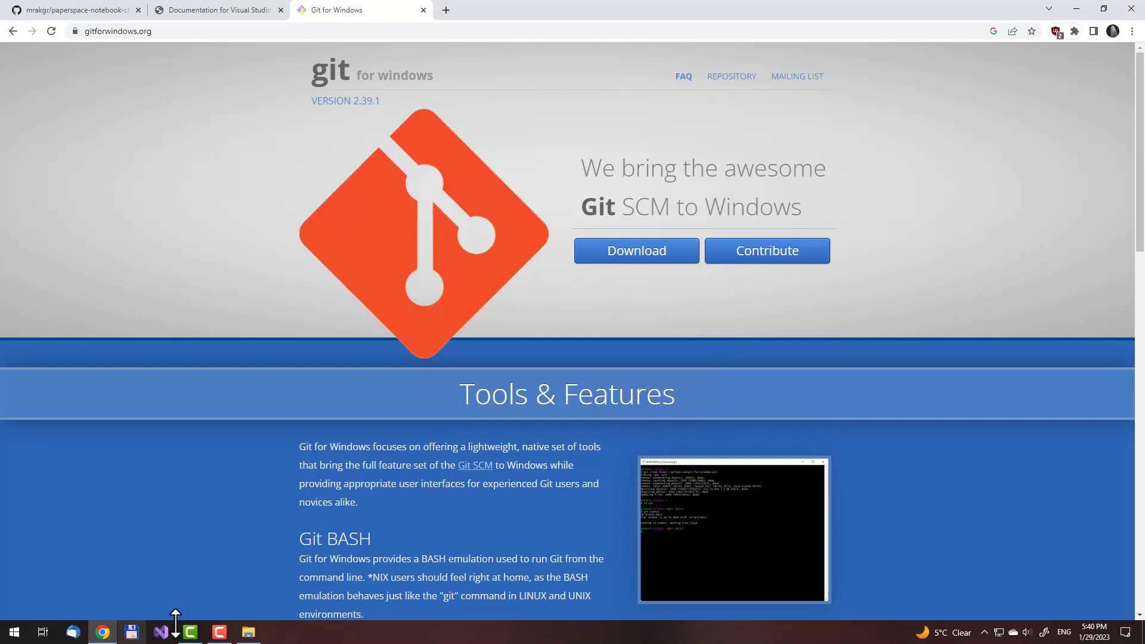
- Bring File Explorer on Storage (E:) forward to remove the old starter-script folder and zip
{"action": "left_click", "coordinate": [248, 632]}
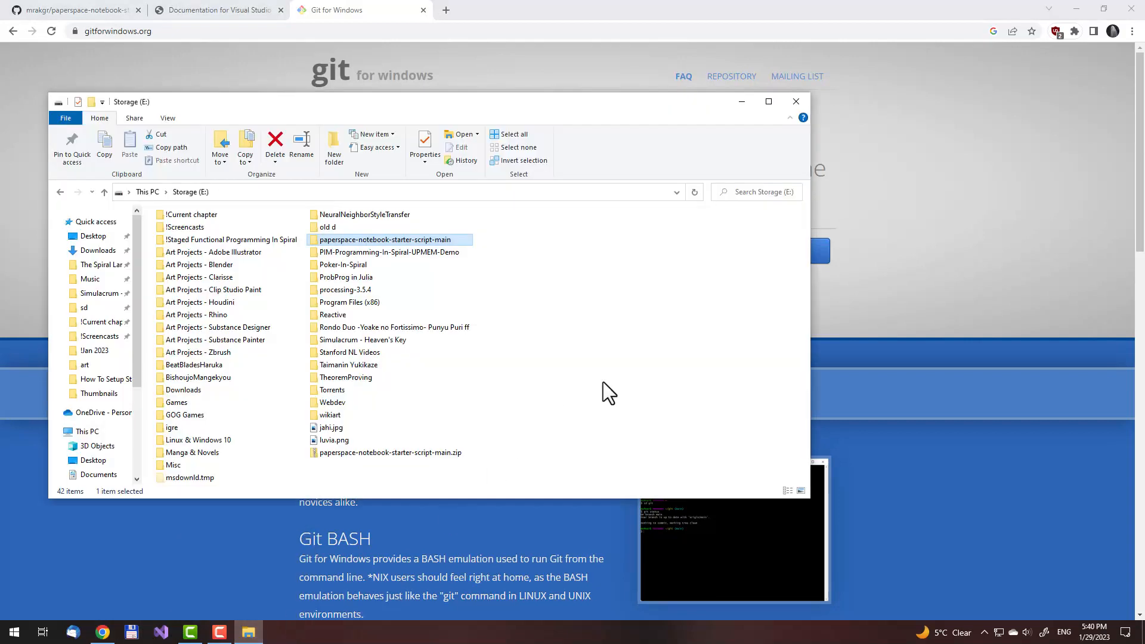
{"action": "mouse_move", "coordinate": [530, 264]}
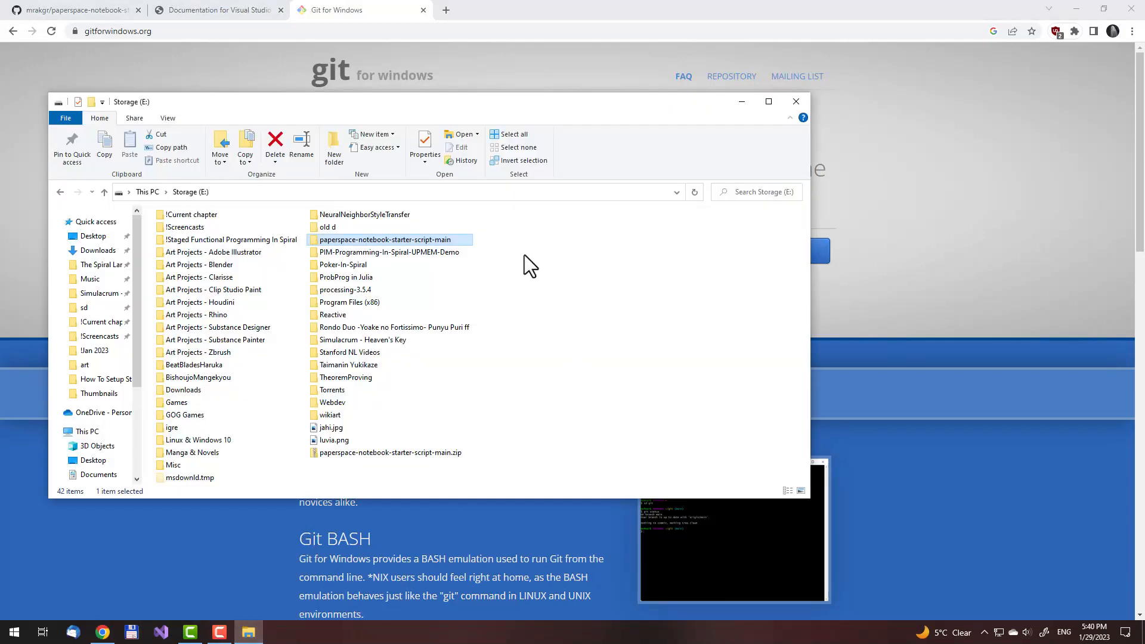
{"action": "mouse_move", "coordinate": [419, 245]}
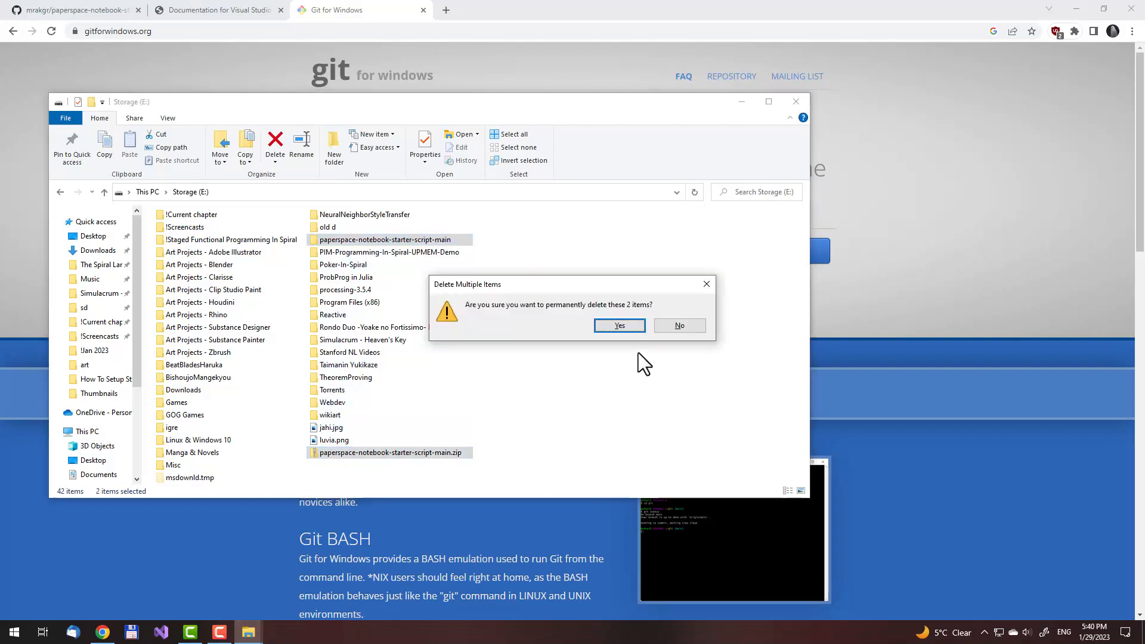
{"action": "mouse_move", "coordinate": [619, 324]}
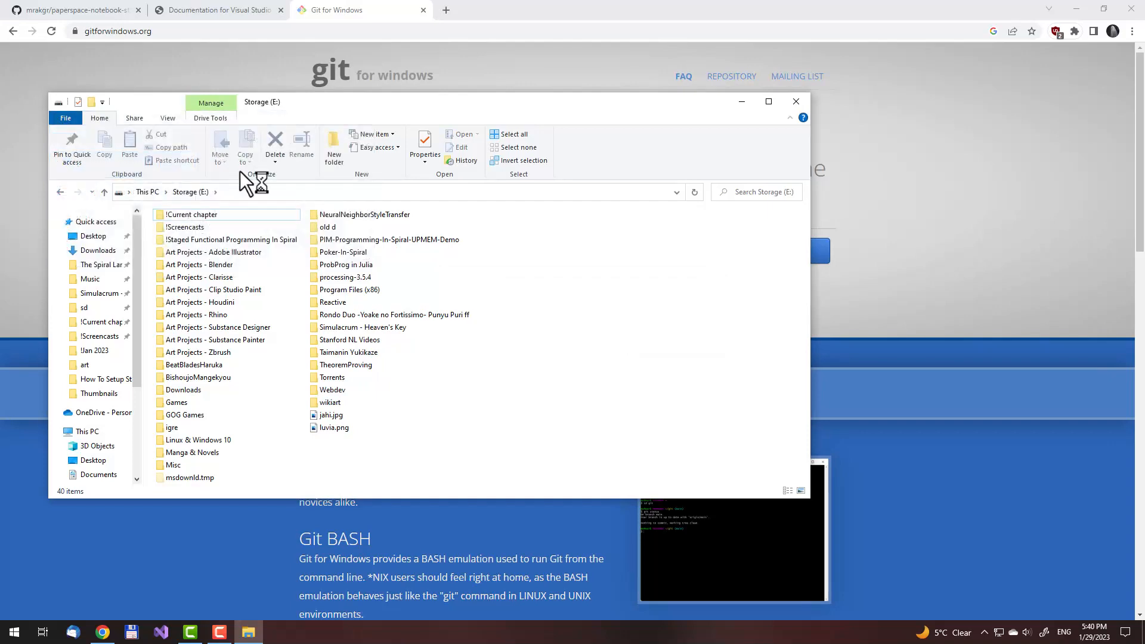
- Run git in PowerShell on E: and copy the repository URL to clone paperspace-notebook-starter-script
{"action": "left_click", "coordinate": [275, 632]}
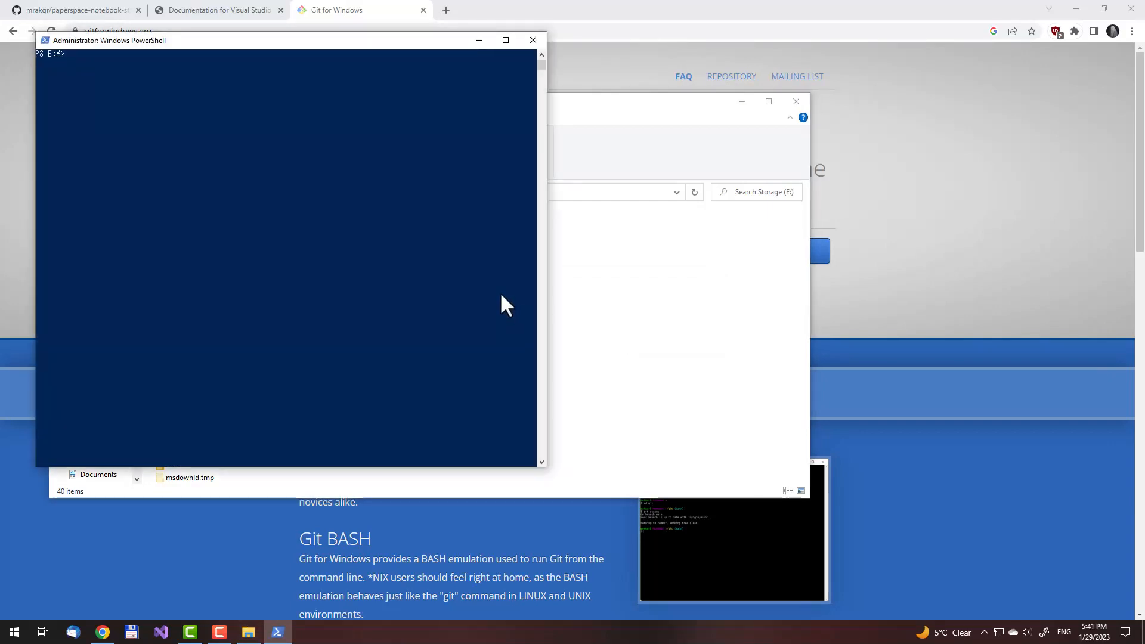
{"action": "type", "text": "git"}
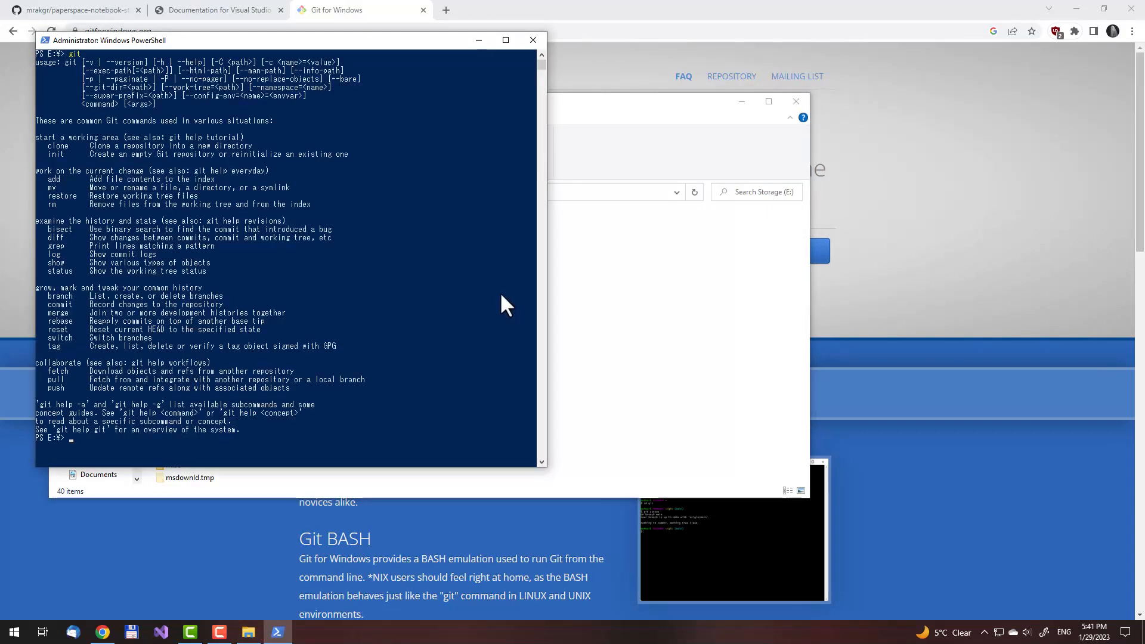
{"action": "type", "text": "git"}
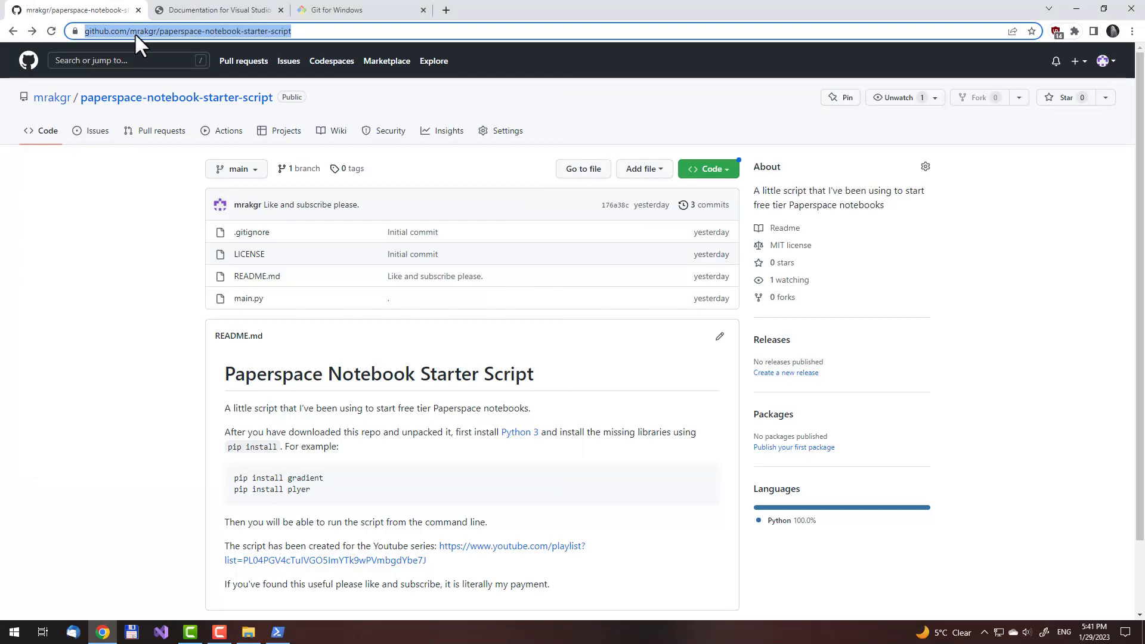
{"action": "left_click", "coordinate": [276, 632]}
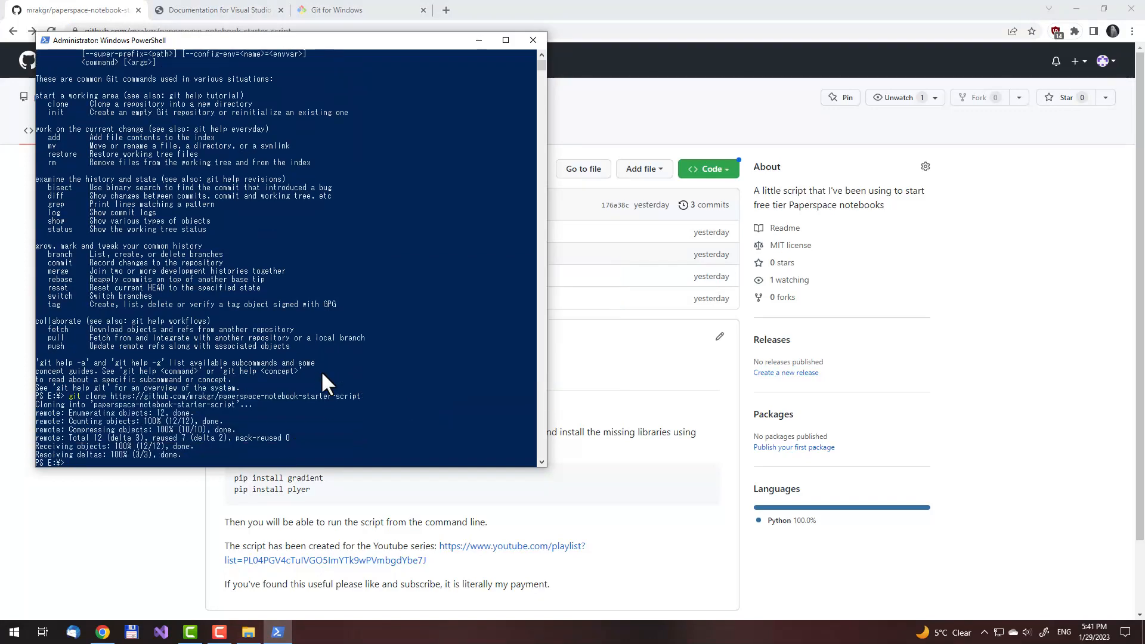
- Open the cloned paperspace-notebook-starter-script folder showing main.py, README.md and LICENSE
{"action": "left_click", "coordinate": [247, 632]}
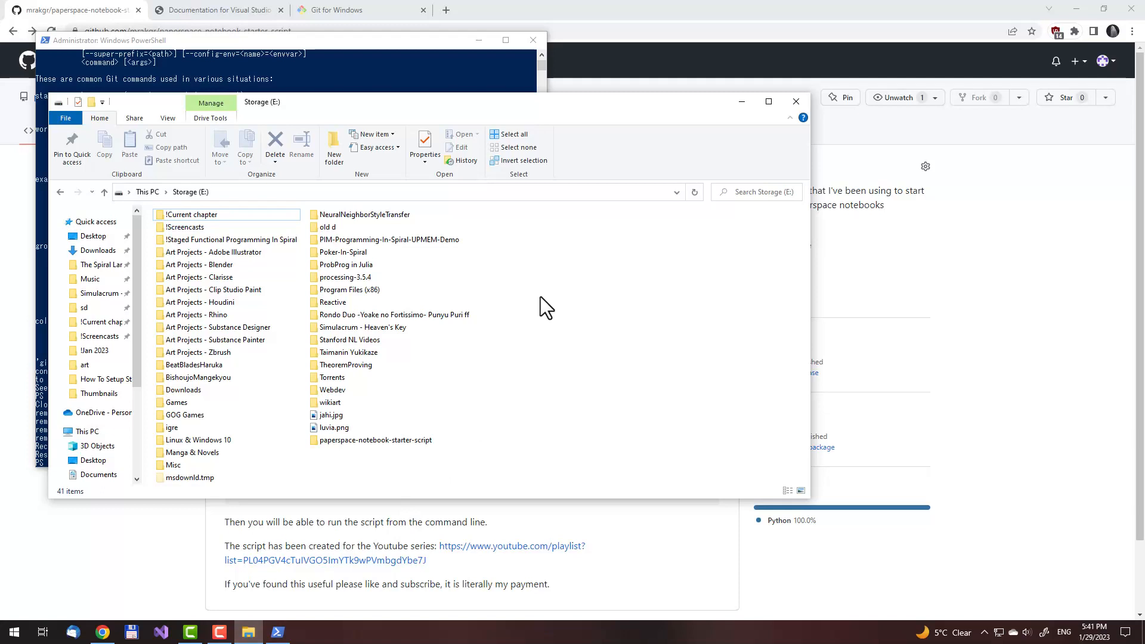
{"action": "left_click", "coordinate": [375, 440]}
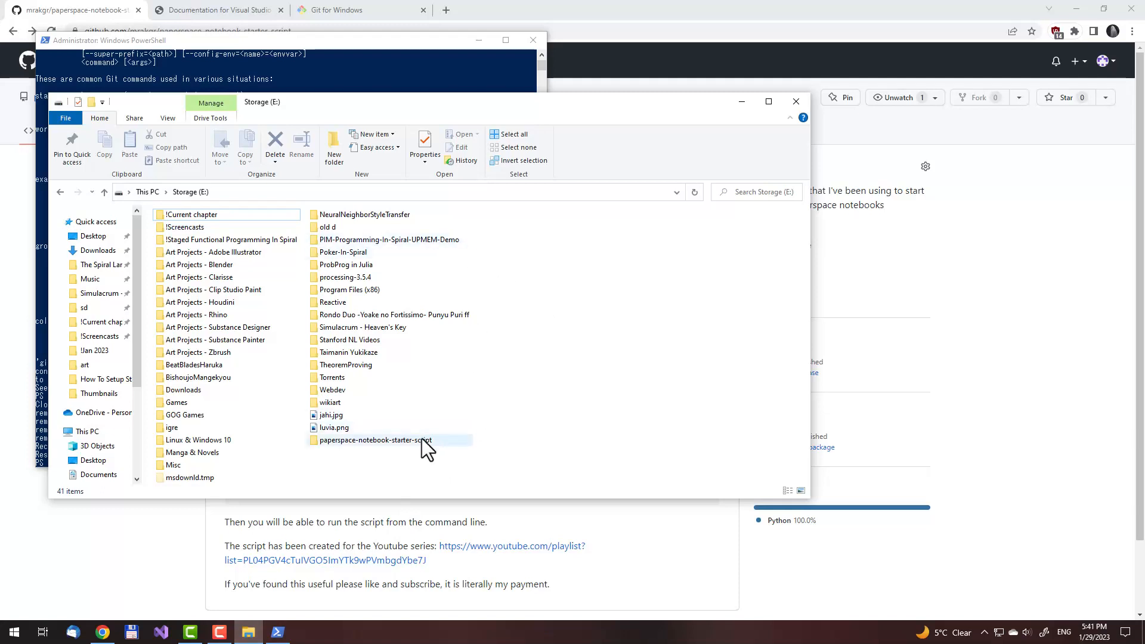
{"action": "double_click", "coordinate": [375, 440]}
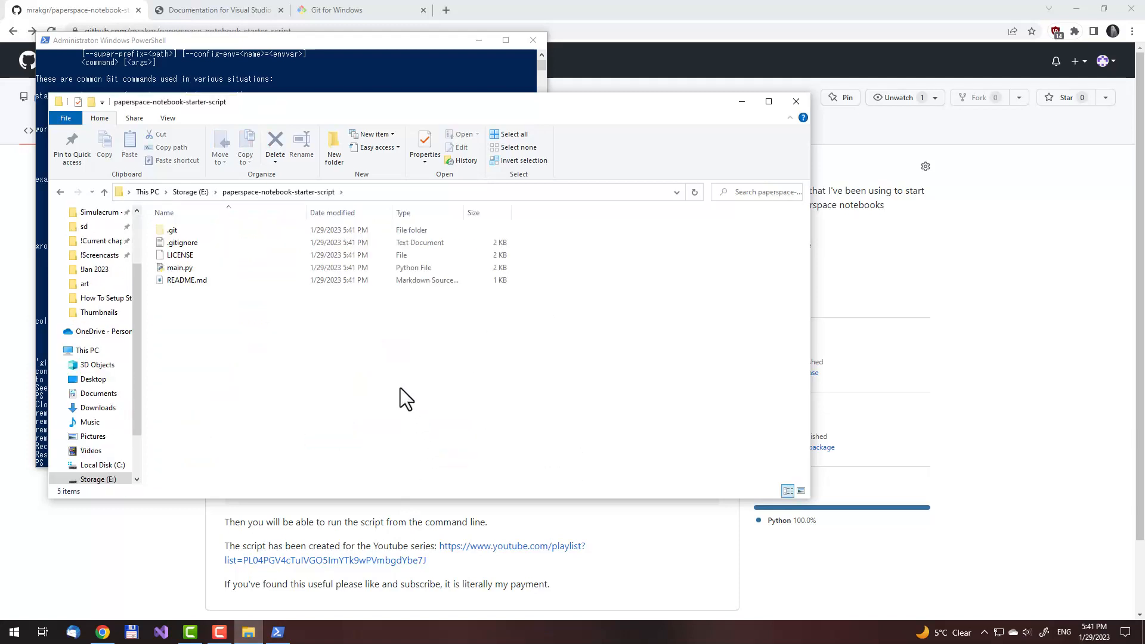
{"action": "mouse_move", "coordinate": [104, 191]}
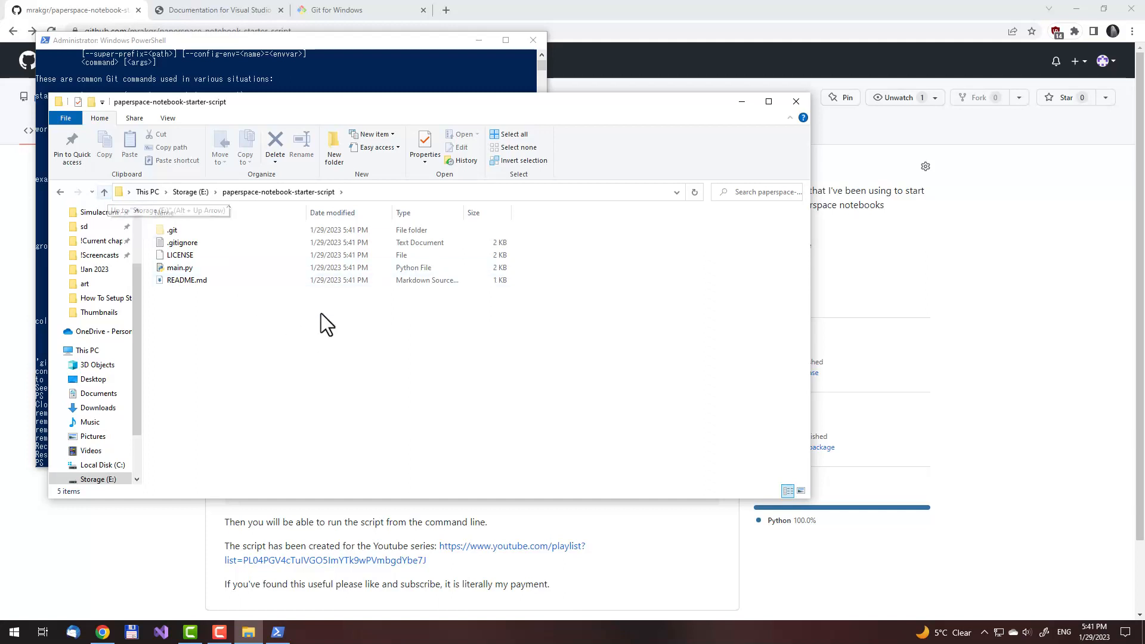
{"action": "mouse_move", "coordinate": [235, 329]}
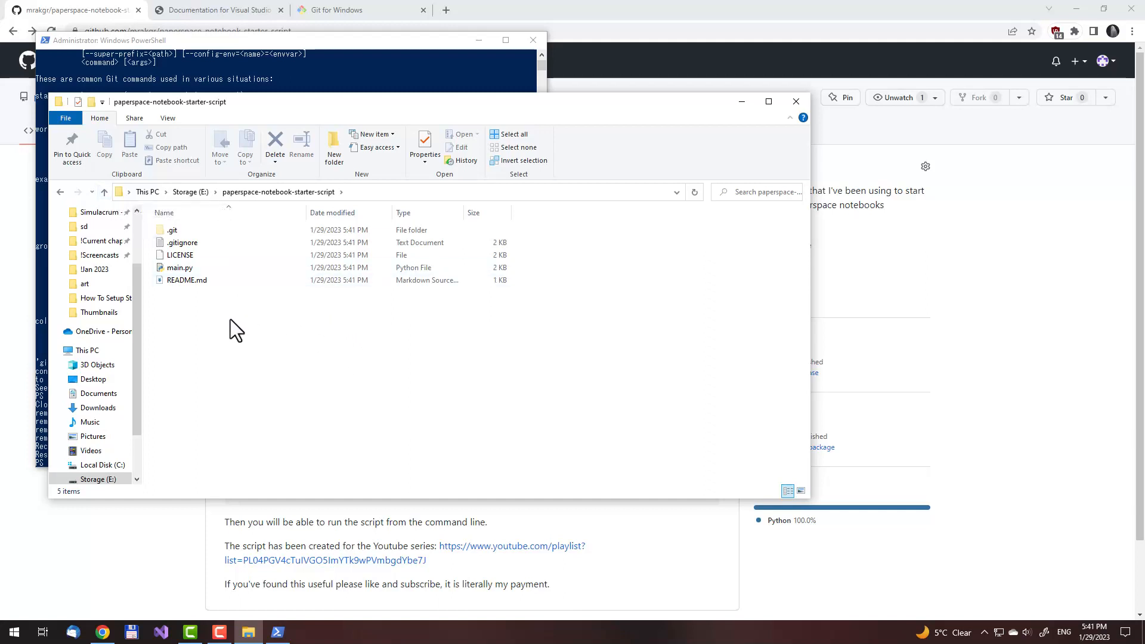
{"action": "right_click", "coordinate": [235, 330]}
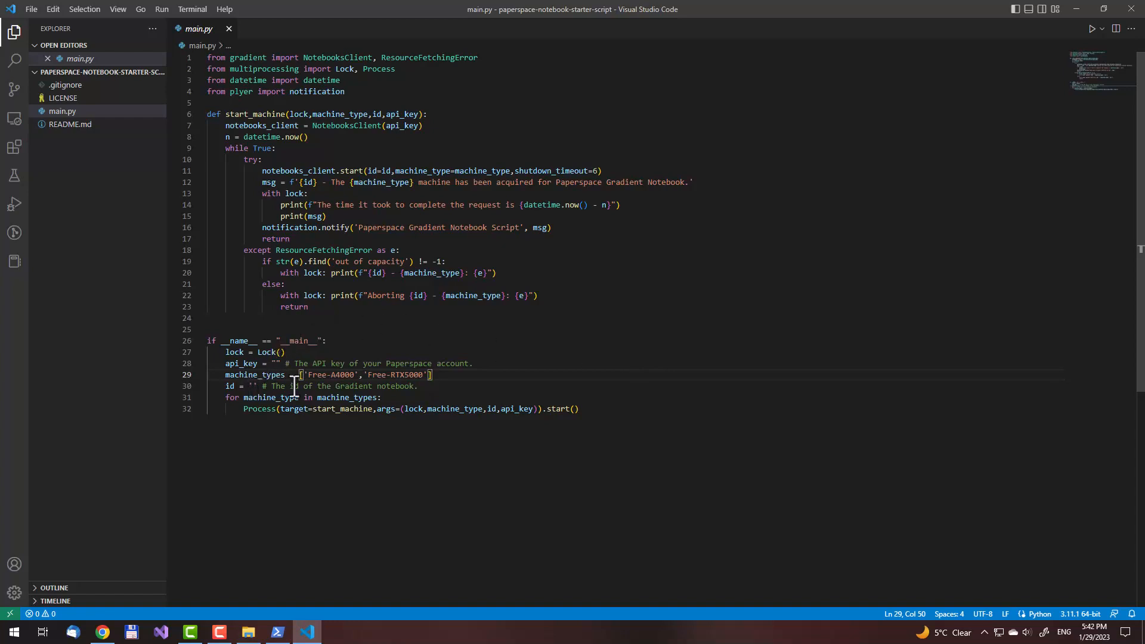
- Place the cursor at the end of the empty notebook id line in main.py
{"action": "left_click", "coordinate": [419, 385]}
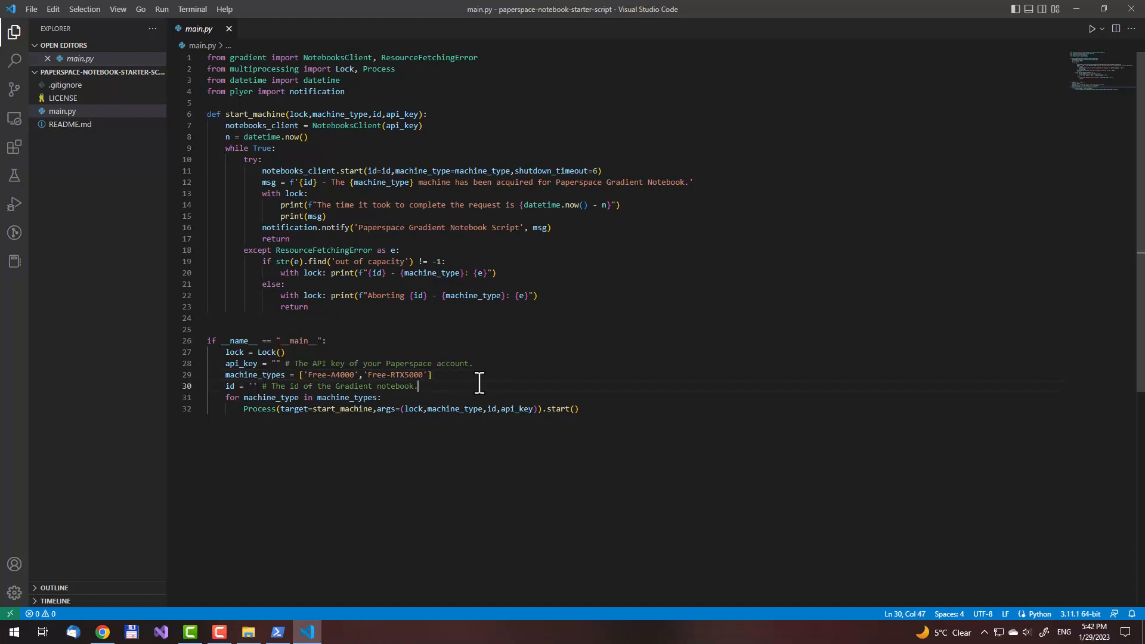